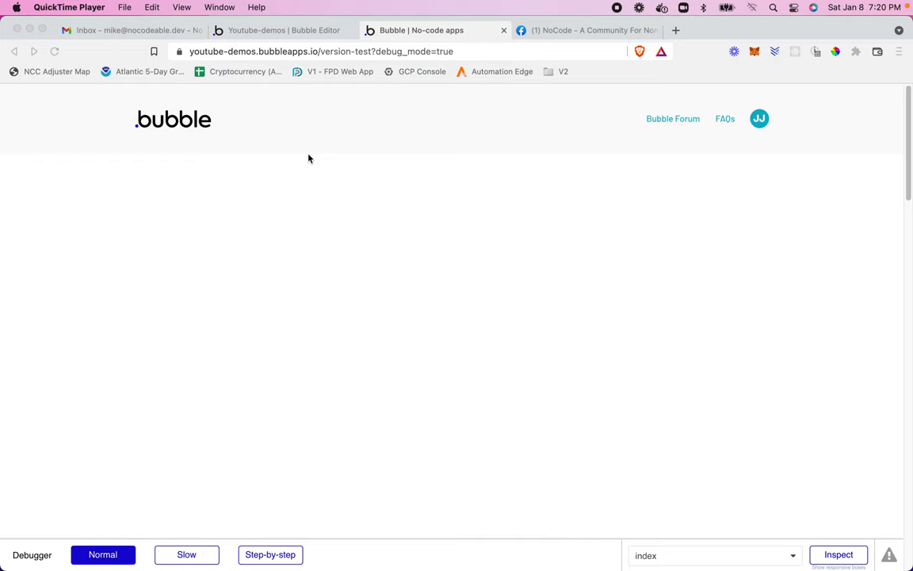
mouse_move(310, 158)
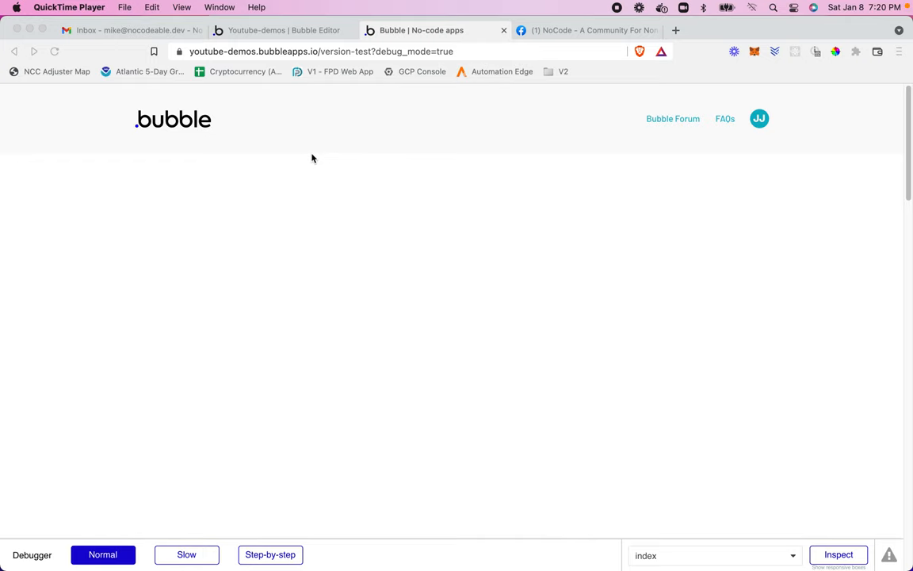
mouse_move(316, 161)
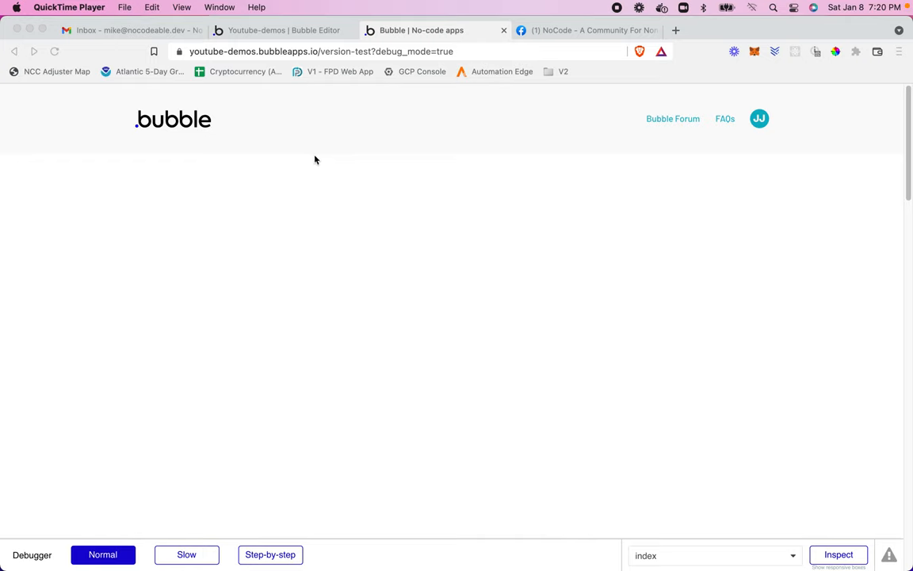
mouse_move(320, 162)
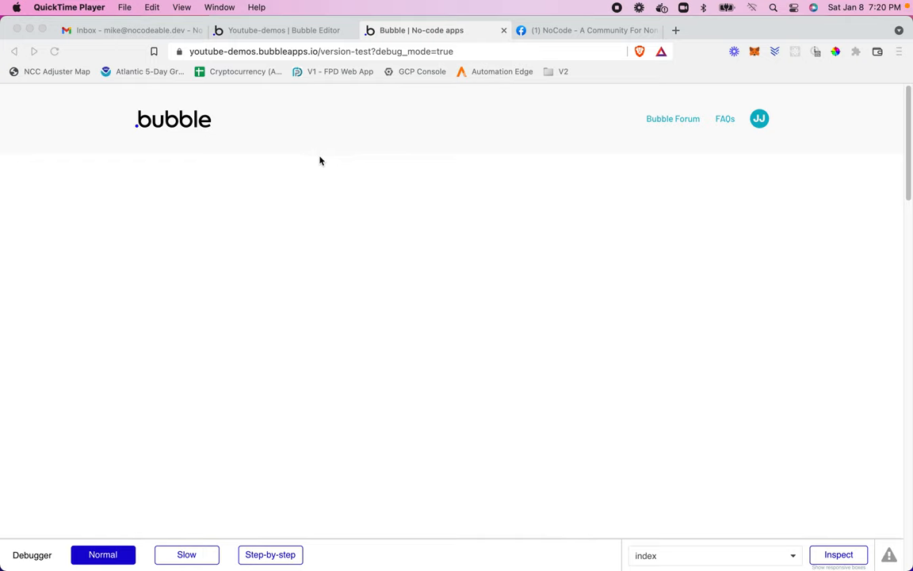
mouse_move(323, 159)
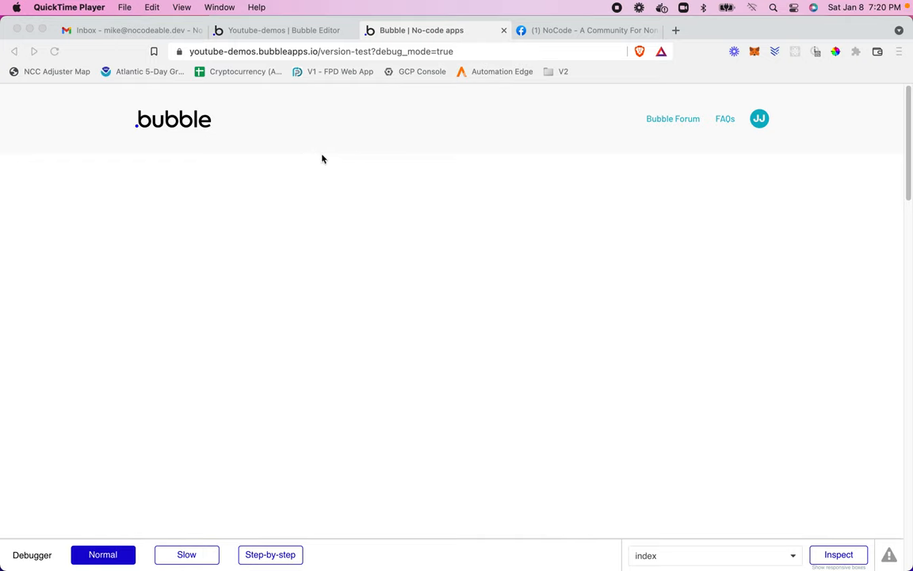
mouse_move(325, 162)
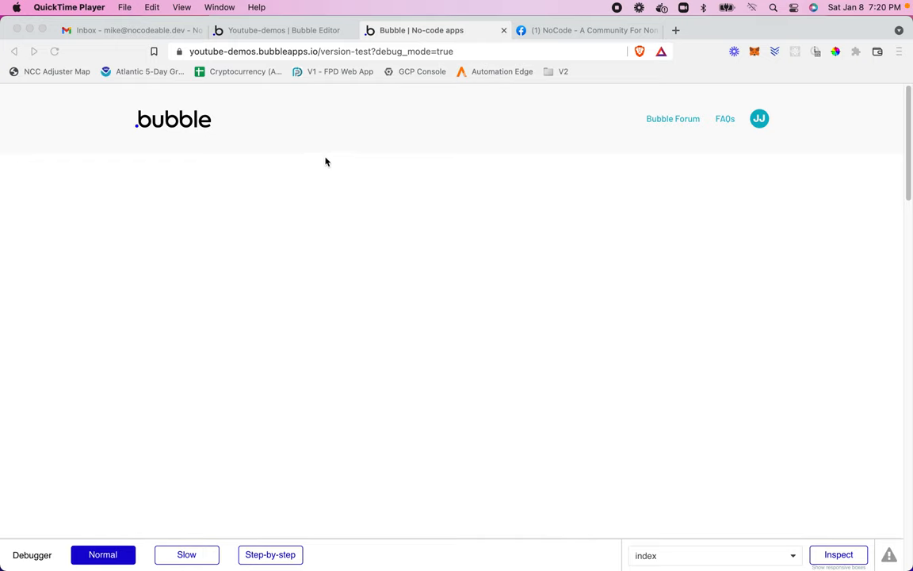
mouse_move(331, 164)
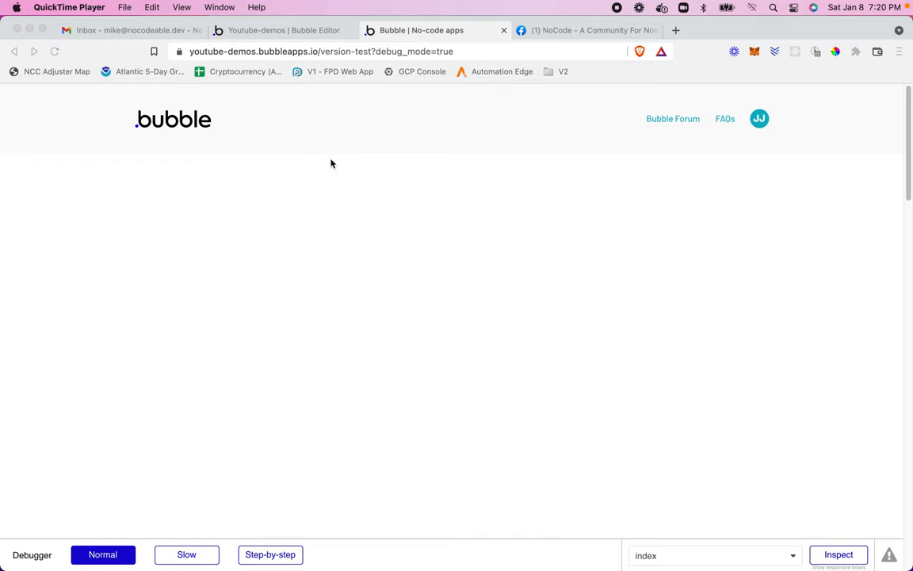
mouse_move(336, 167)
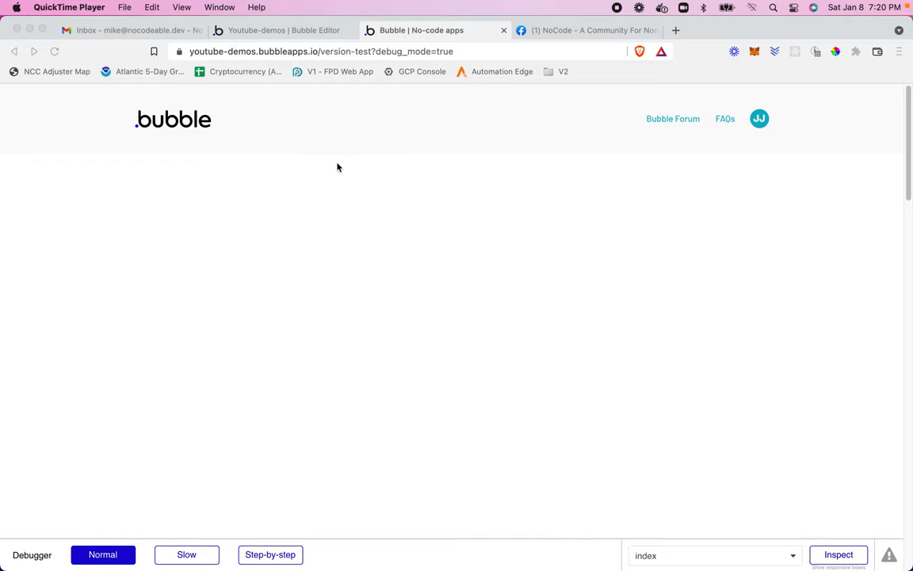
mouse_move(341, 171)
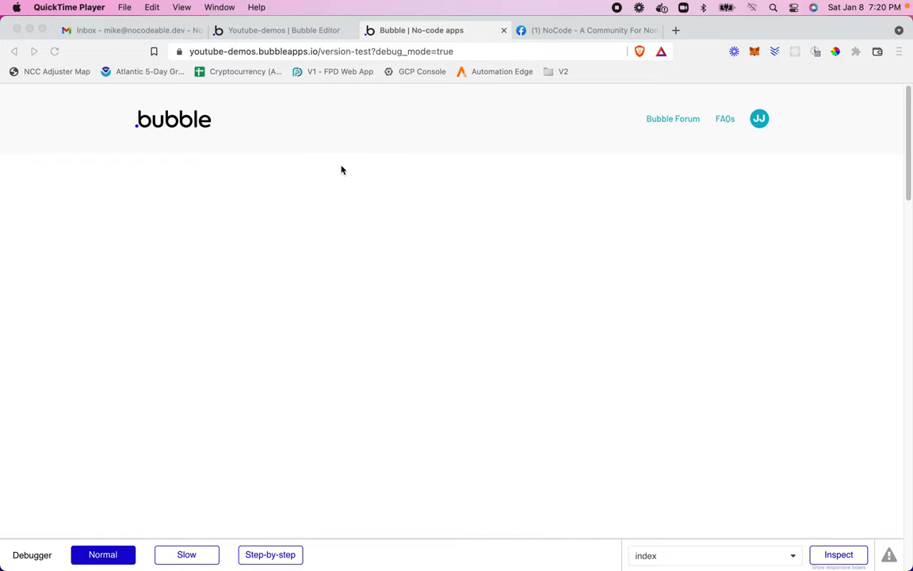
mouse_move(345, 171)
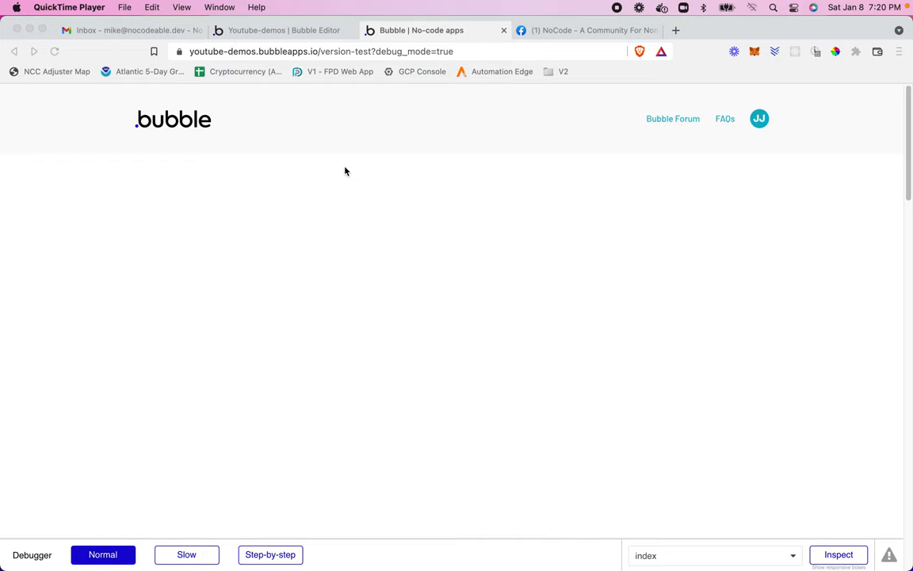
mouse_move(349, 173)
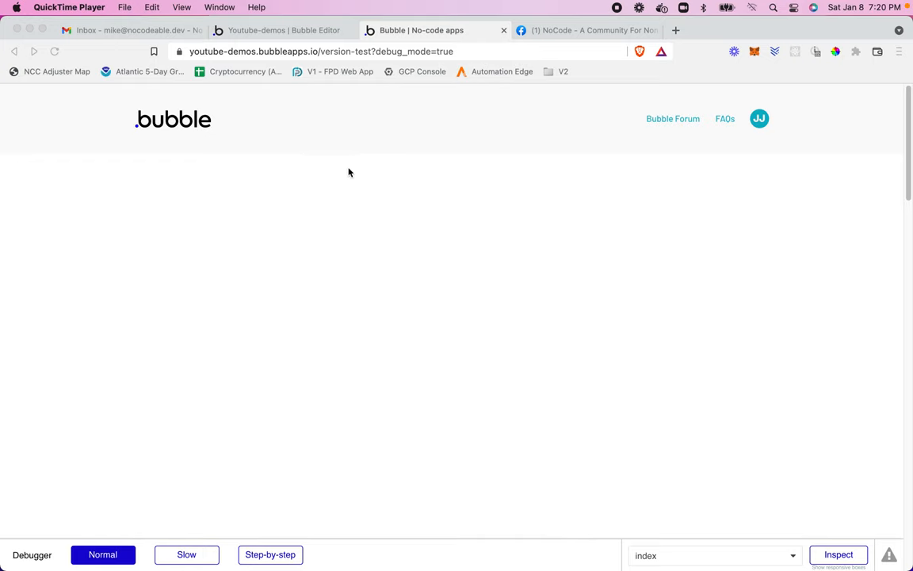
mouse_move(352, 171)
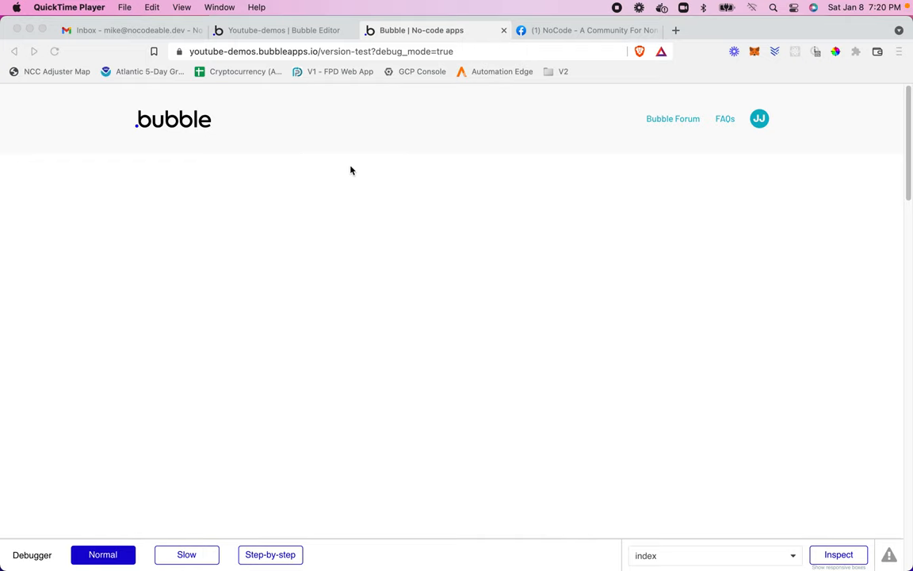
mouse_move(626, 253)
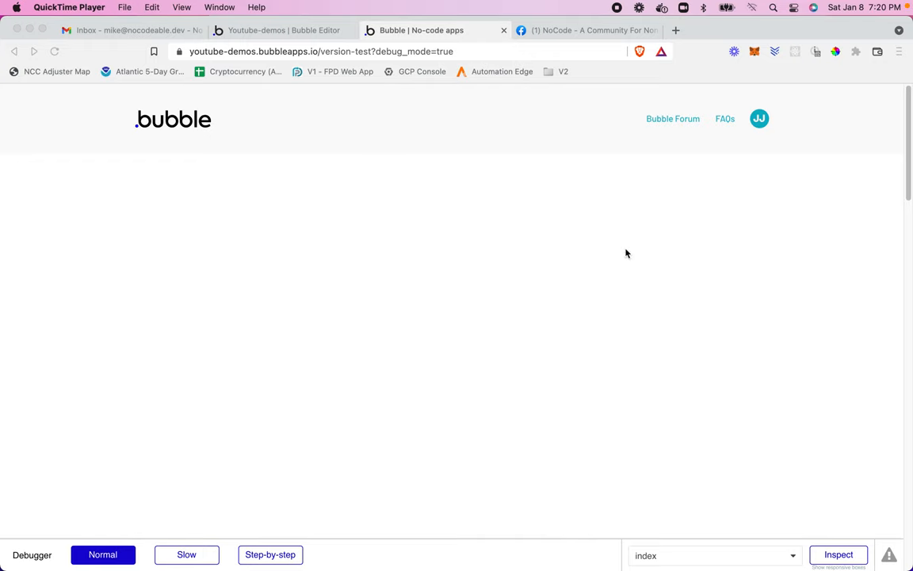
mouse_move(755, 130)
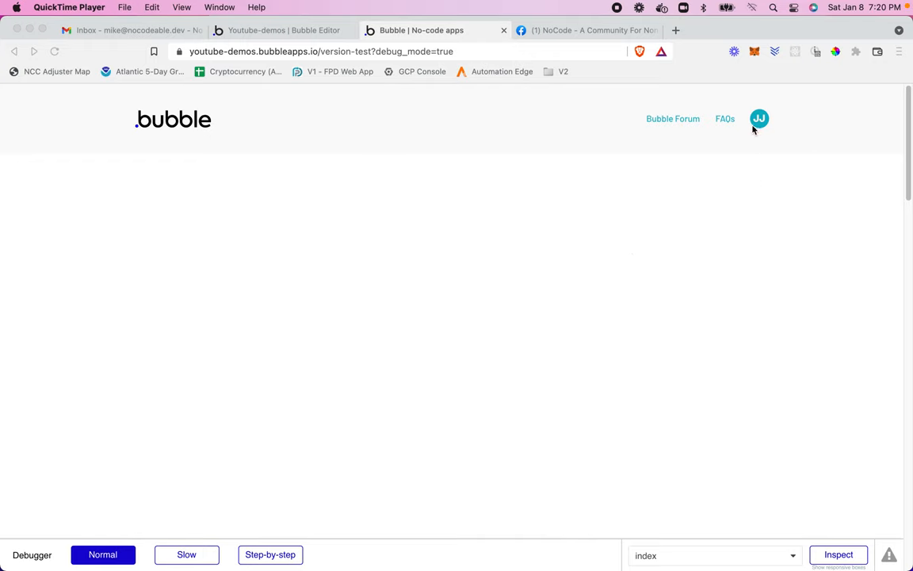
mouse_move(764, 128)
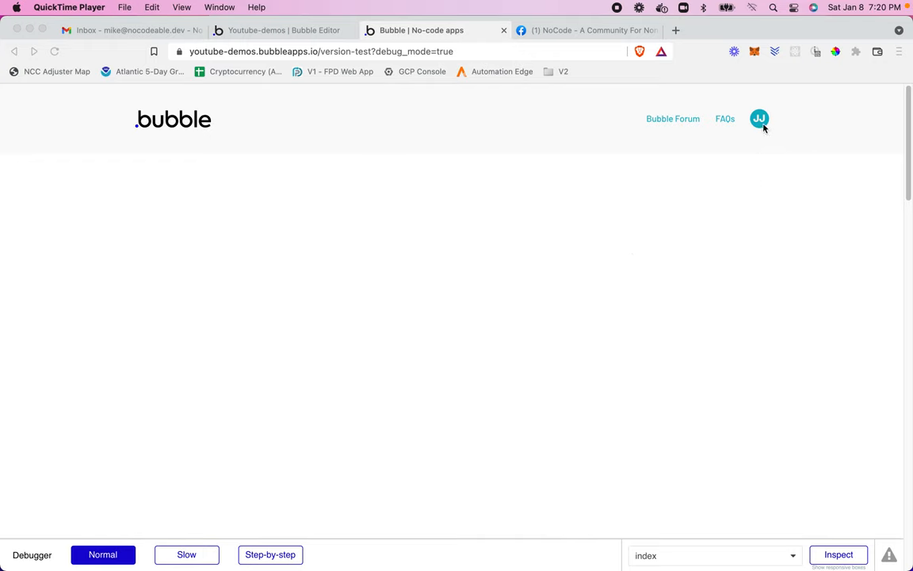
mouse_move(732, 155)
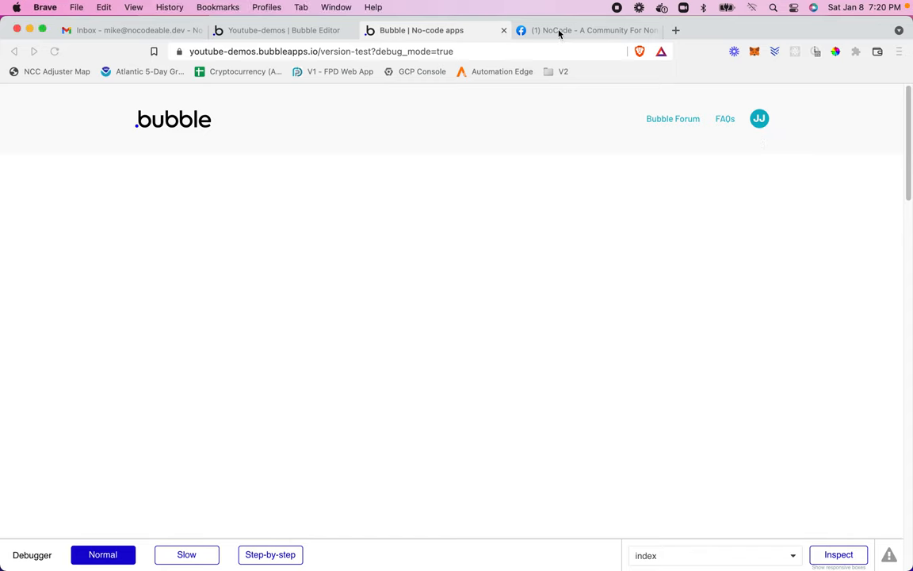
Visit the Facebook group page, then the empty Gmail inbox as a header reference
left_click(590, 30)
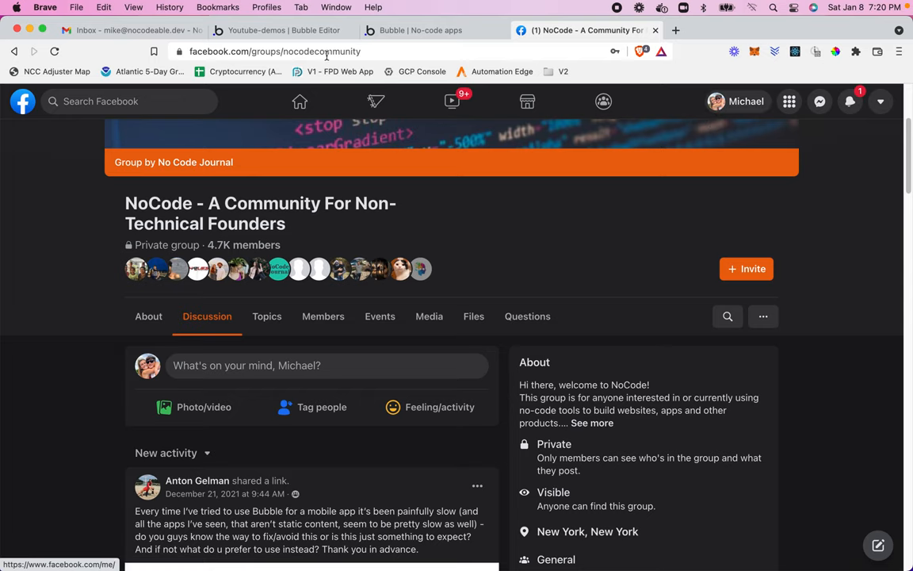
left_click(130, 30)
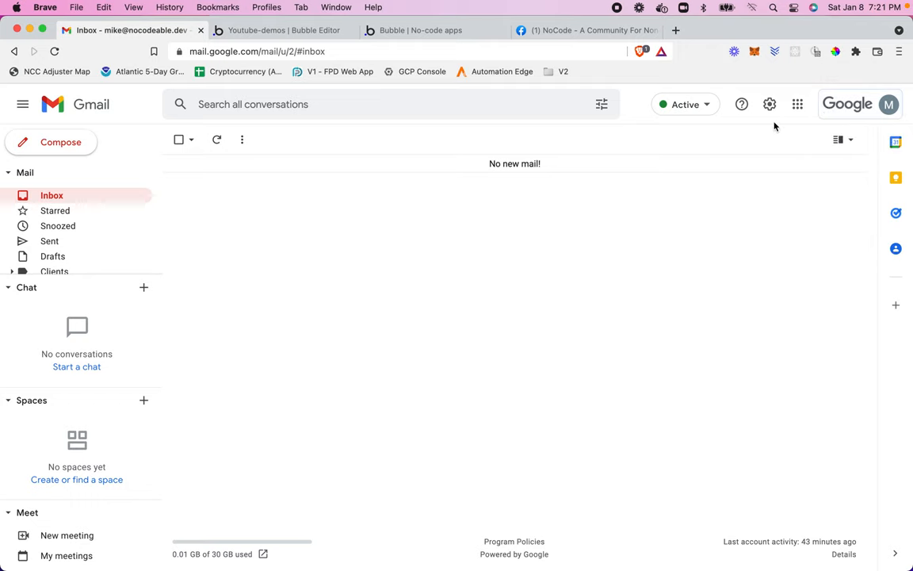
mouse_move(758, 150)
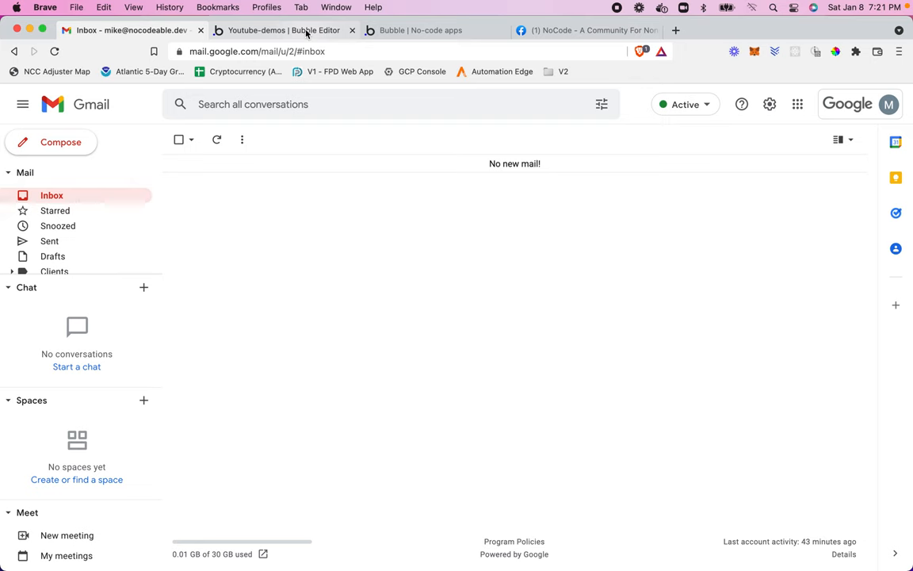
Group the header initials badge into a new container and rename it Group Icon
left_click(282, 30)
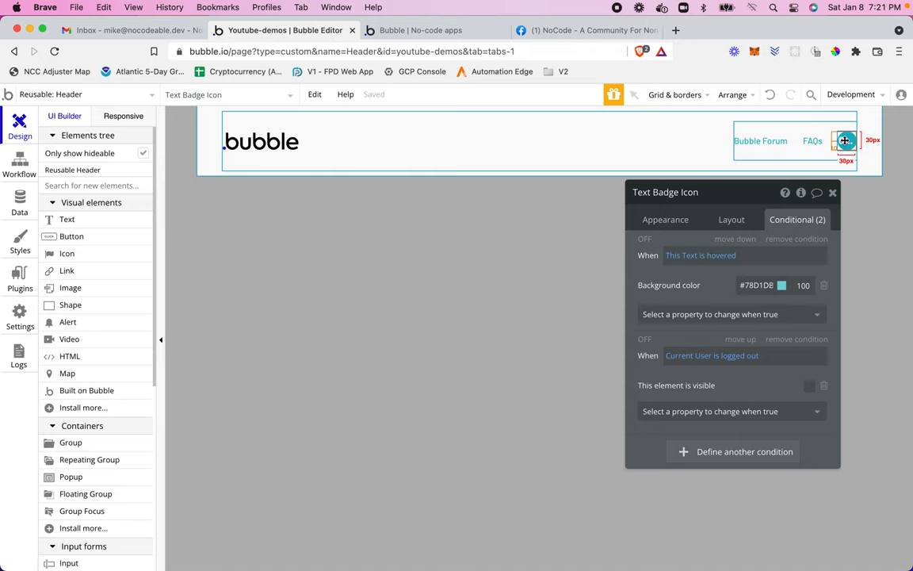
right_click(843, 140)
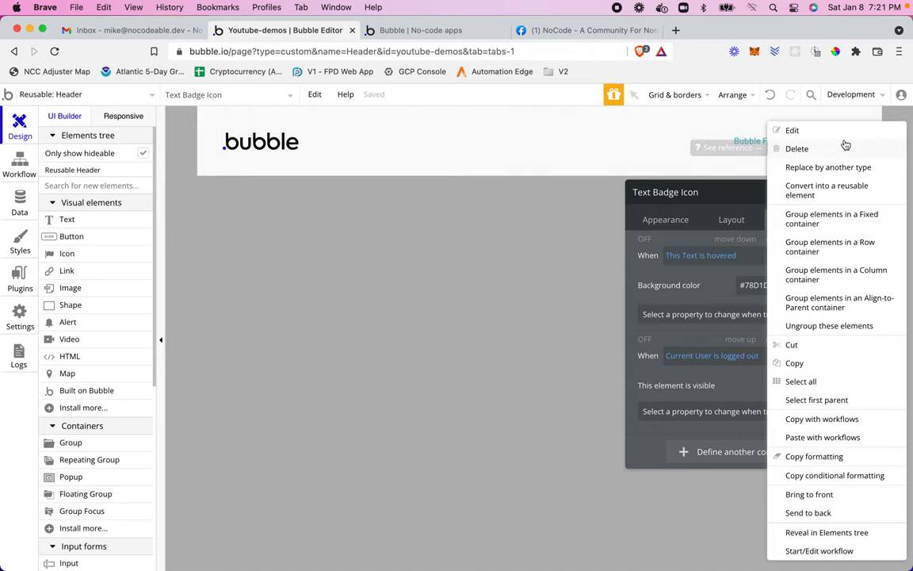
mouse_move(867, 213)
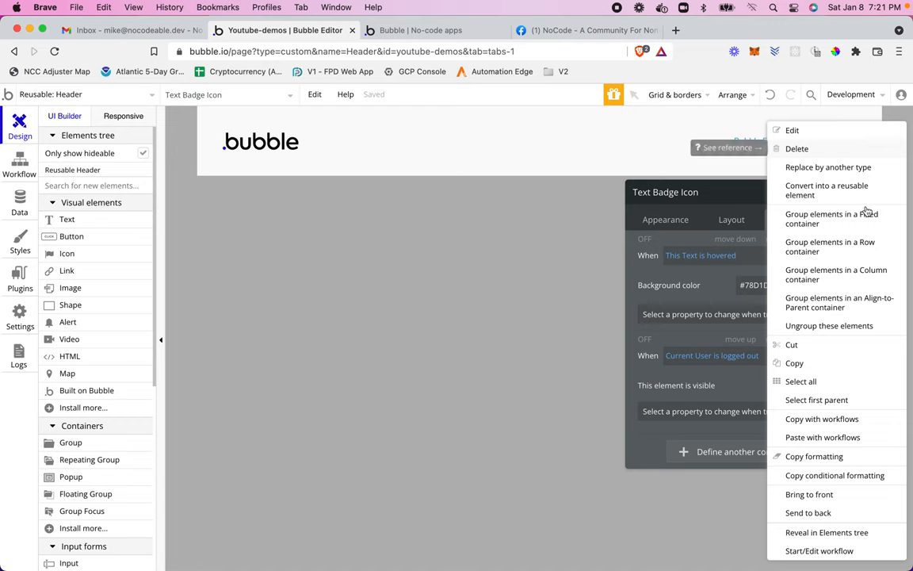
mouse_move(844, 251)
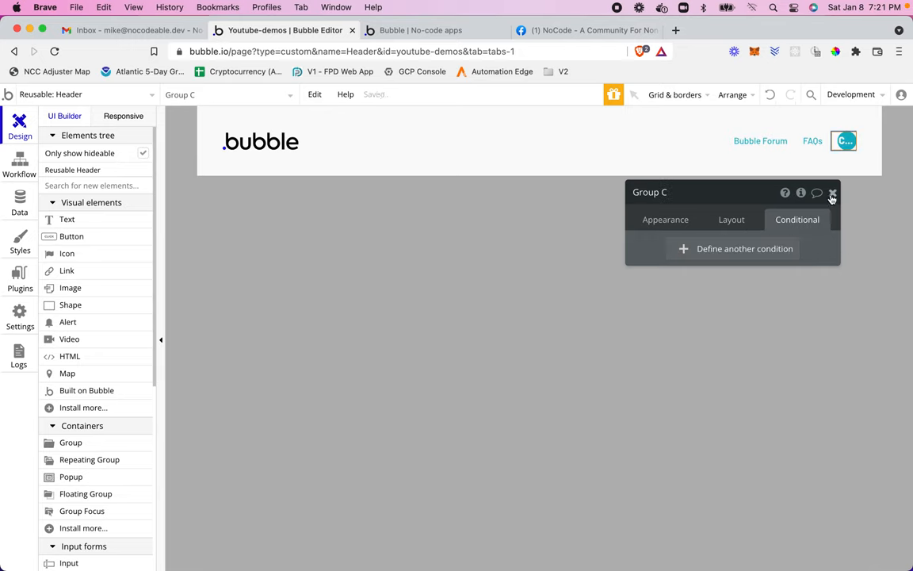
left_click(650, 192)
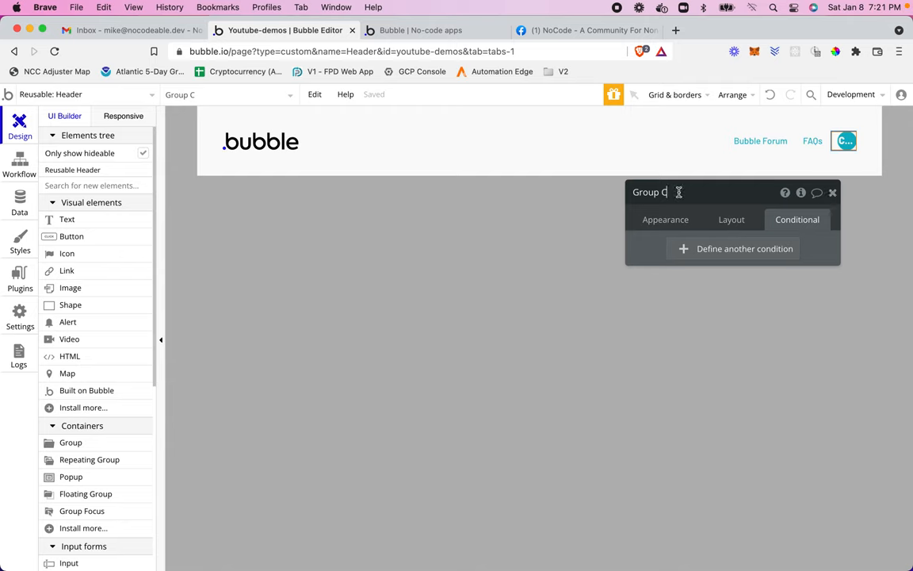
key("Backspace")
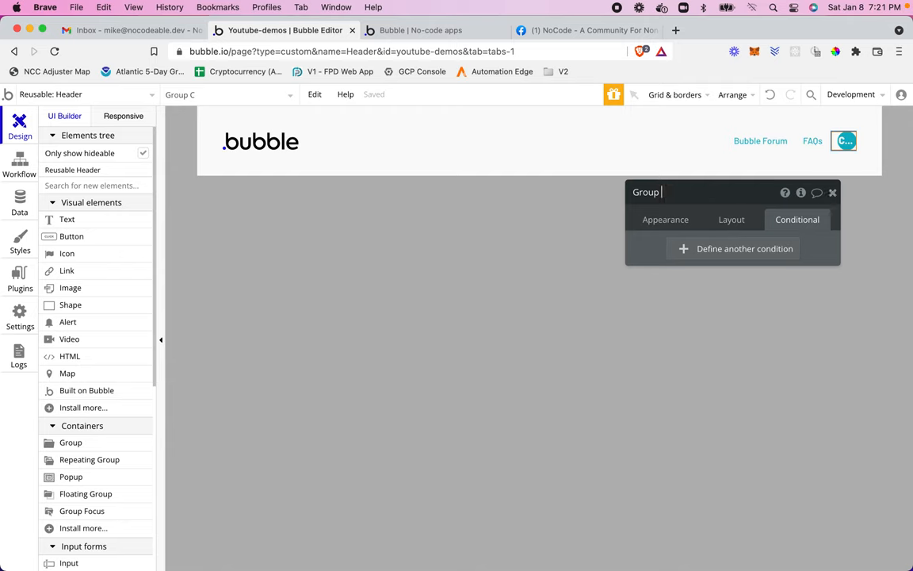
type("Icon")
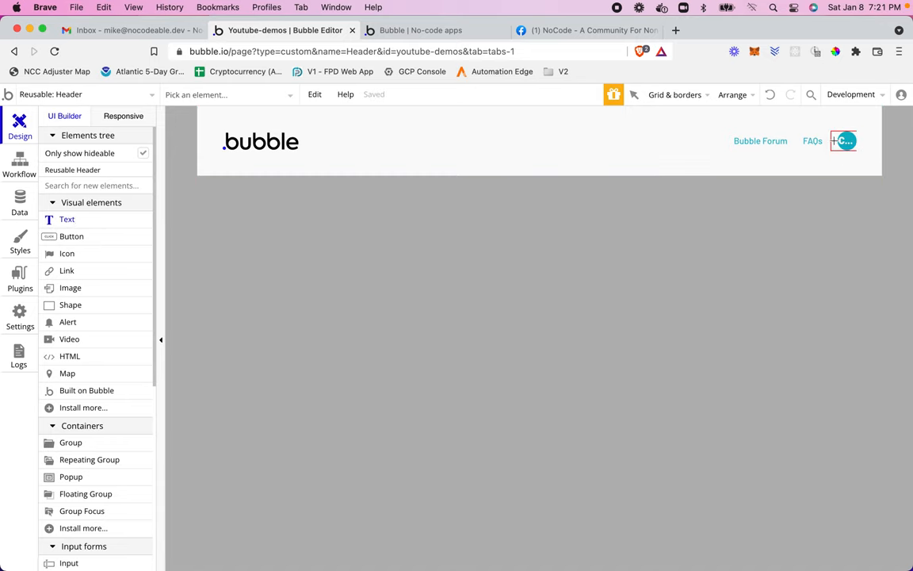
Add a text element reading 'Mike' beside the header badge
left_click(844, 140)
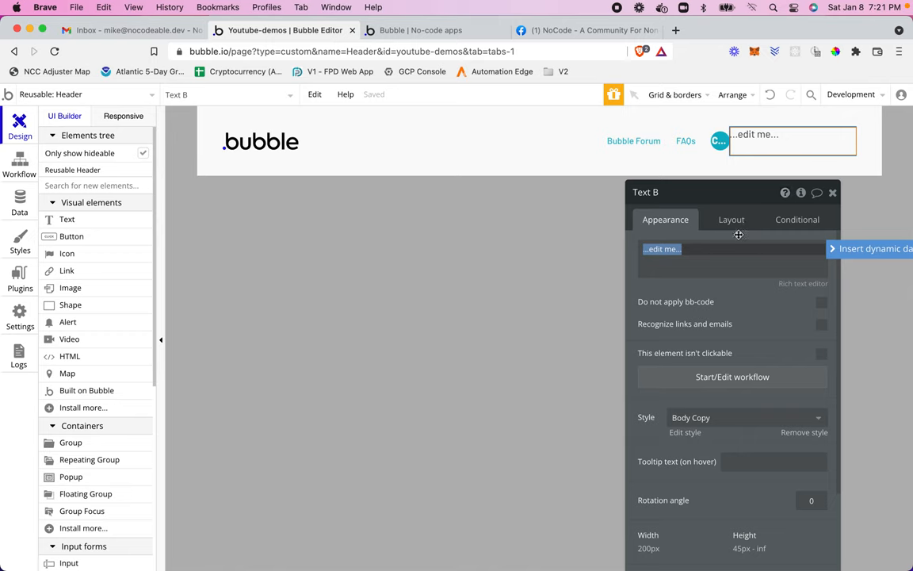
type("Mike")
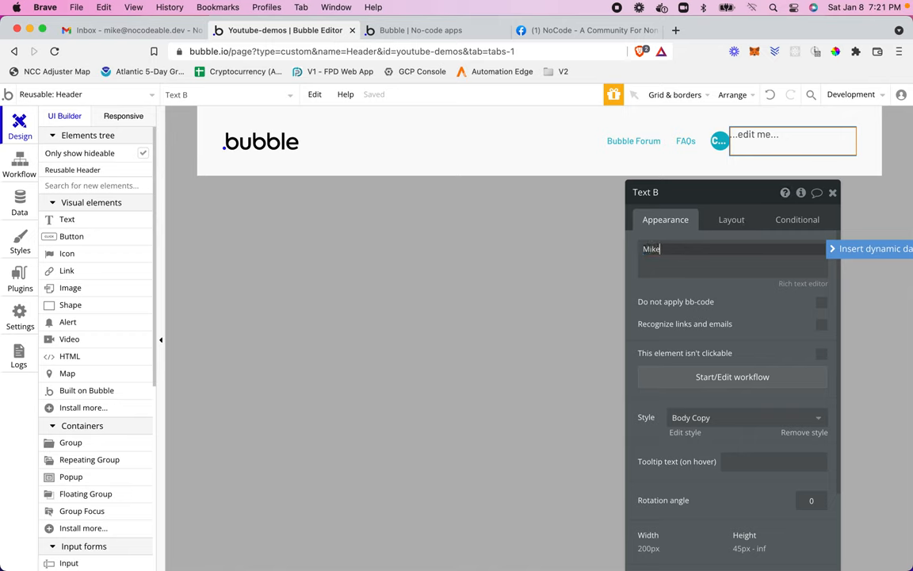
type("Mike")
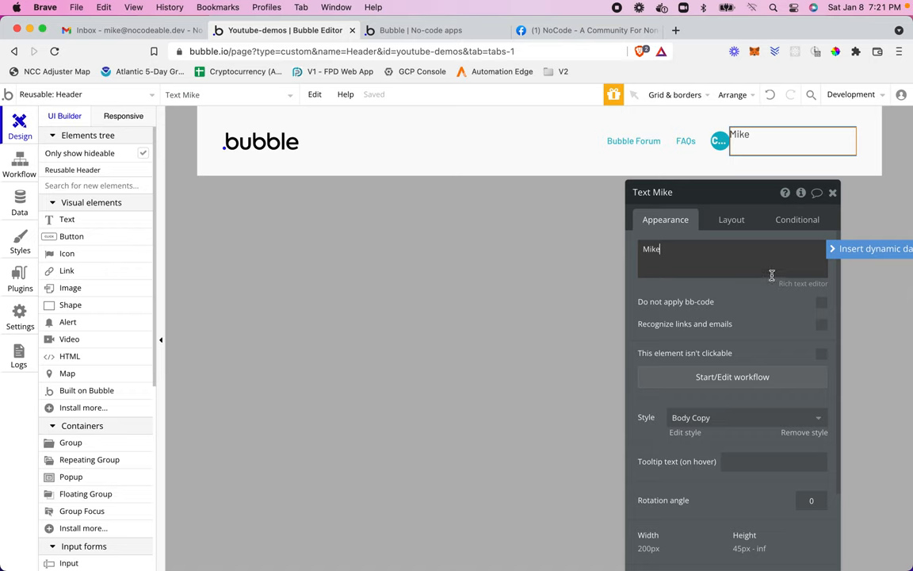
Set the name text to fit width to content, min width 0, min height 0, left margin 10
left_click(731, 219)
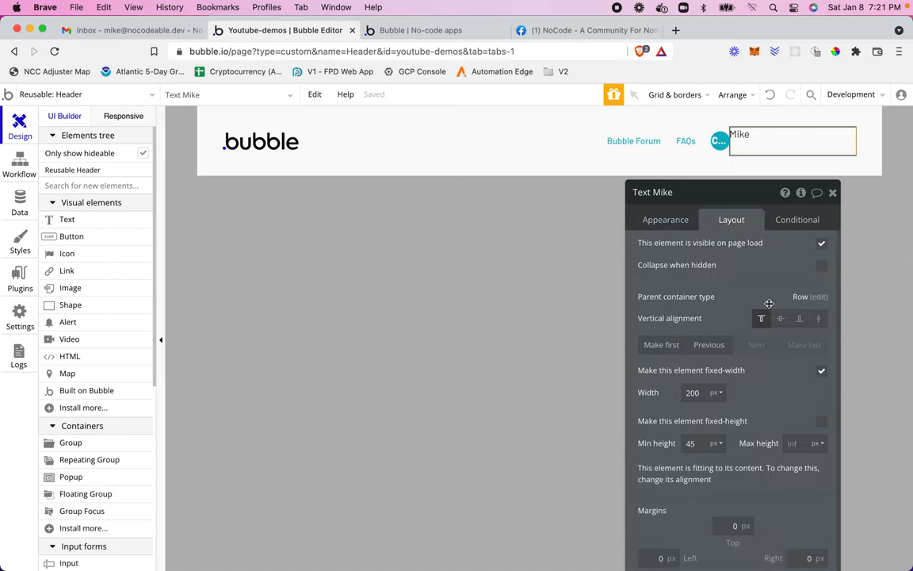
left_click(780, 317)
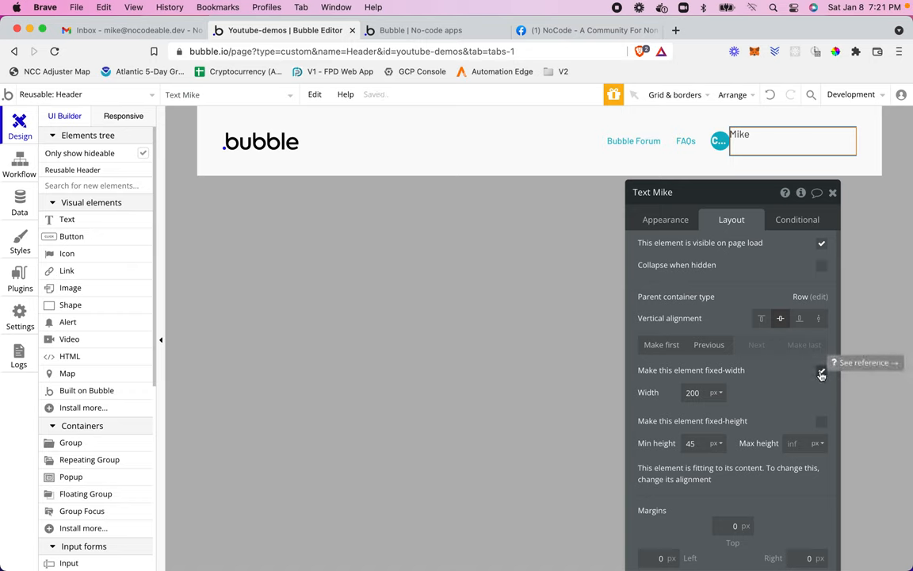
left_click(822, 373)
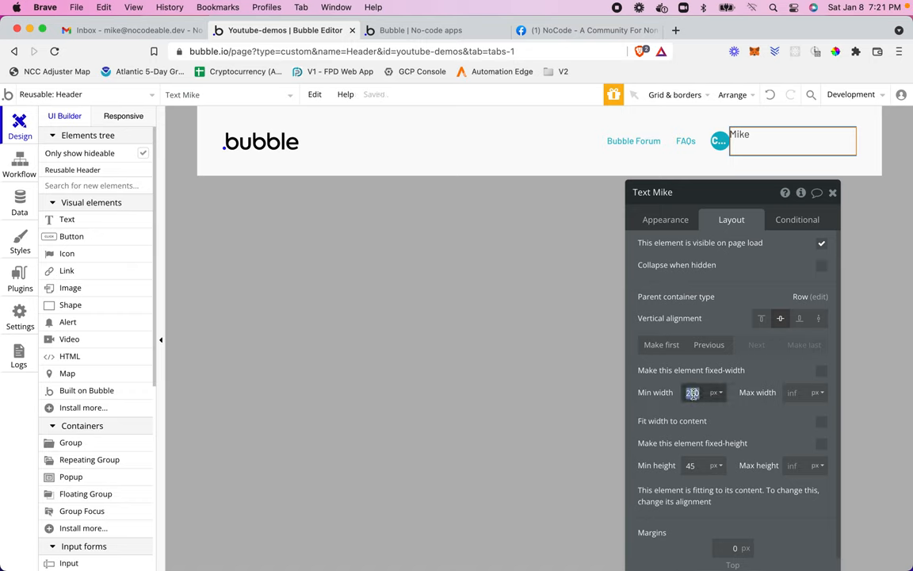
type("0")
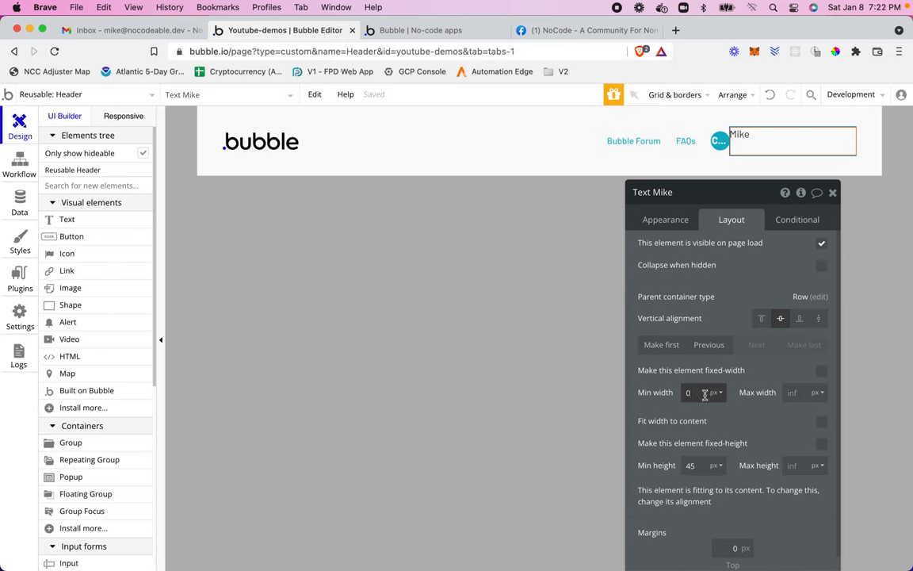
left_click(822, 422)
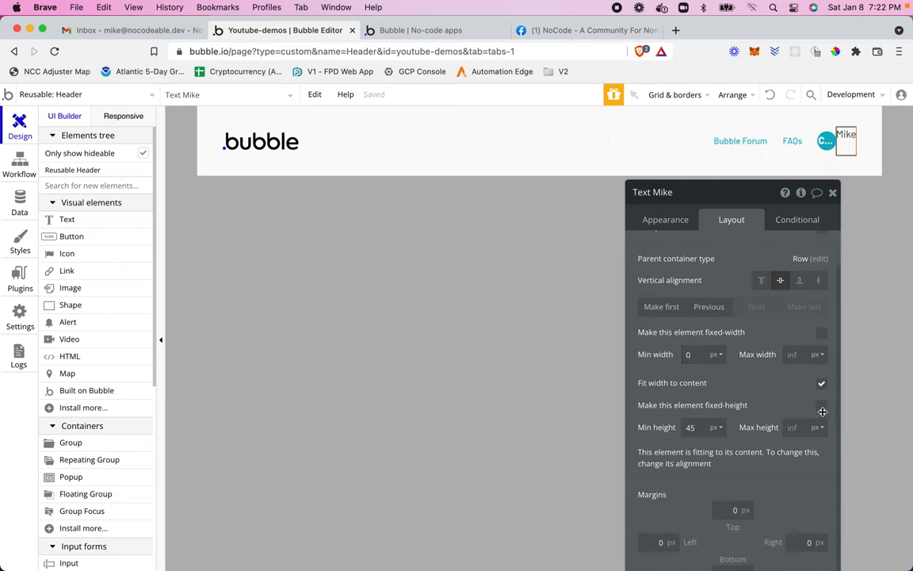
left_click(691, 428)
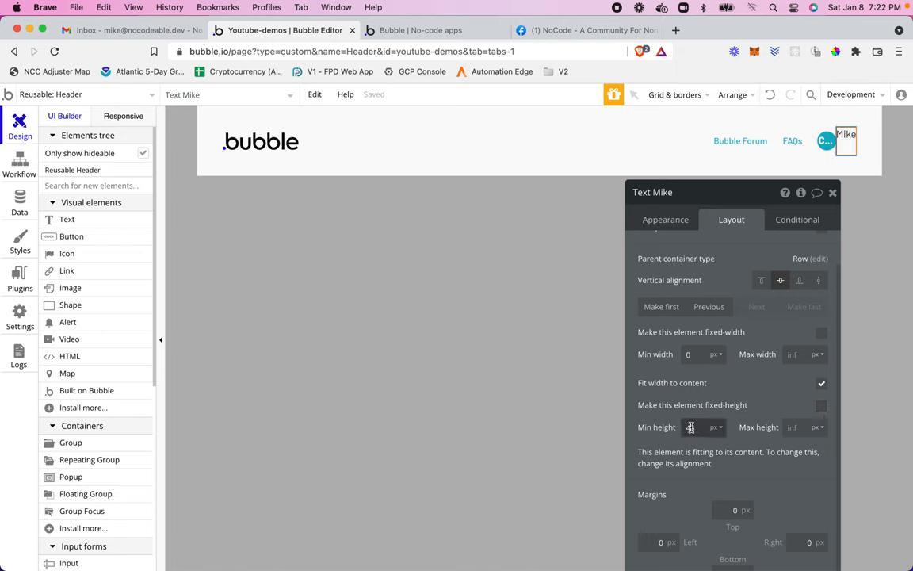
left_click(689, 428)
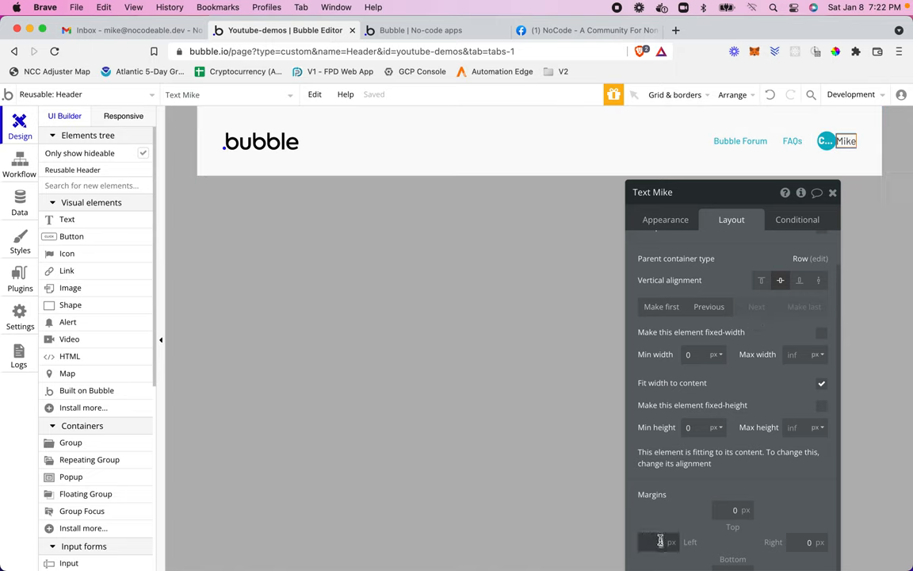
type("10")
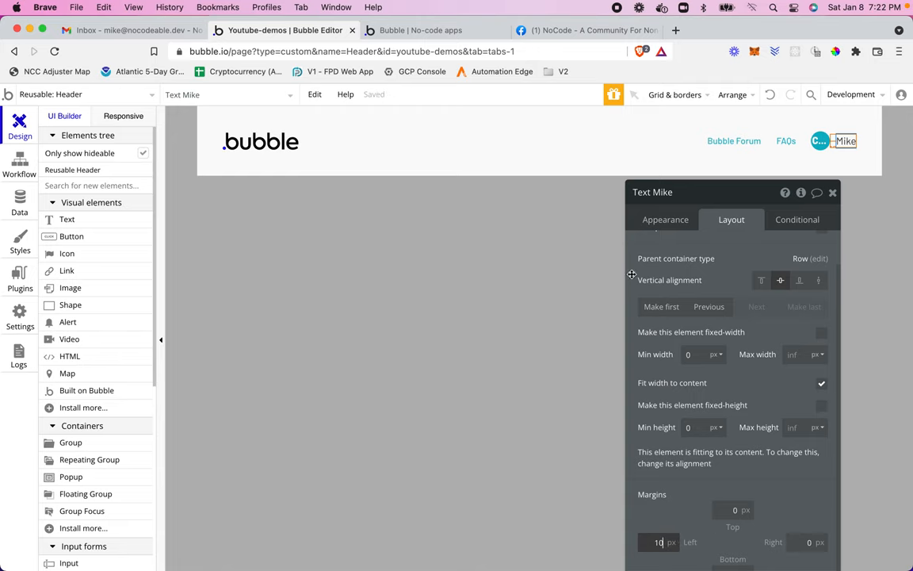
left_click(420, 30)
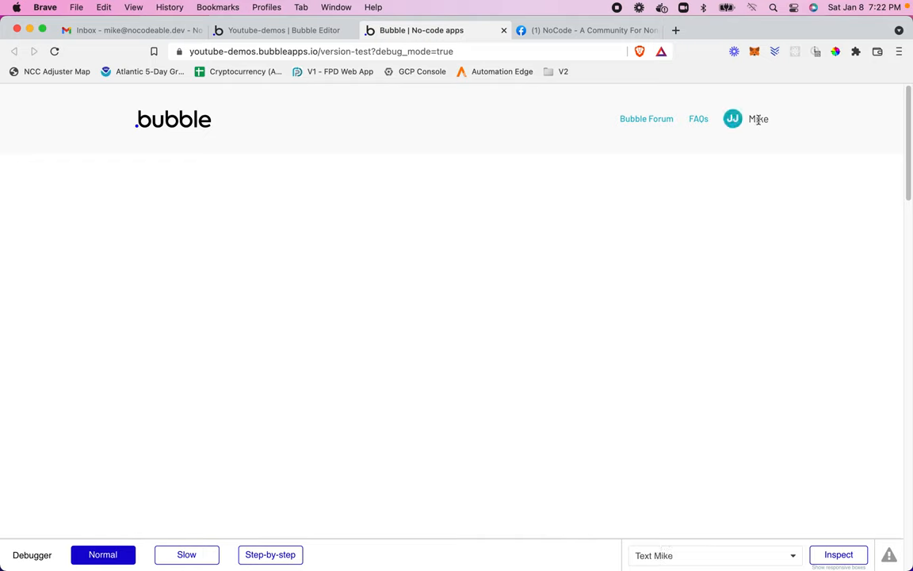
left_click(282, 30)
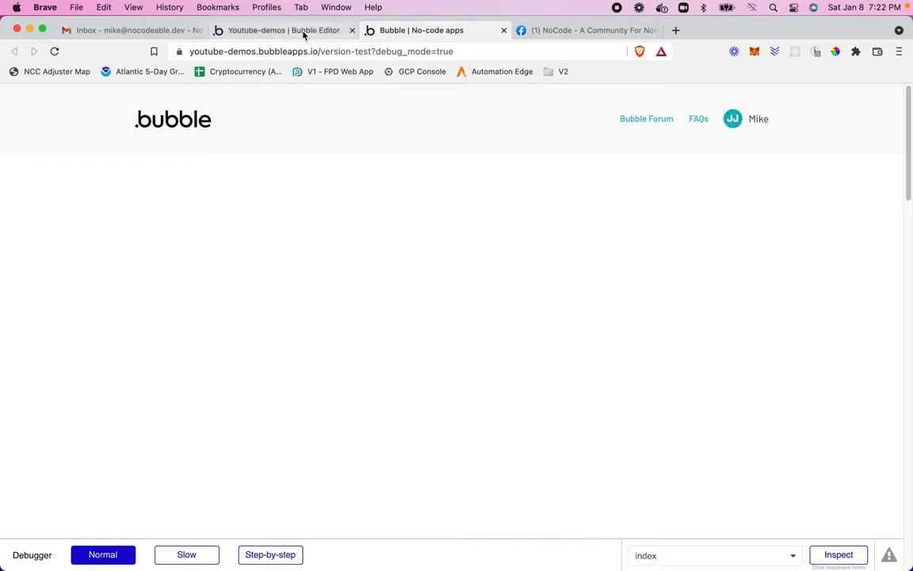
left_click(282, 30)
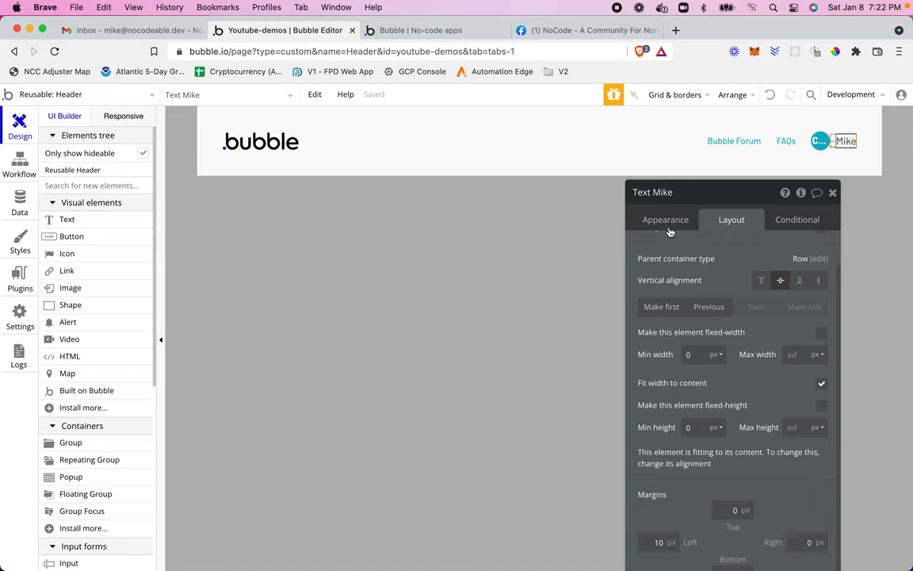
Replace the fixed word Mike with dynamic data Current User's first_name
left_click(666, 219)
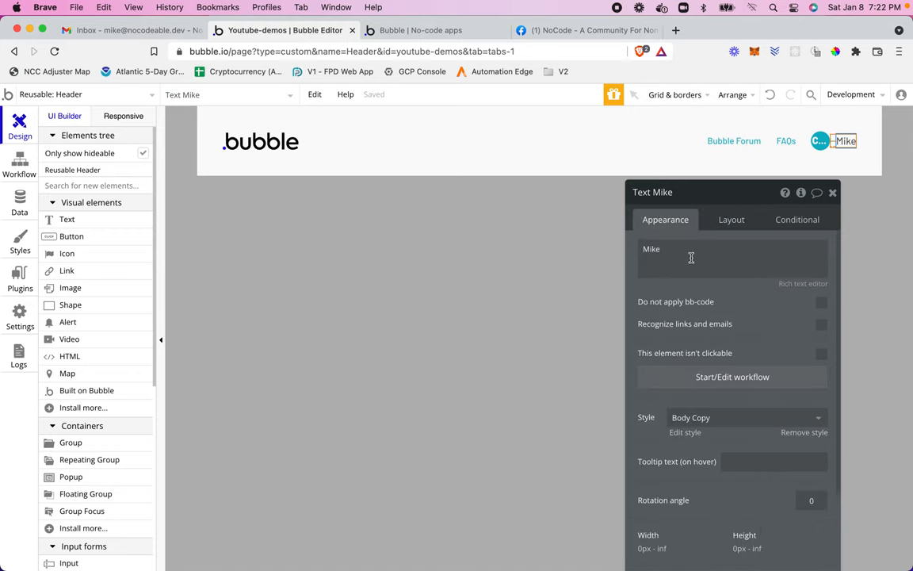
left_click(689, 257)
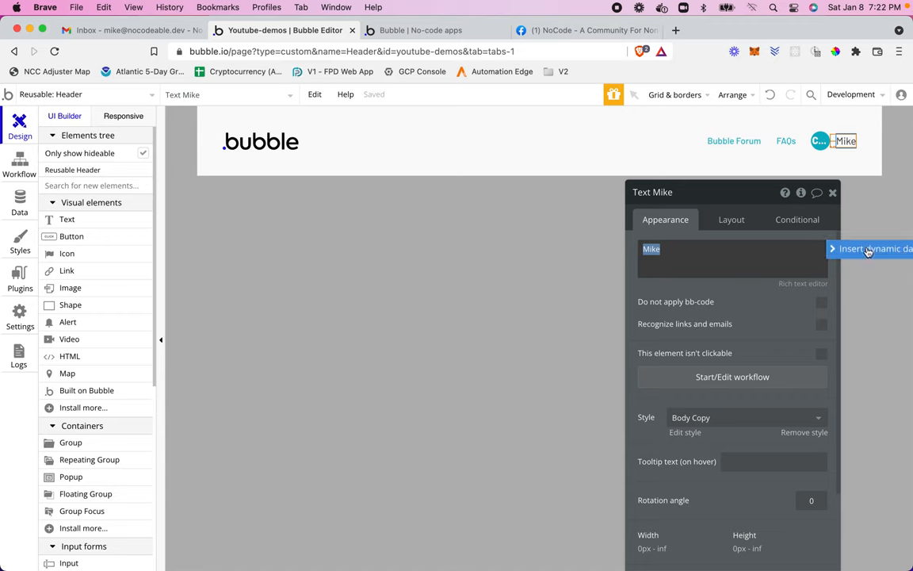
left_click(872, 248)
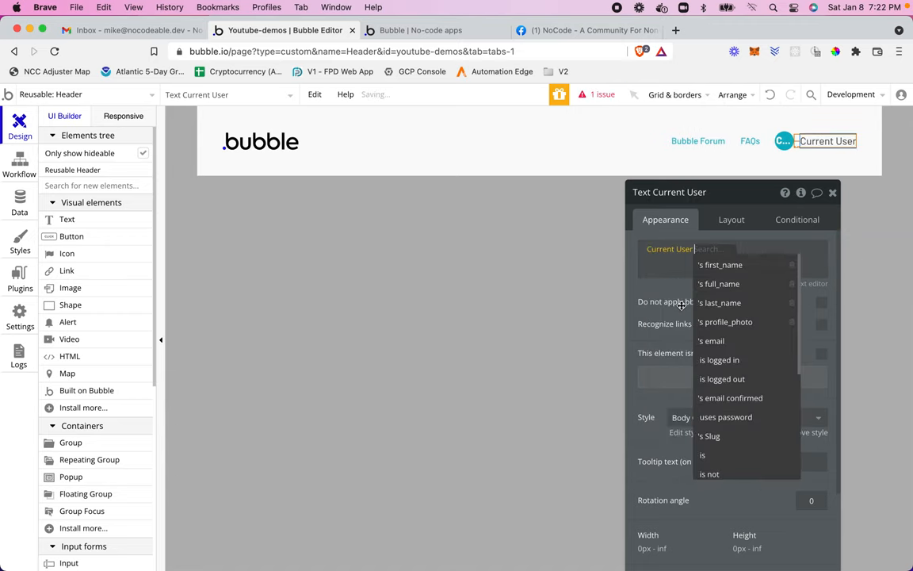
left_click(720, 264)
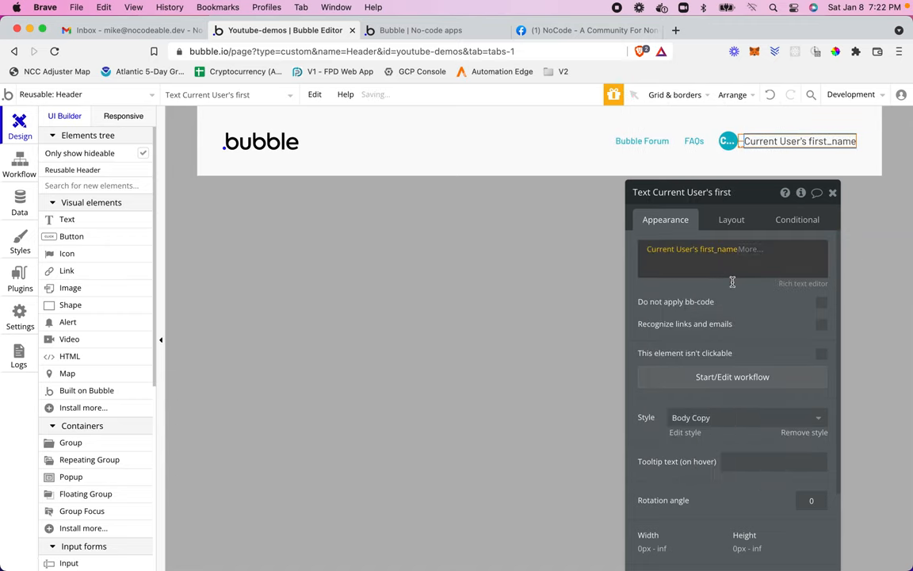
scroll("down", 3)
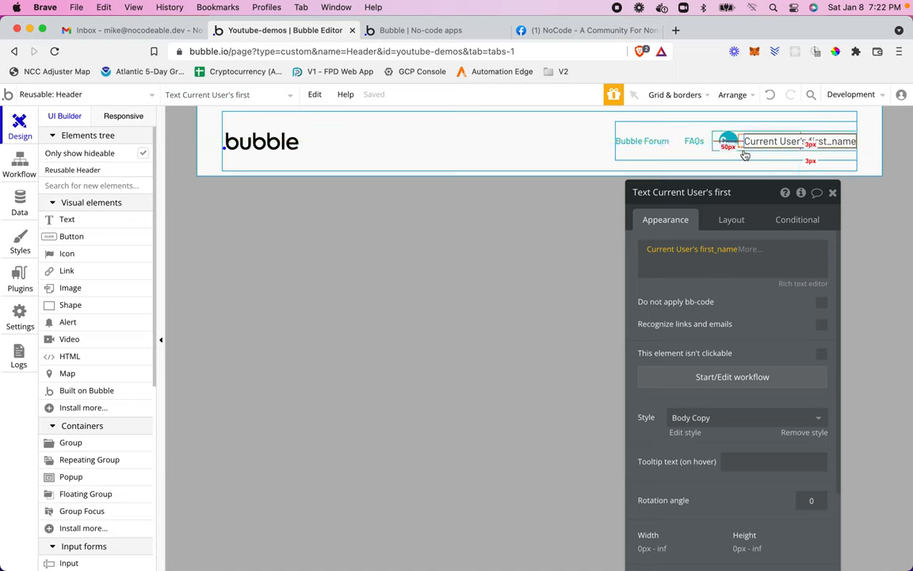
Give the Group Icon container a roundness of 50
left_click(728, 141)
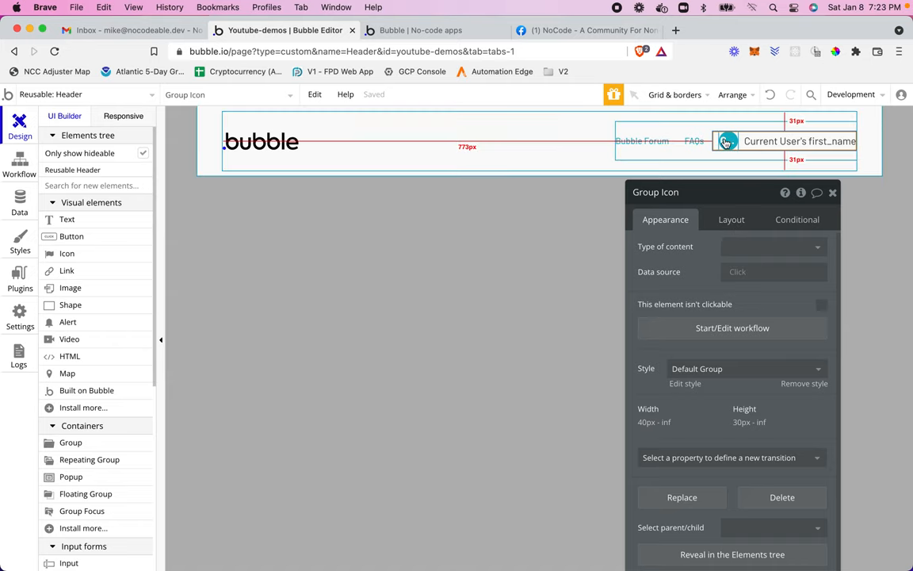
mouse_move(729, 143)
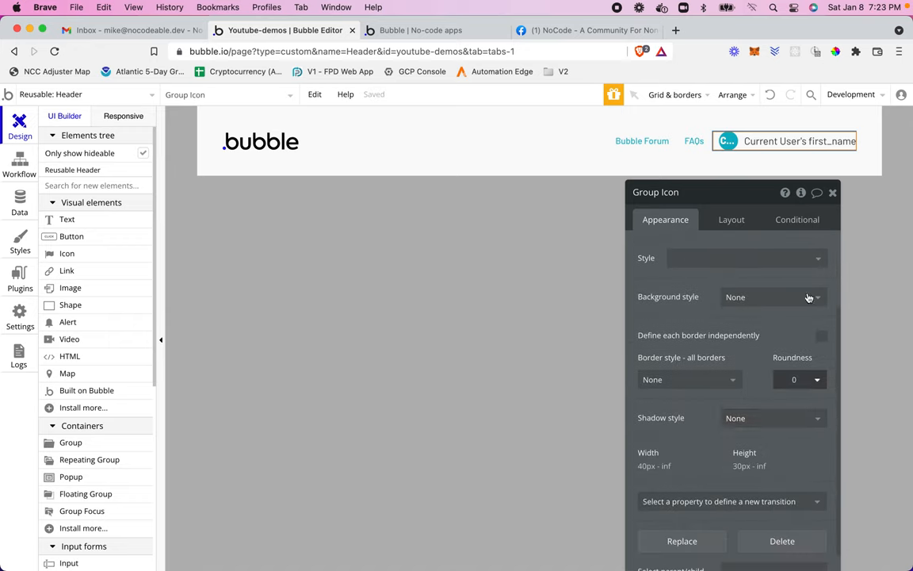
left_click(799, 379)
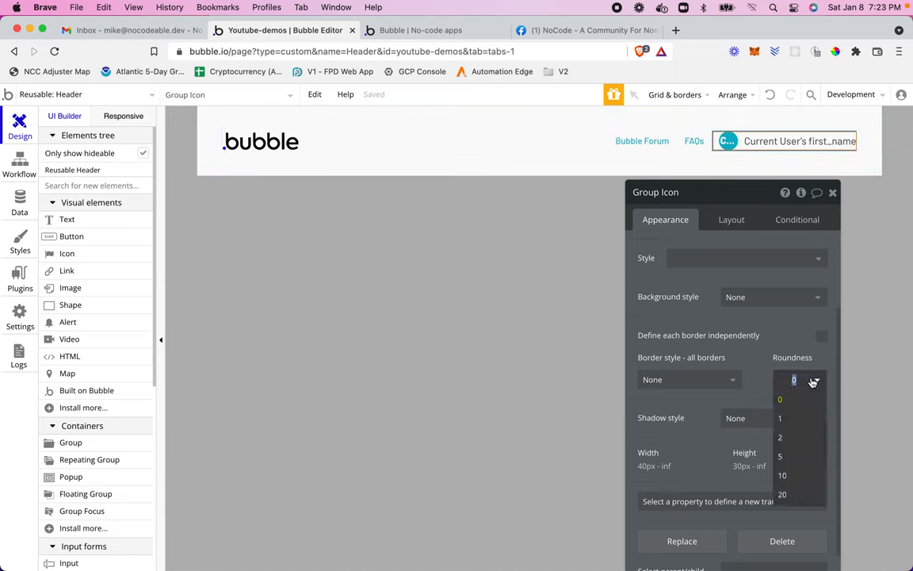
type("50")
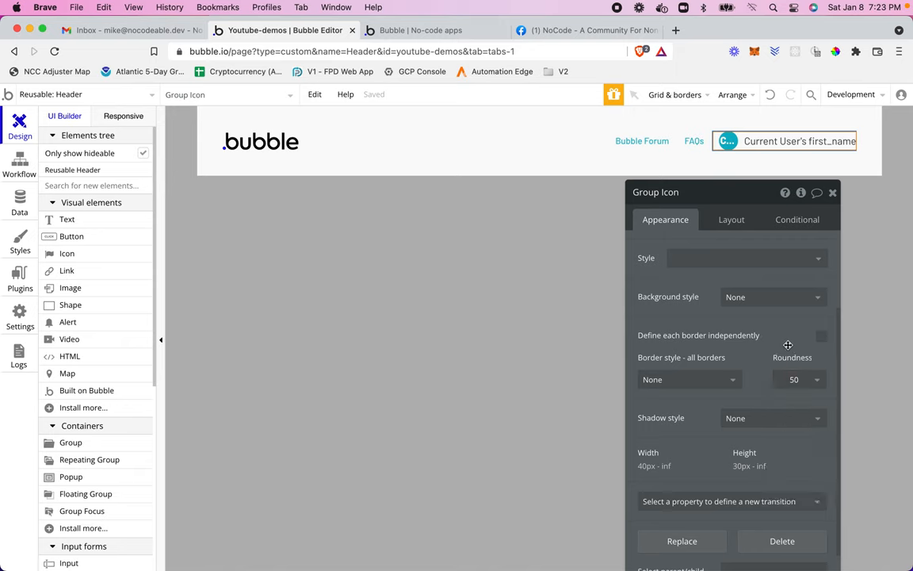
Set the icon group's border style to solid and choose a border colour
left_click(688, 378)
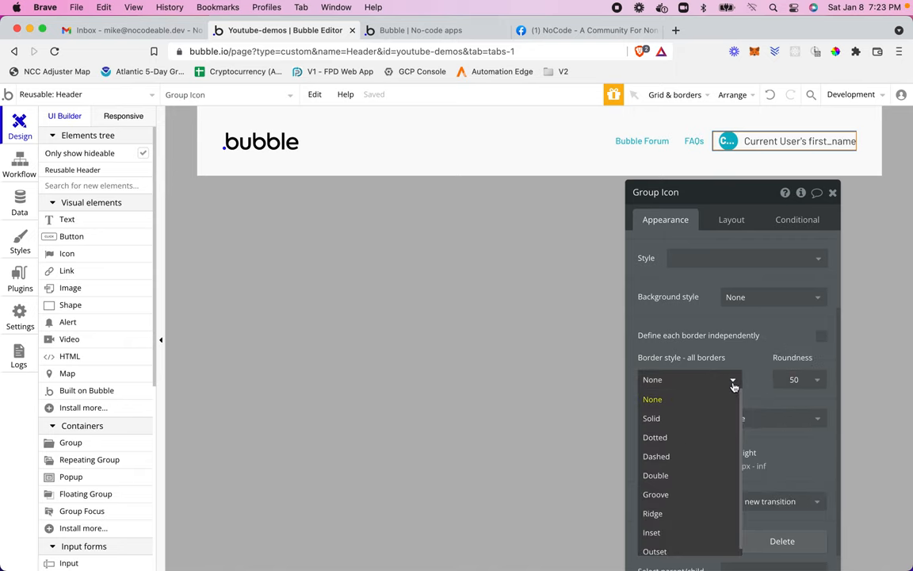
left_click(653, 400)
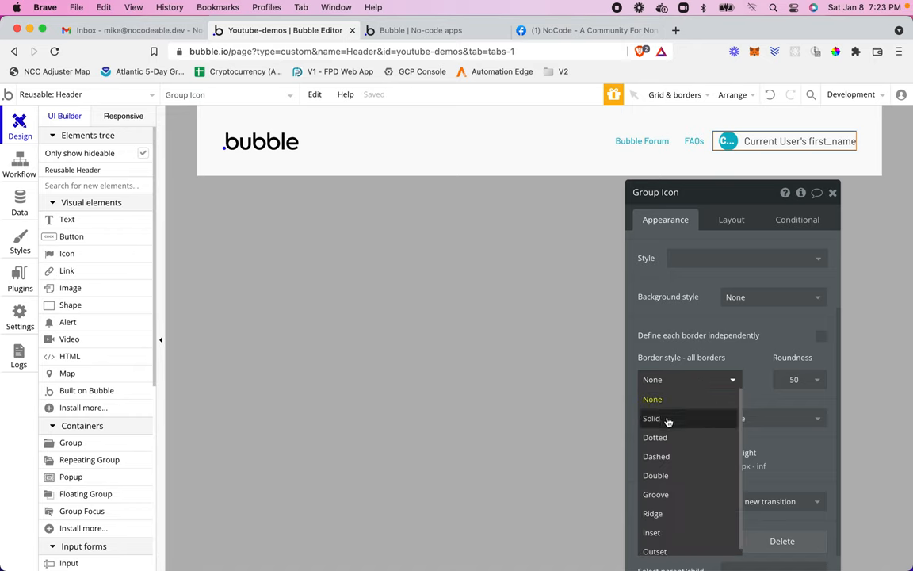
left_click(650, 419)
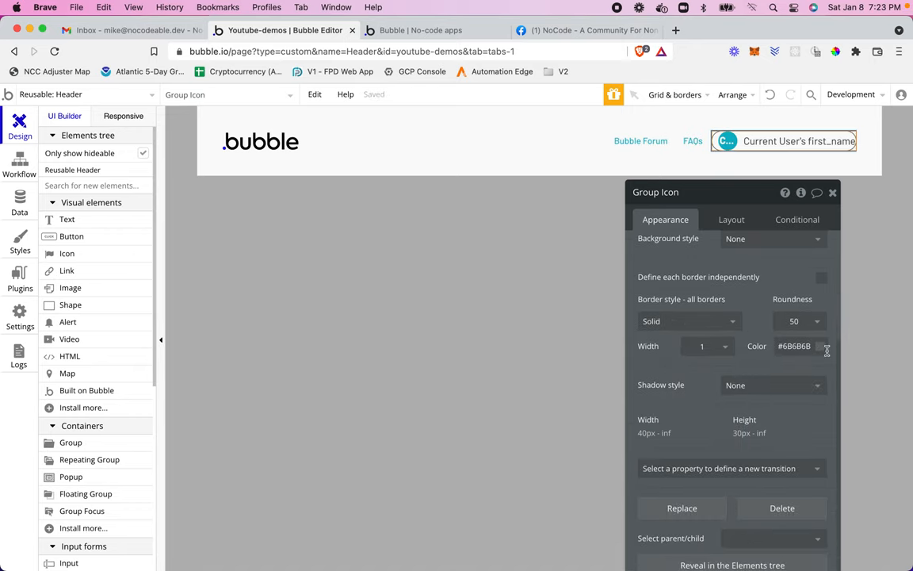
left_click(795, 345)
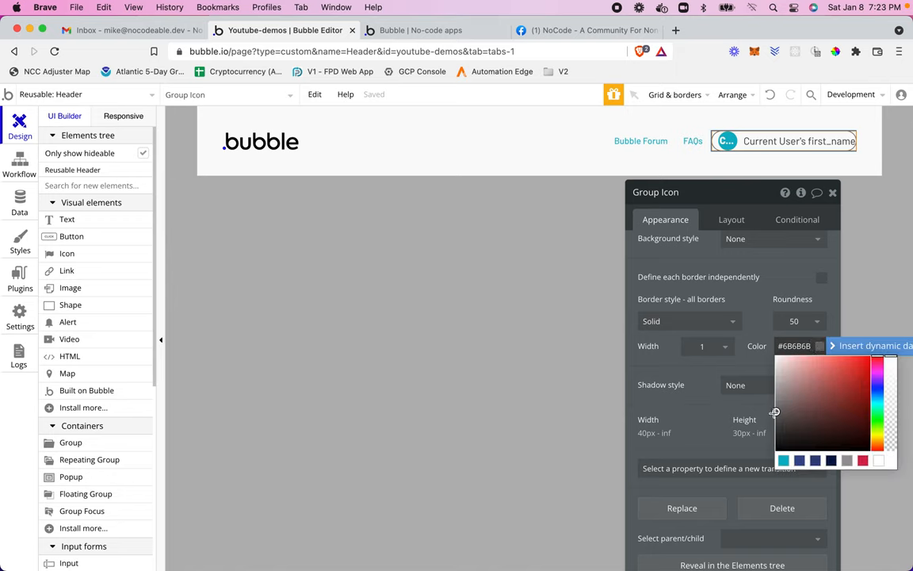
left_click(774, 389)
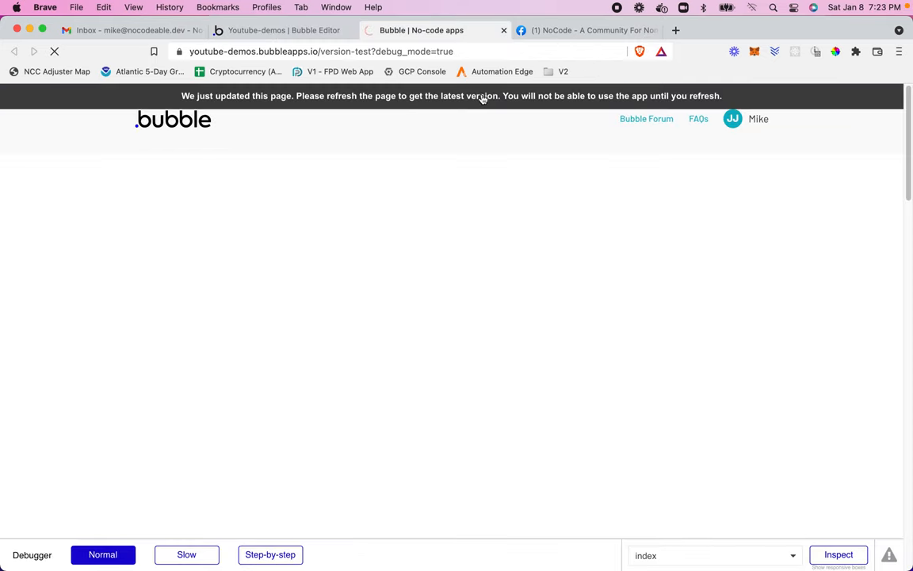
mouse_move(757, 230)
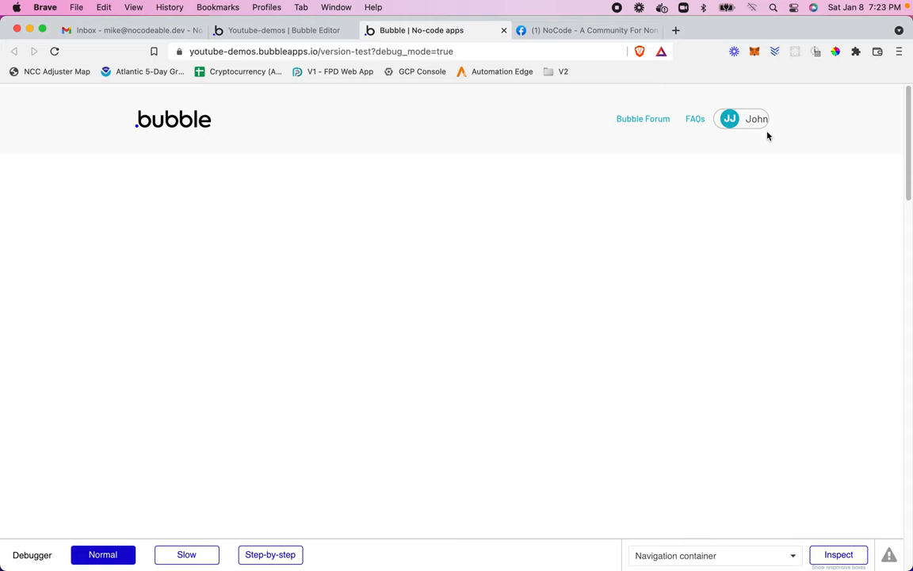
Return to the Bubble editor after checking the refreshed preview header showing John
left_click(282, 30)
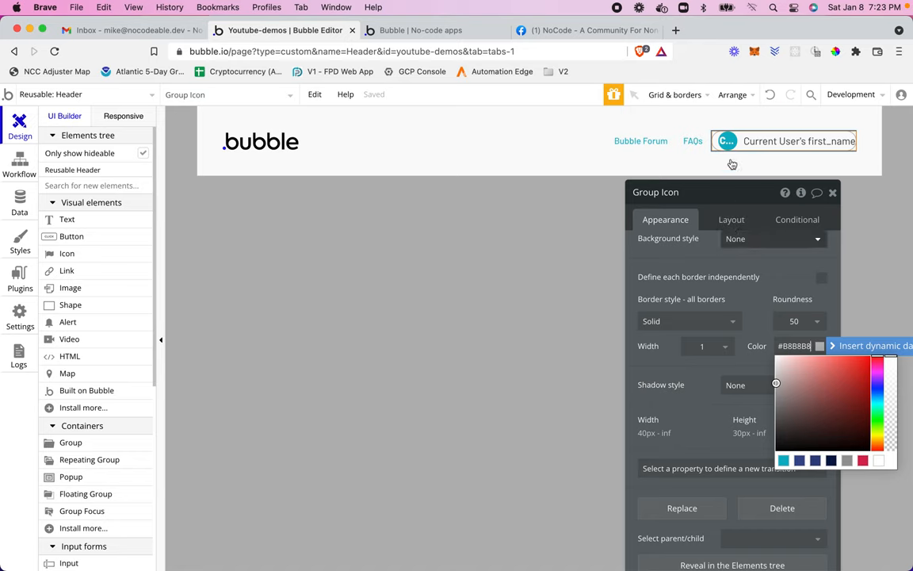
Give the badge text inside the icon group a 10 px left margin
left_click(726, 141)
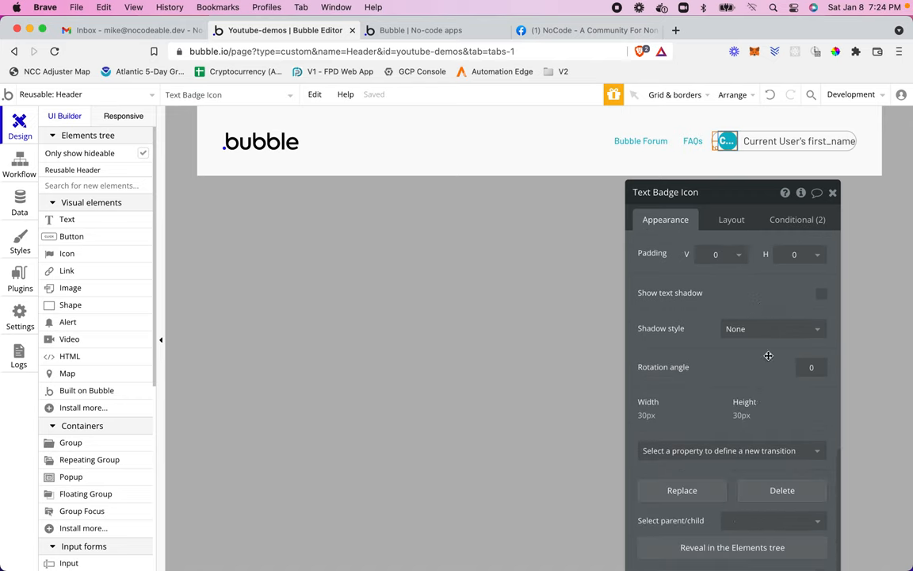
left_click(730, 218)
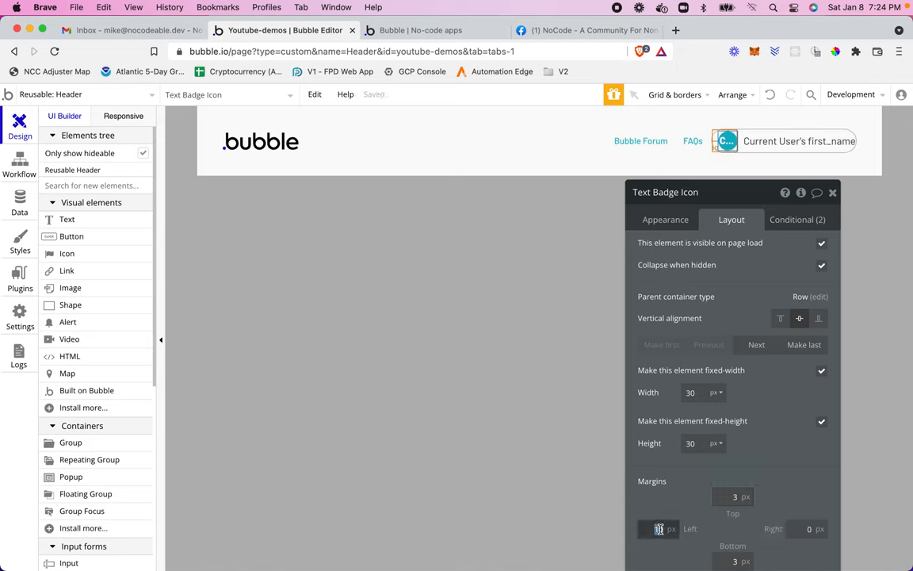
type("10")
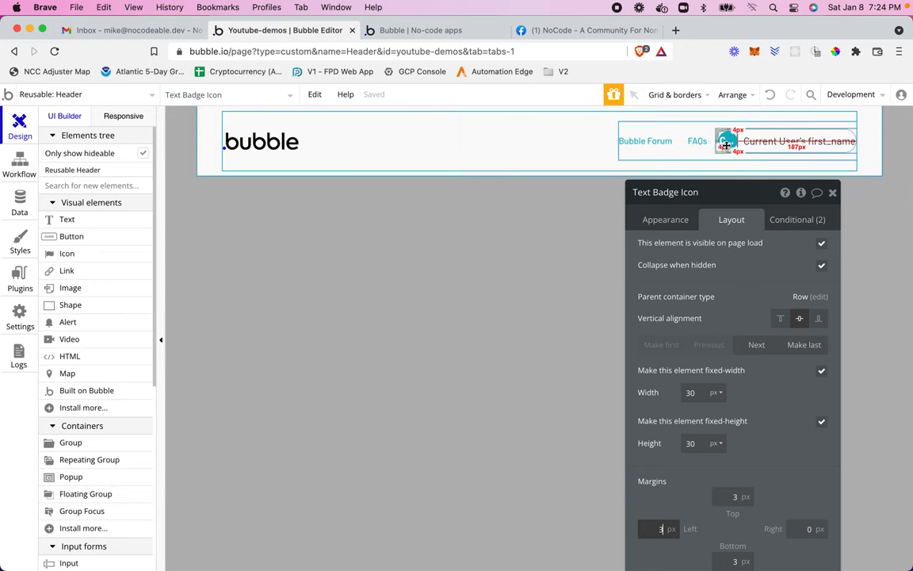
mouse_move(776, 133)
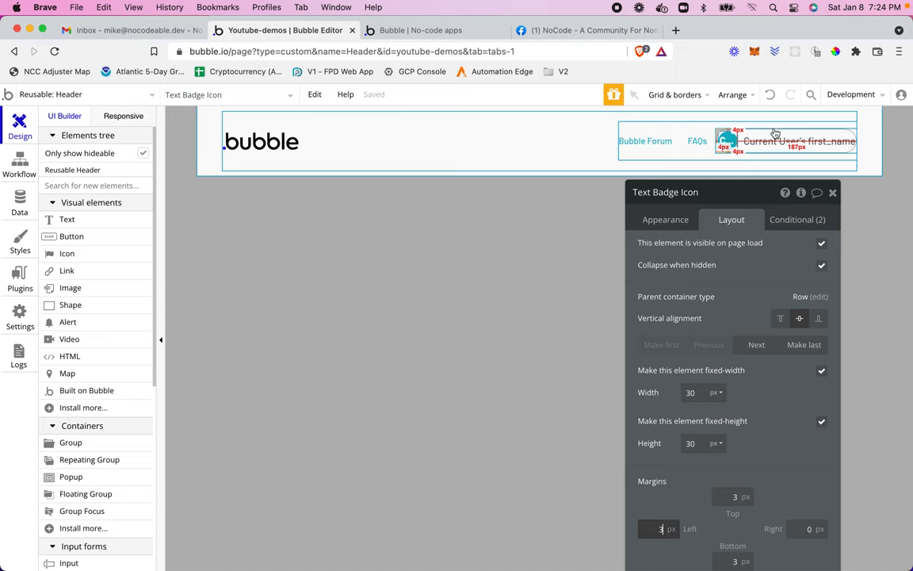
Give the Group Icon a 10 px left margin, then select the first-name text
left_click(727, 141)
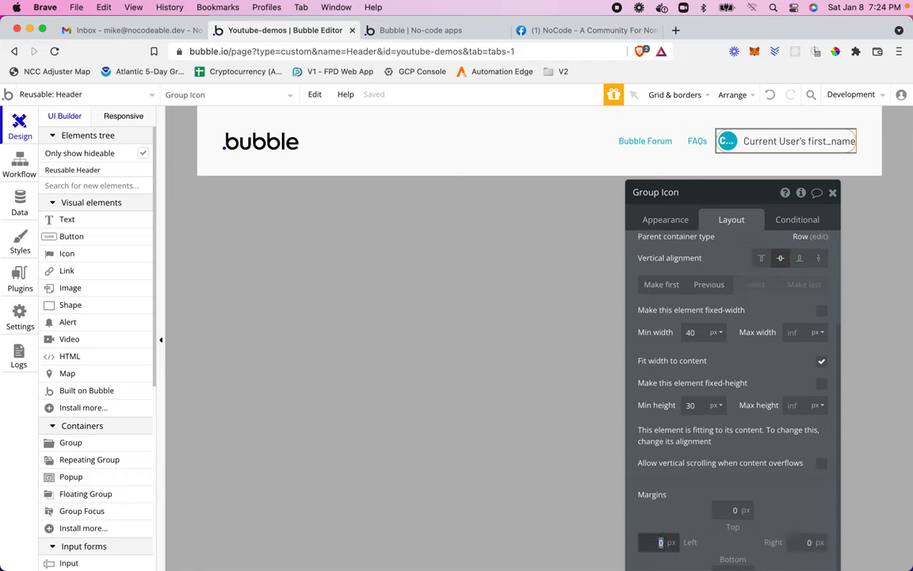
type("10")
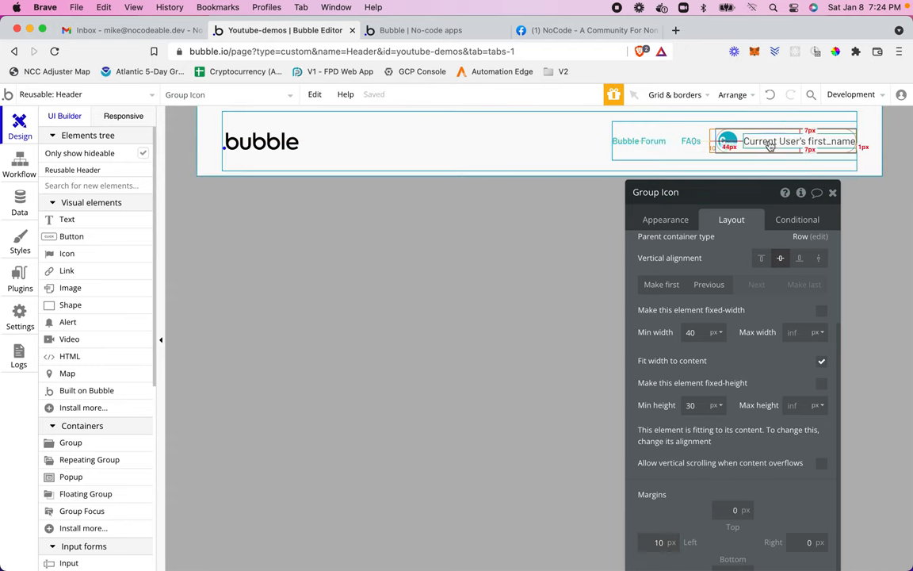
left_click(799, 140)
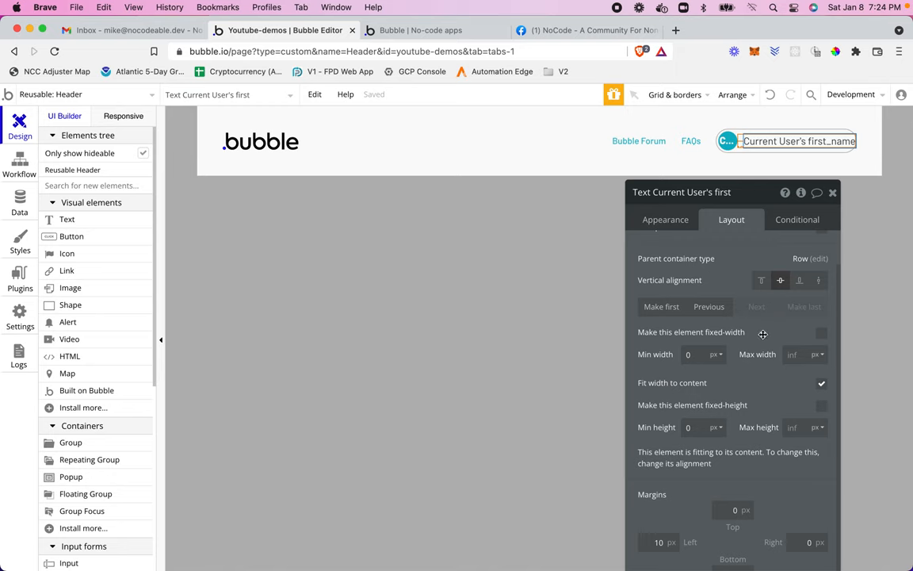
mouse_move(793, 468)
type("10")
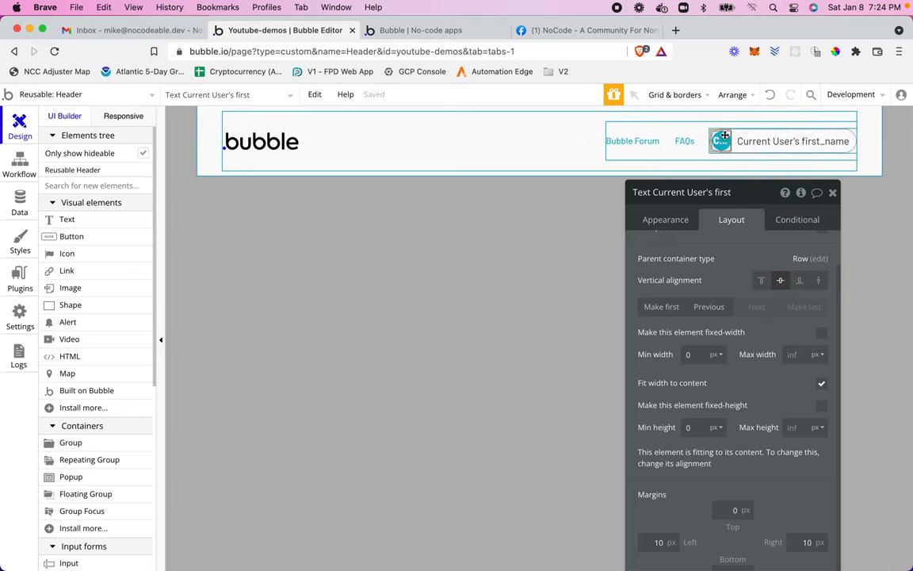
Fix the initials circle at 30 by 30 px and view the first-name text's appearance settings
left_click(720, 142)
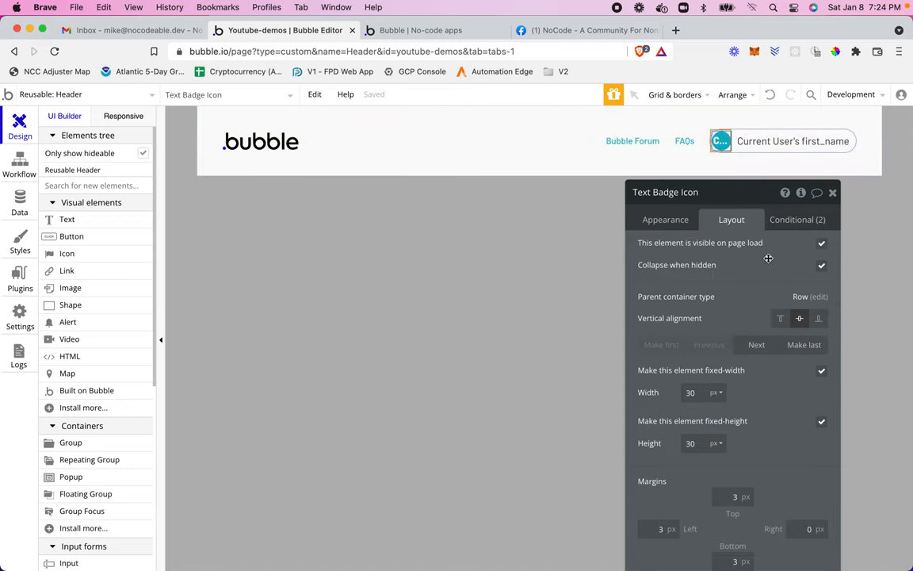
left_click(666, 219)
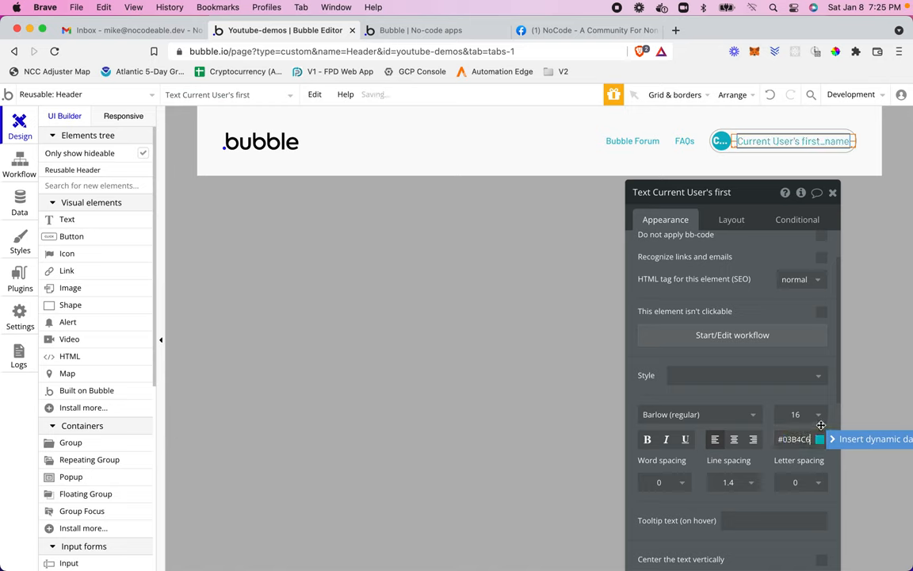
left_click(818, 413)
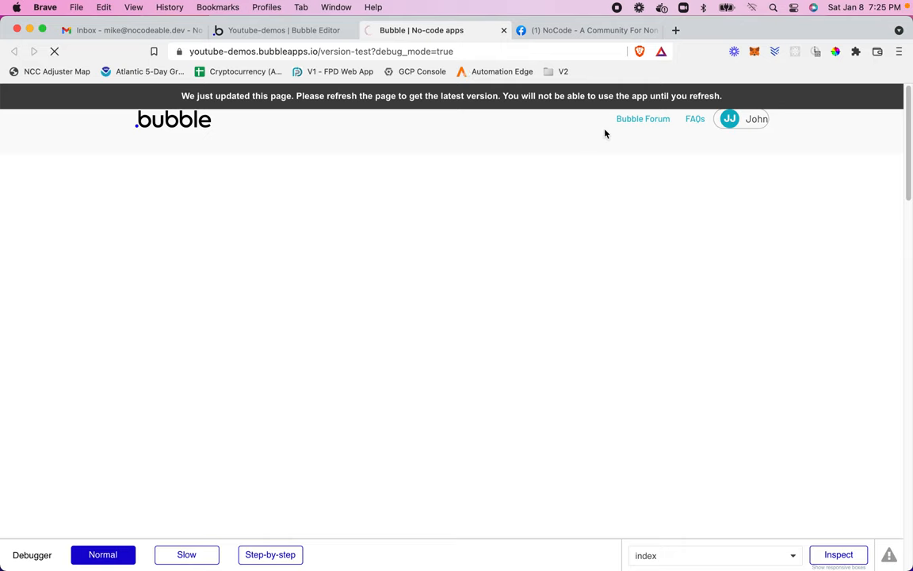
mouse_move(742, 172)
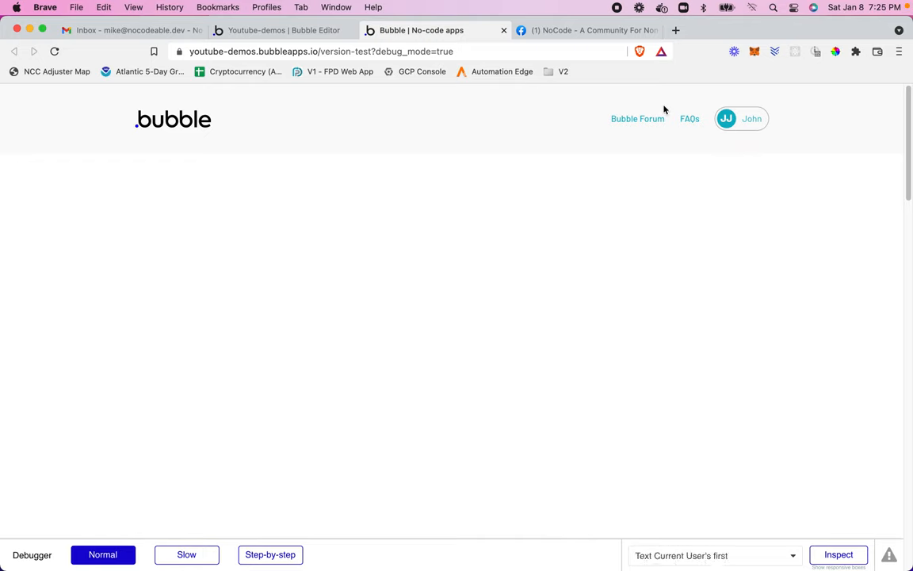
Return to the editor after previewing the JJ teal badge with the name John
left_click(282, 30)
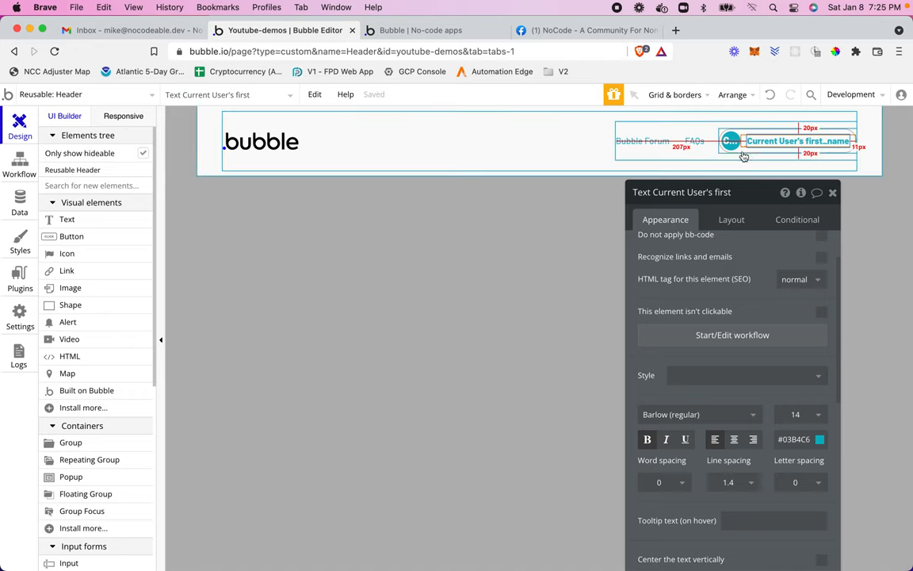
Give Group Icon a flat #FFFFFF background dragged down to 0 opacity
left_click(730, 140)
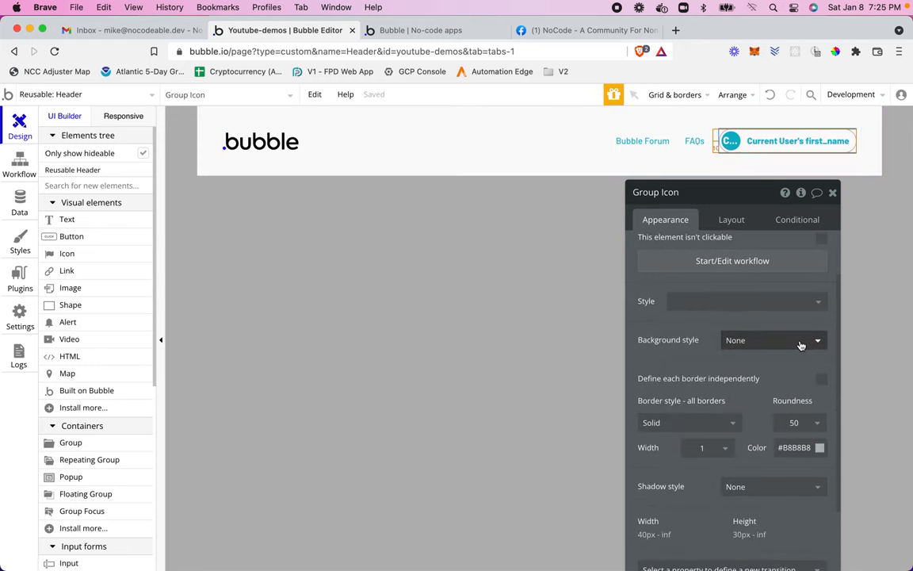
scroll("down", 3)
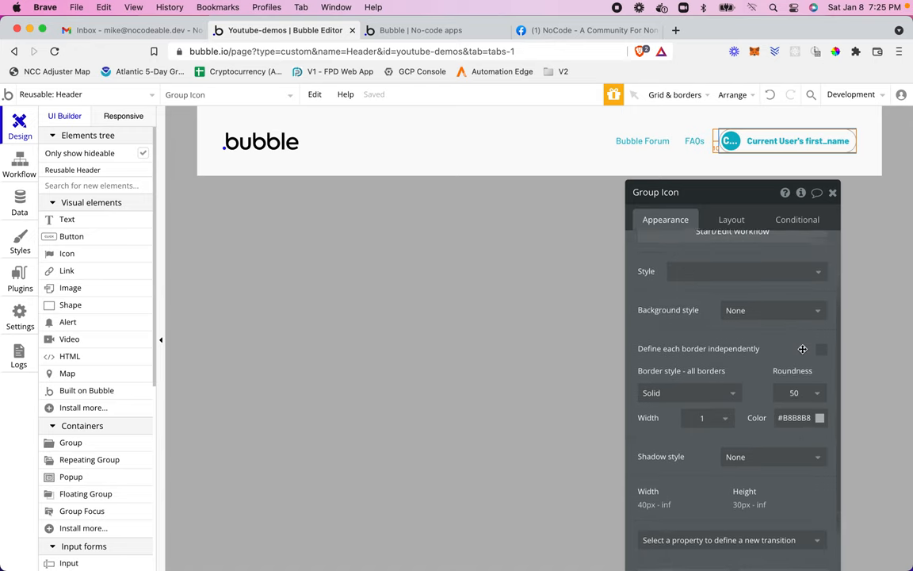
left_click(774, 310)
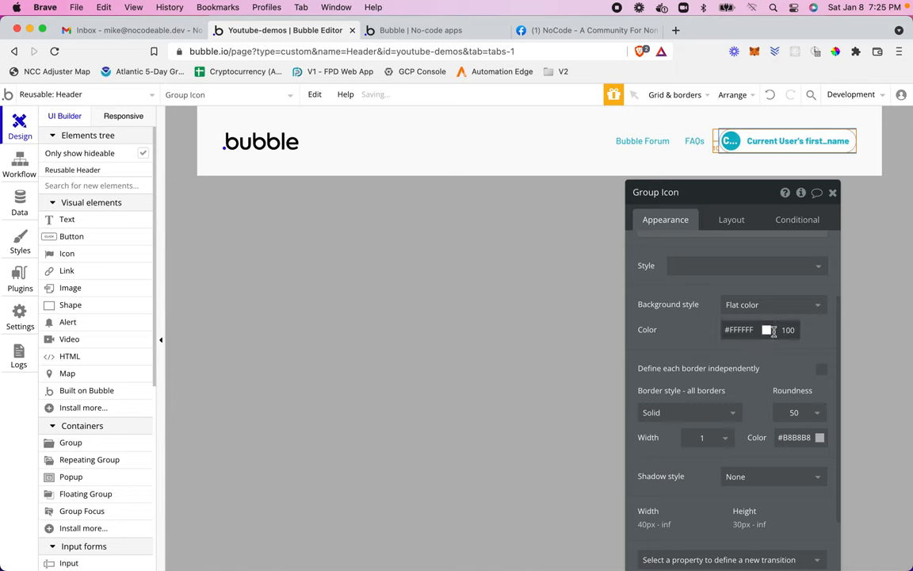
left_click(766, 328)
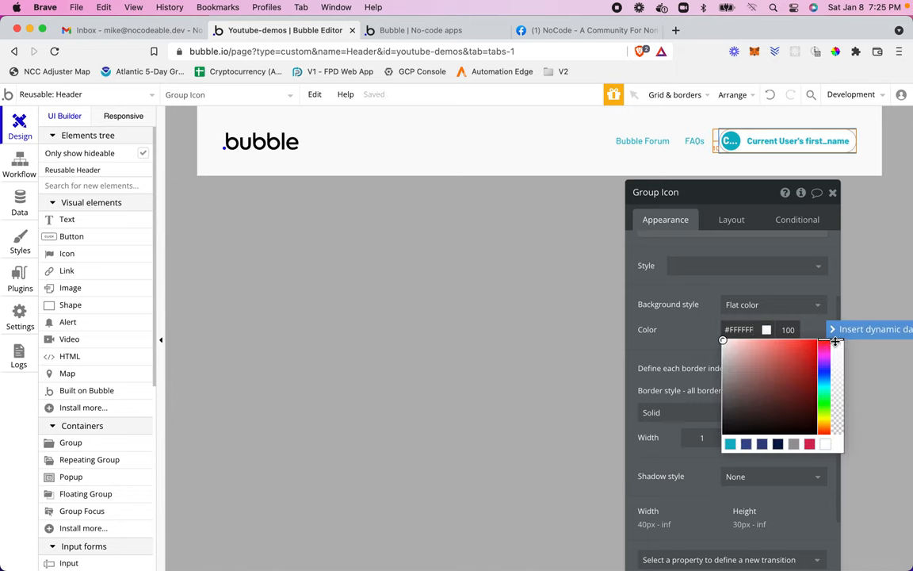
left_click_drag(834, 341, 839, 452)
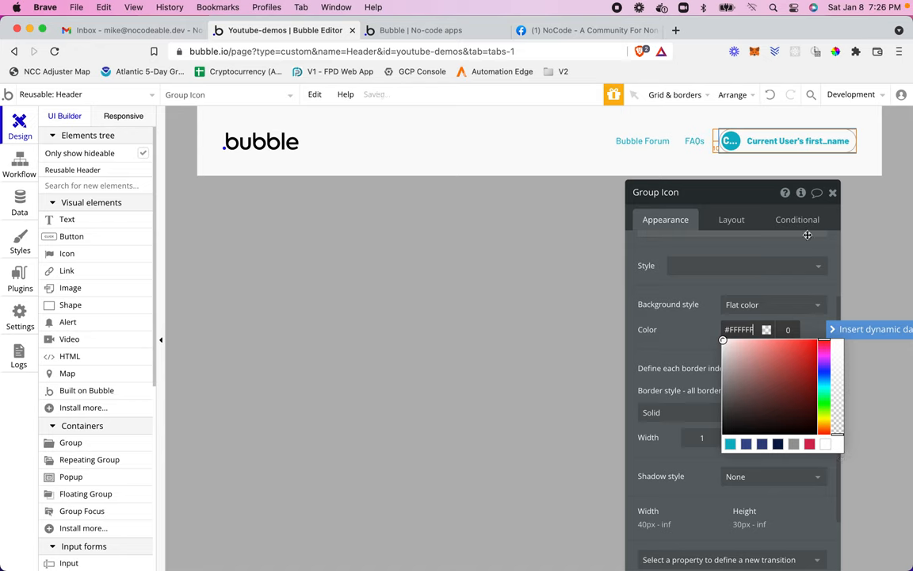
Add a condition on Group Icon: when this group is hovered, change its background colour
left_click(796, 219)
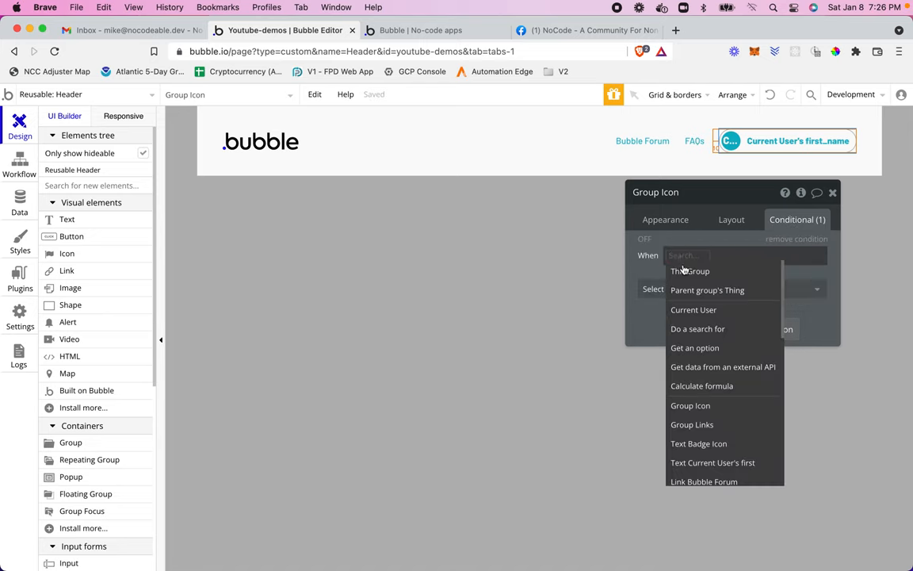
left_click(691, 270)
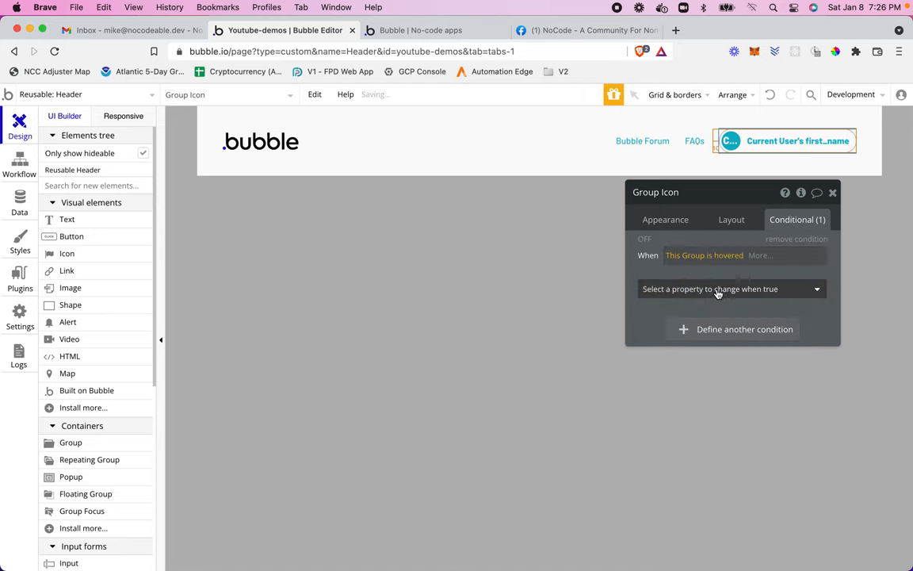
left_click(729, 289)
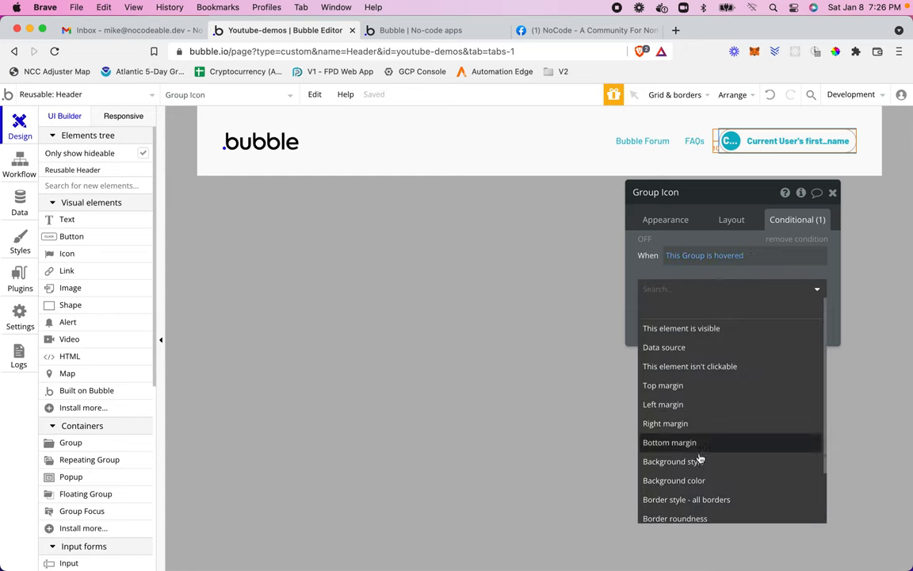
left_click(672, 479)
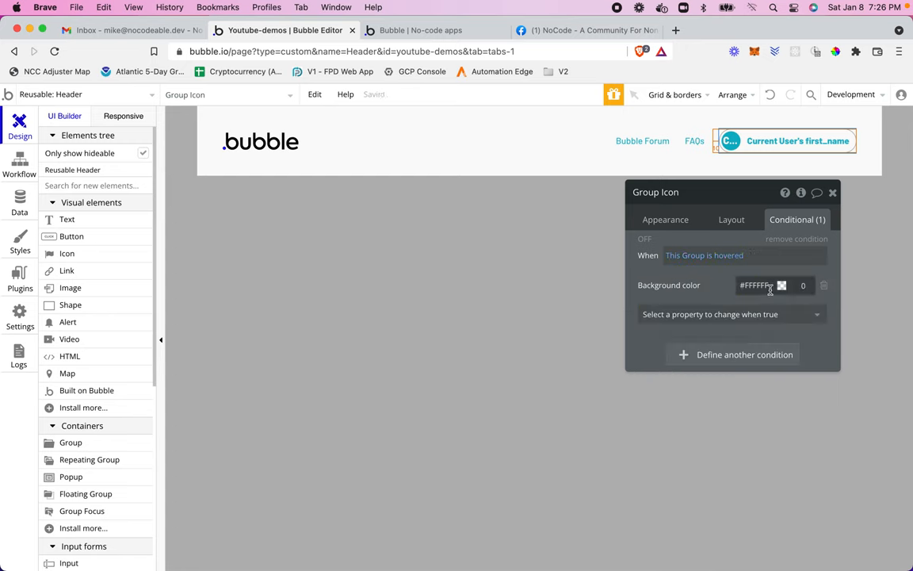
left_click(781, 285)
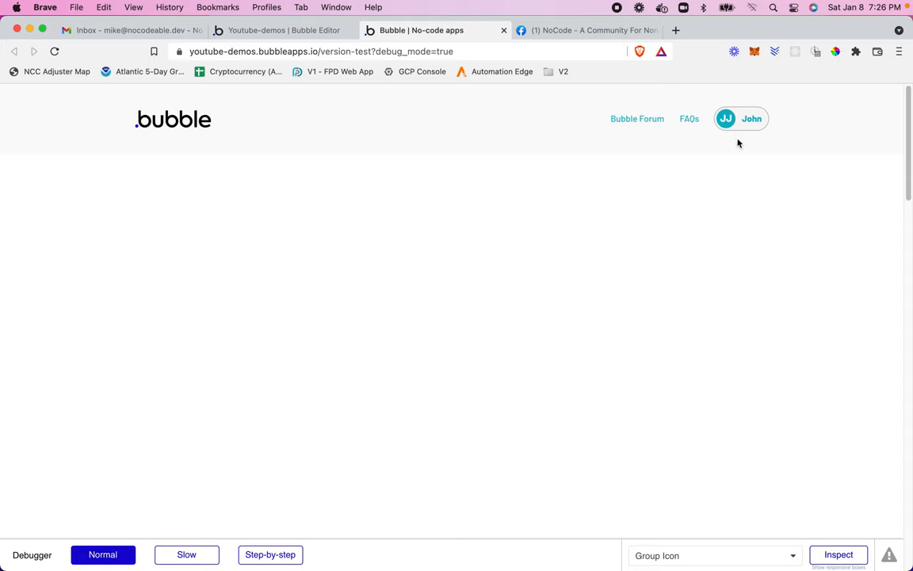
Change the hover background from #F7F7F7 to the darker grey #EBEBEB and reload the preview
left_click(282, 30)
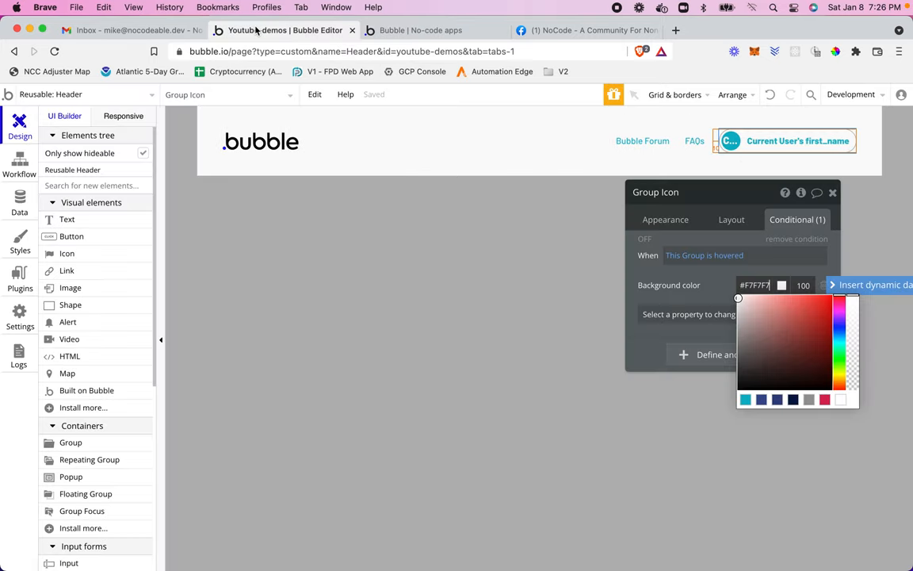
mouse_move(718, 276)
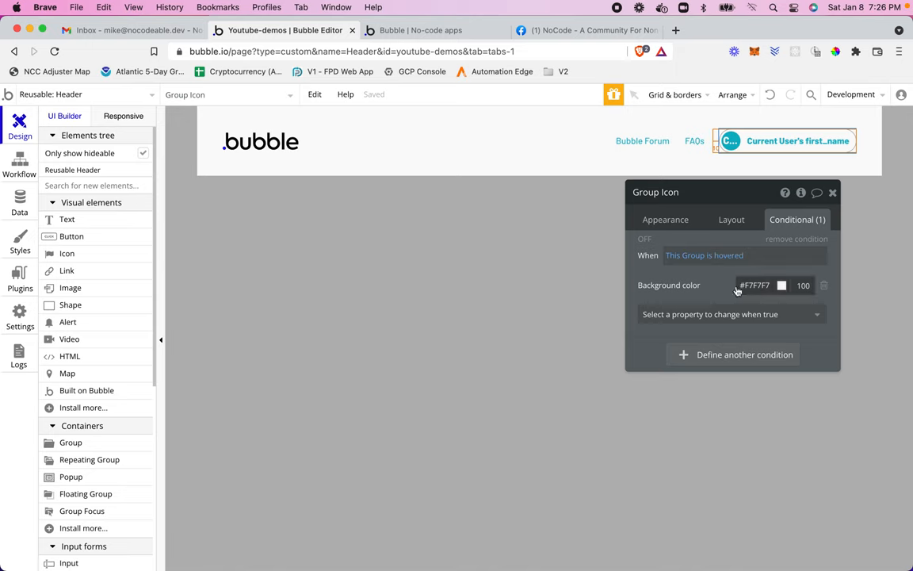
left_click(781, 285)
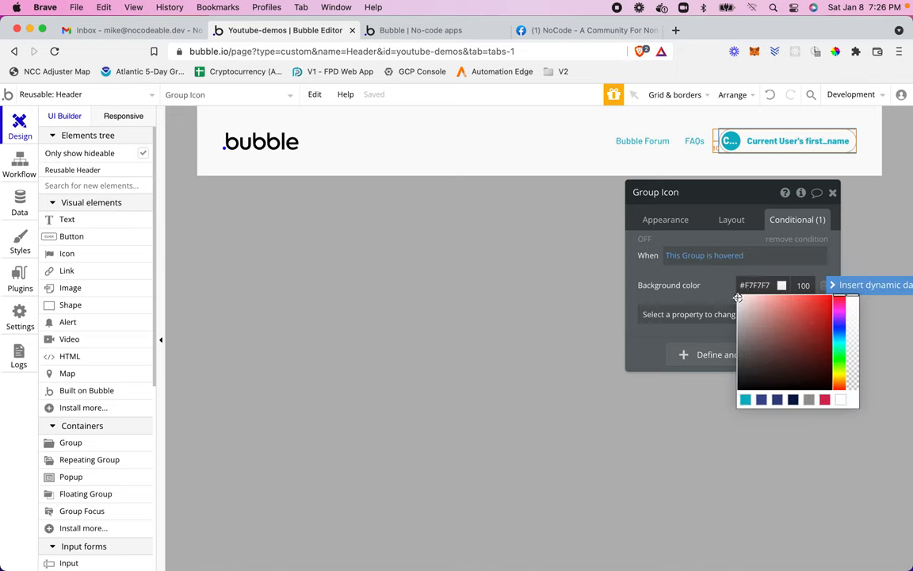
left_click(737, 303)
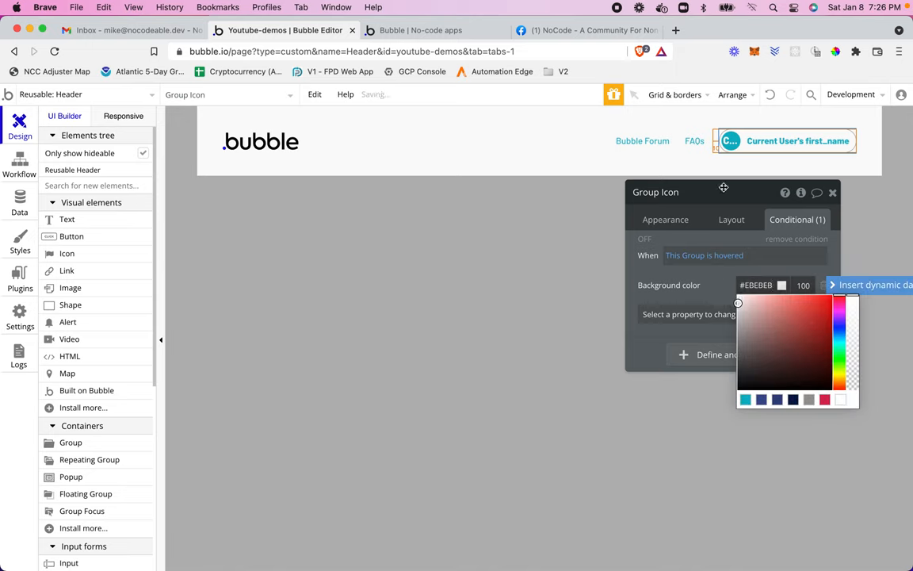
left_click(412, 30)
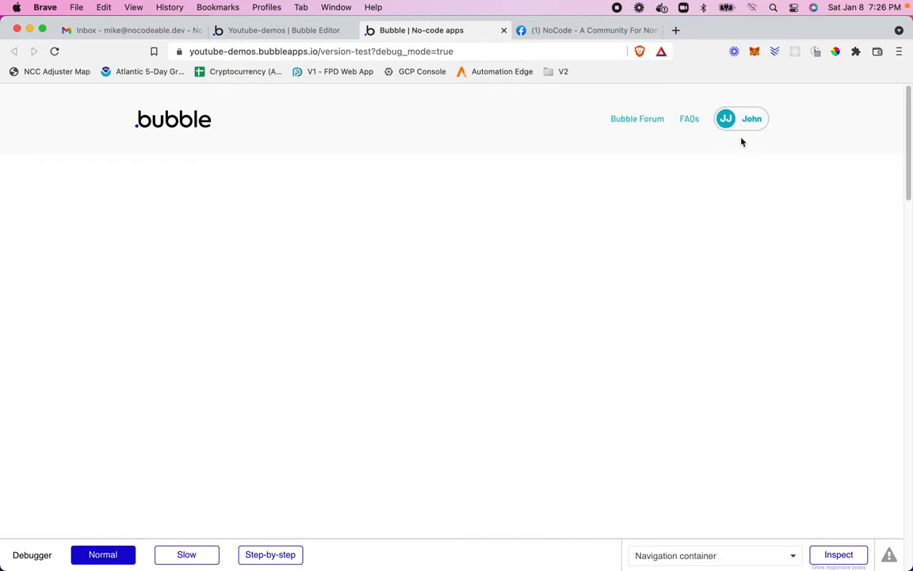
Remove the hover-colour and logged-out rules from the Text Badge Icon's conditions
left_click(726, 117)
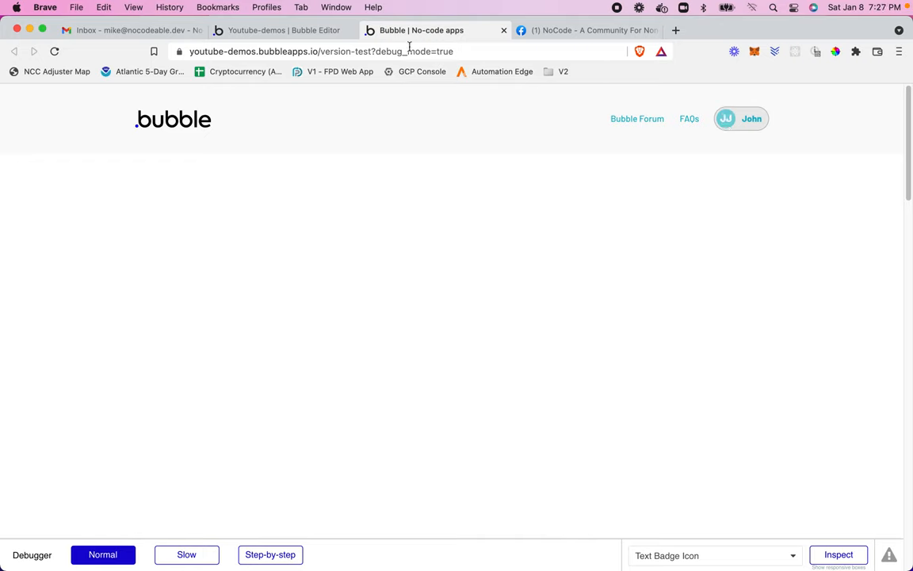
left_click(282, 30)
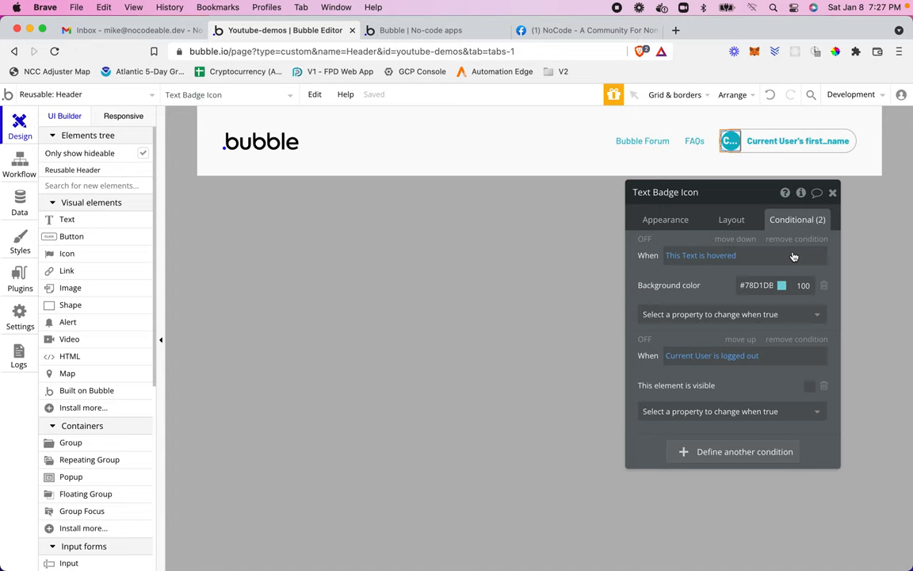
left_click(796, 238)
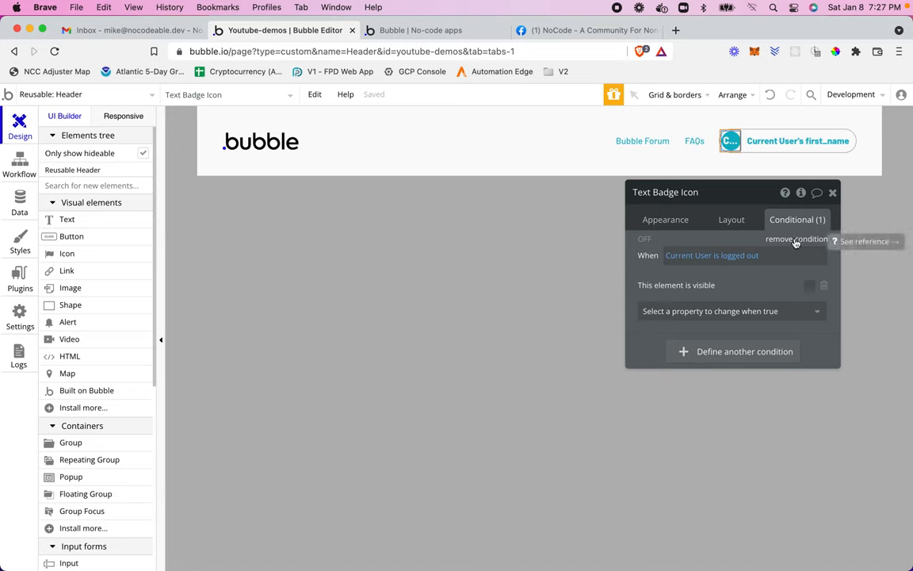
left_click(731, 219)
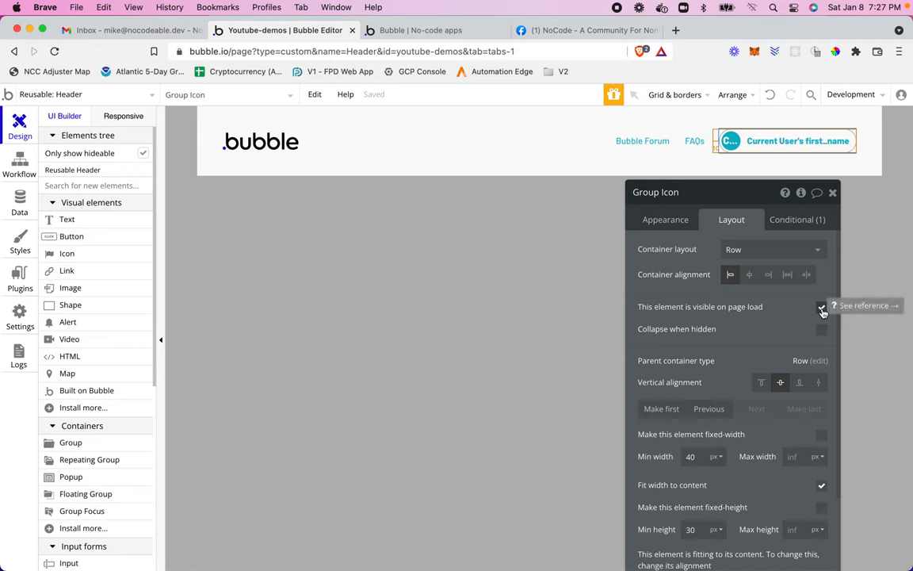
Make Group Icon hidden on page load and collapse its space when hidden
left_click(821, 308)
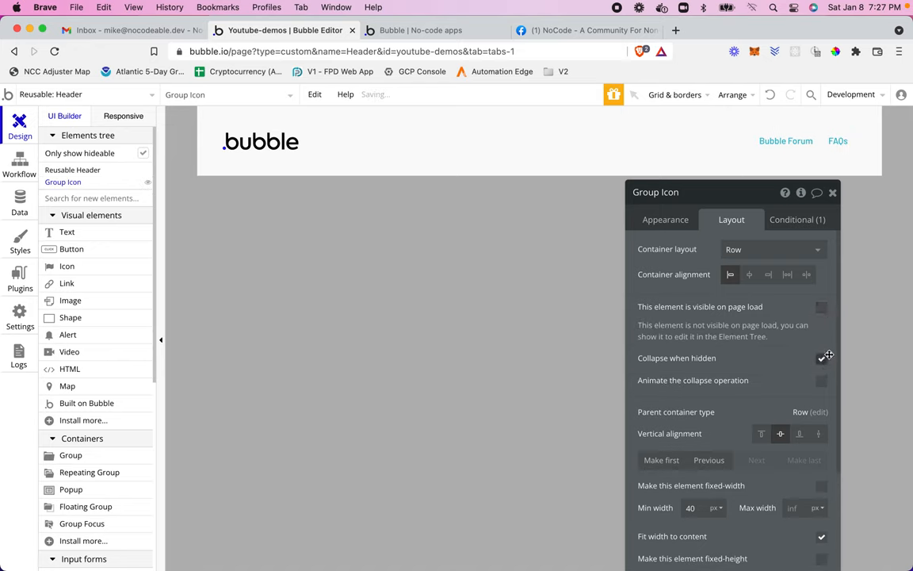
left_click(796, 219)
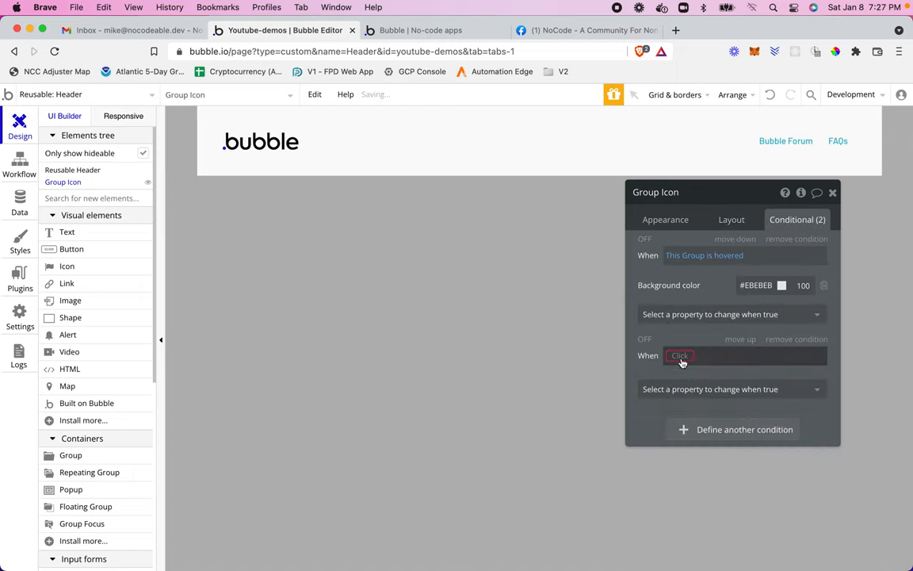
Add a condition making the group visible when Current User is logged in, then reload the preview
left_click(679, 356)
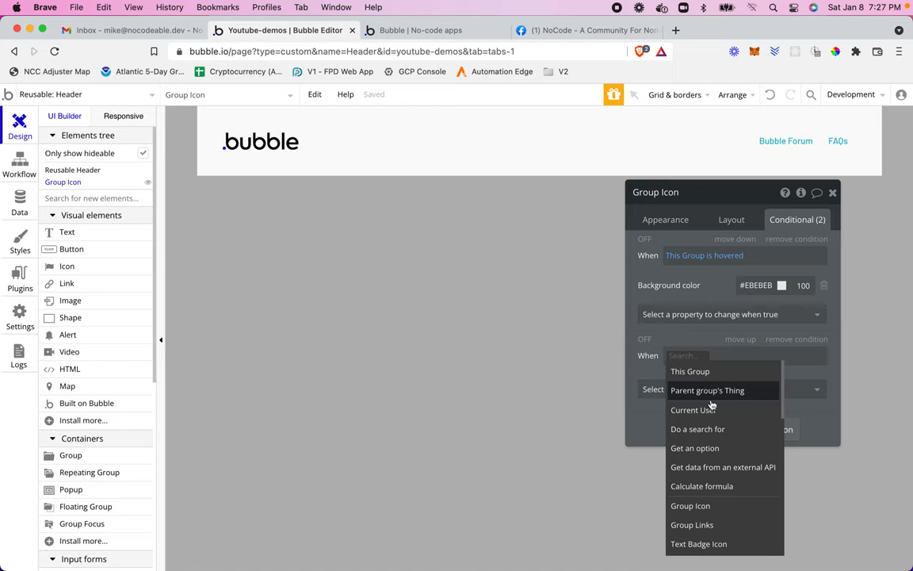
left_click(692, 409)
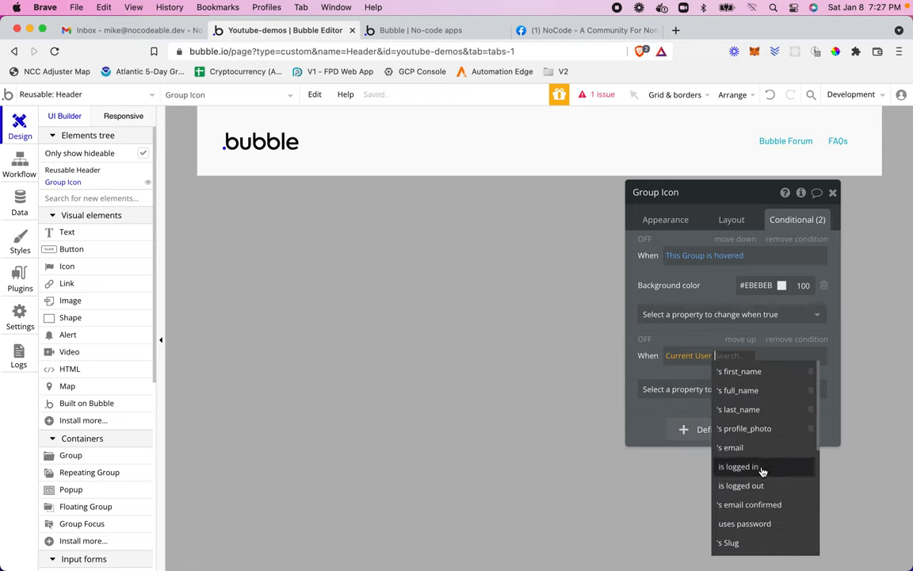
left_click(738, 466)
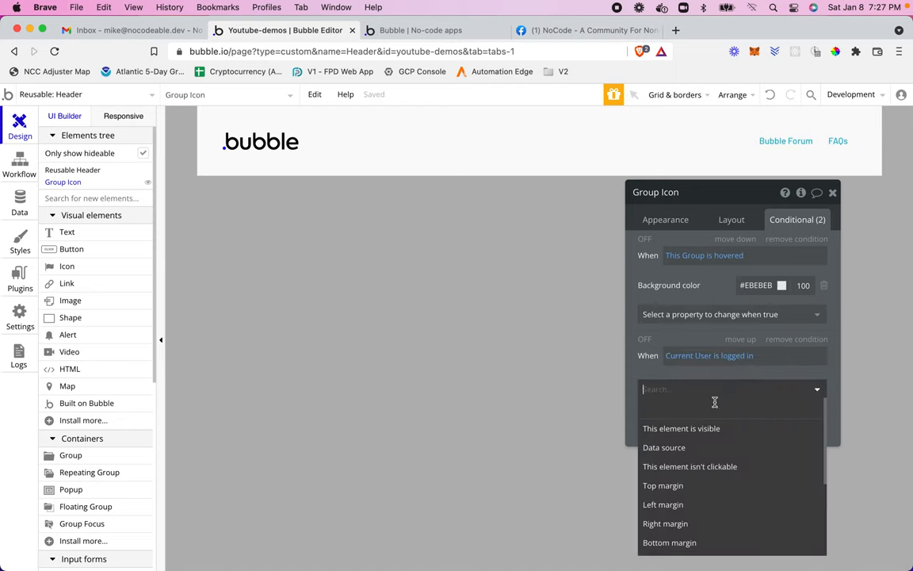
left_click(682, 428)
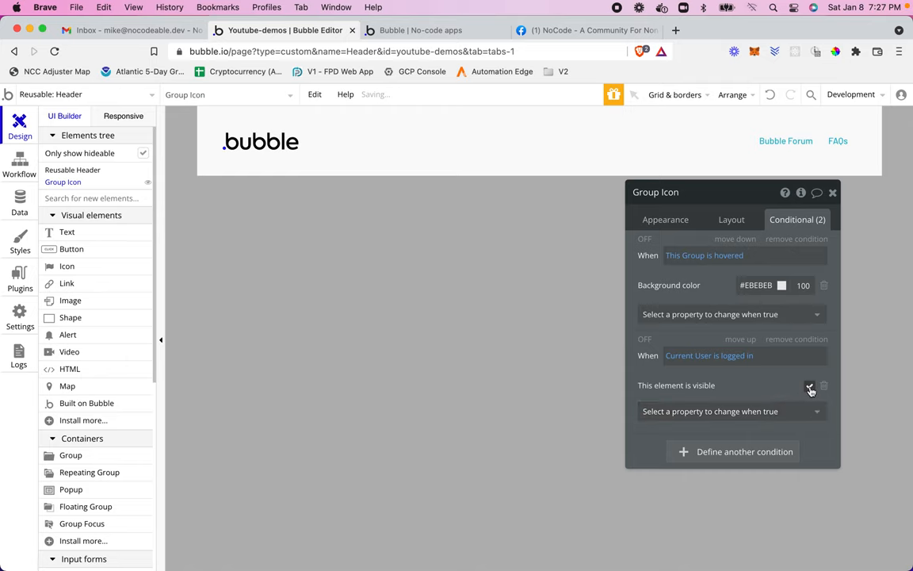
left_click(809, 385)
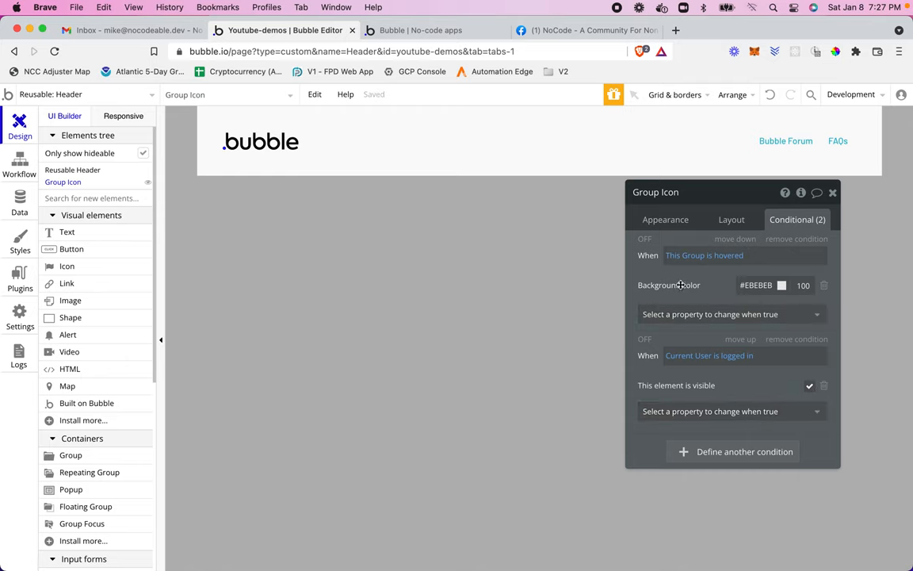
left_click(420, 31)
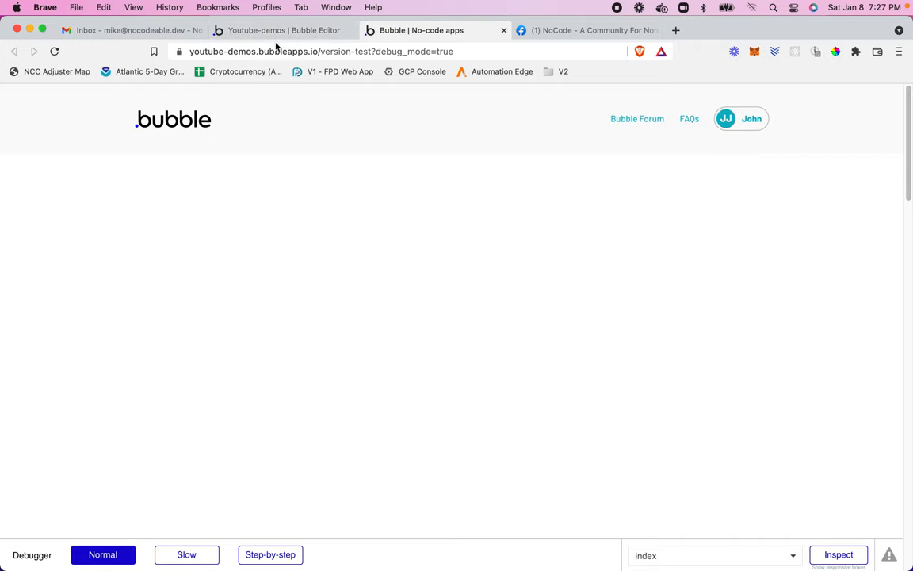
Locate Text Badge Icon under Navigation > Group Icon and show its Appearance settings
left_click(282, 30)
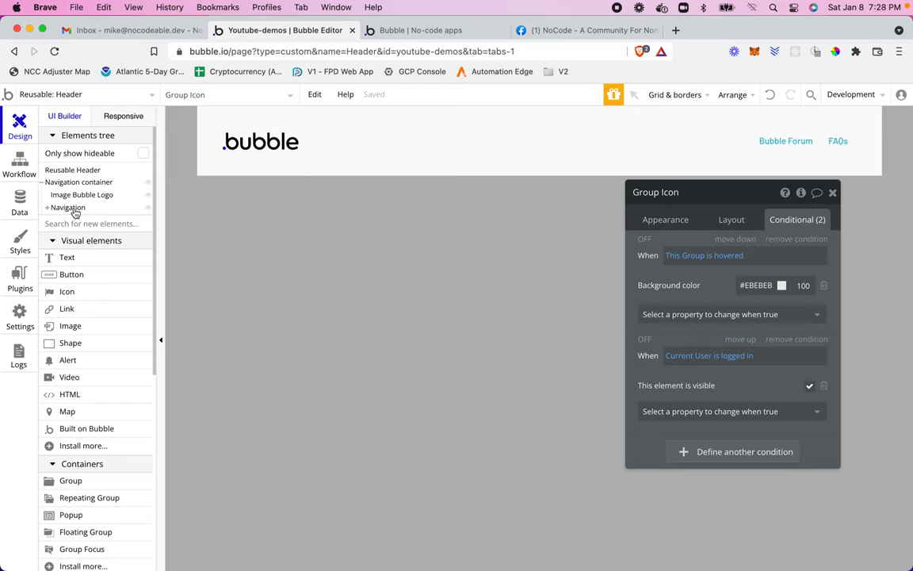
left_click(68, 206)
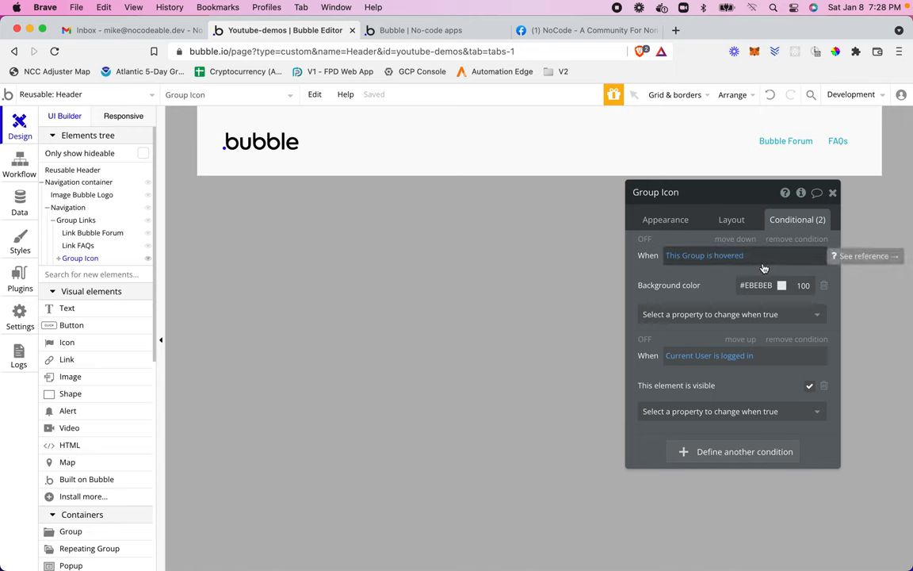
mouse_move(23, 214)
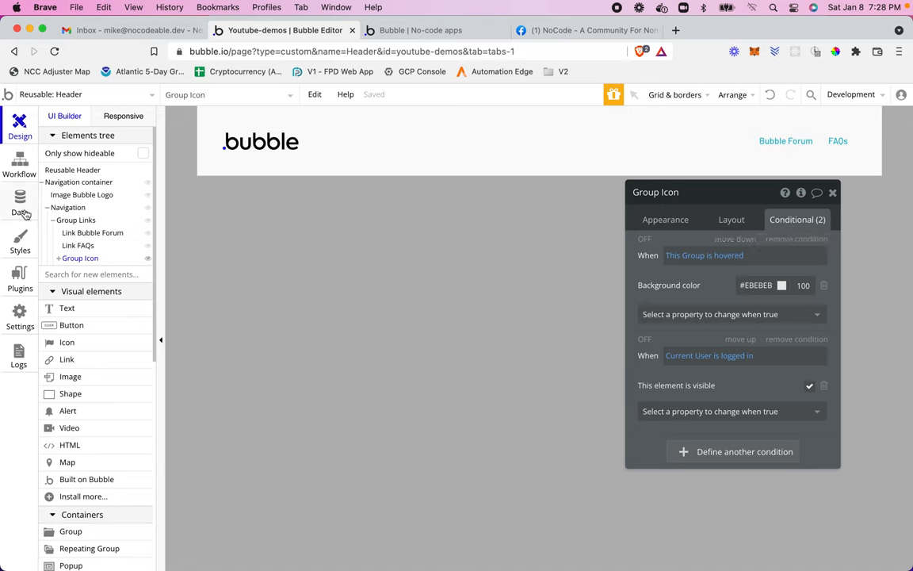
left_click(79, 257)
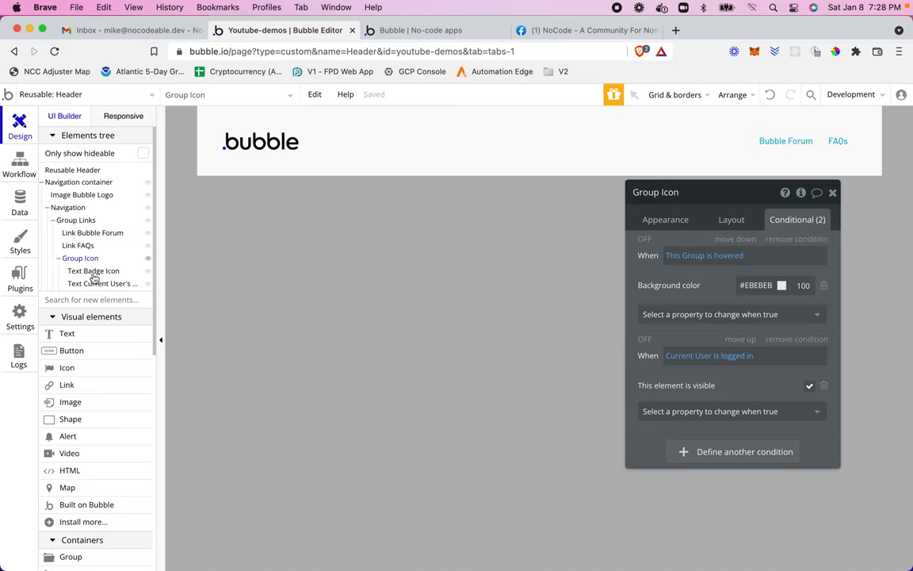
left_click(92, 270)
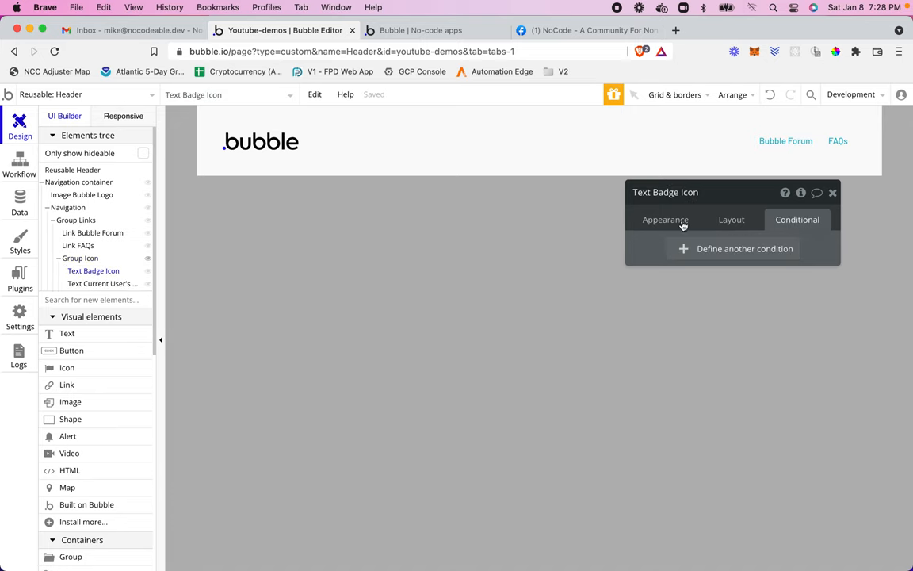
left_click(666, 219)
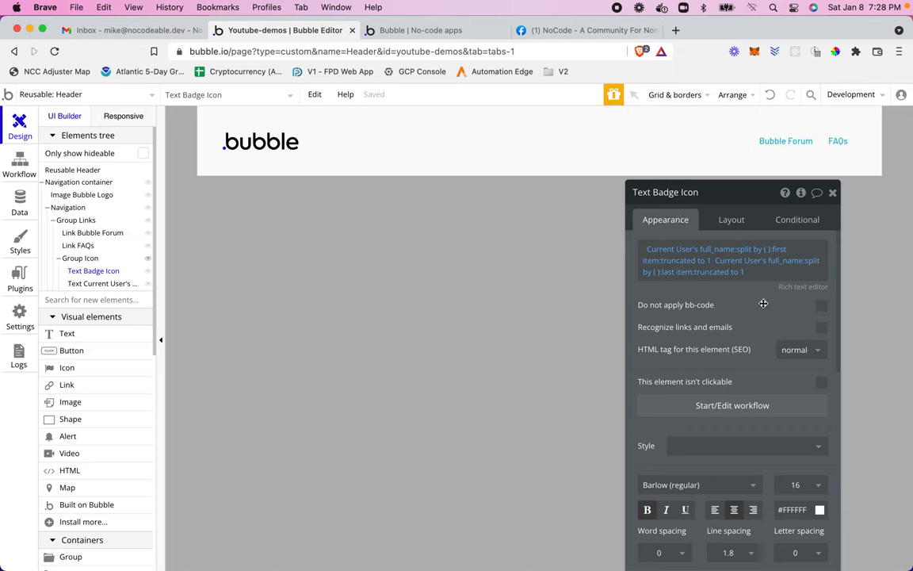
mouse_move(762, 305)
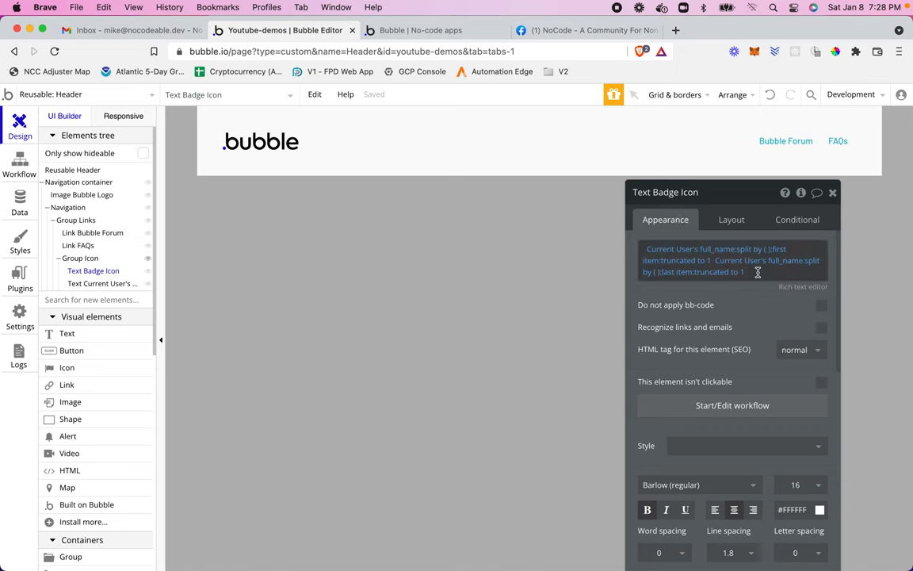
Clear the badge's initials expression and reach the split-by separator settings
left_click(723, 271)
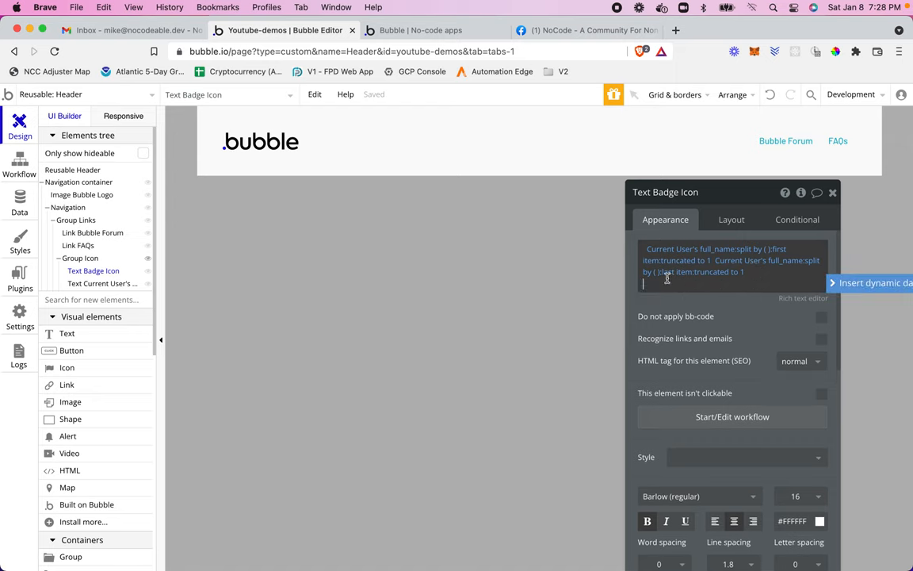
right_click(695, 262)
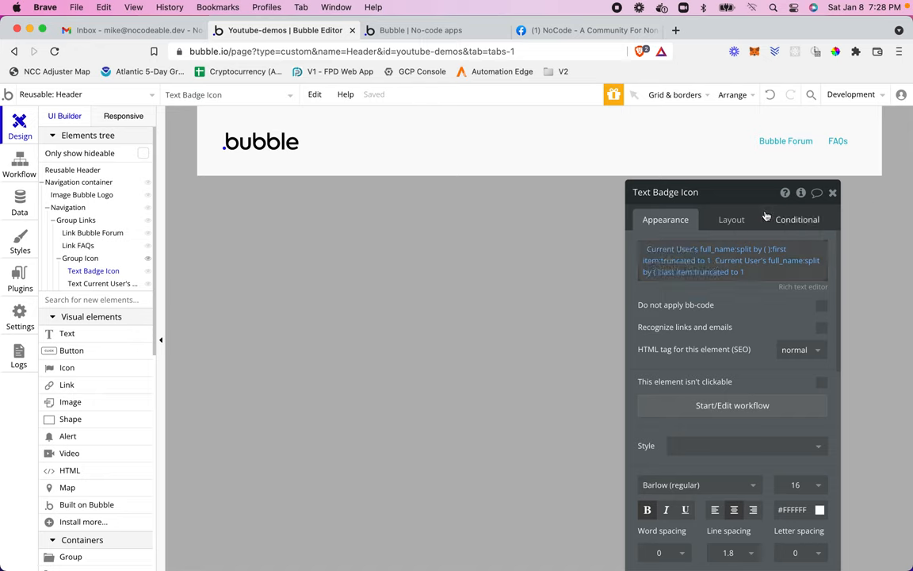
left_click(729, 262)
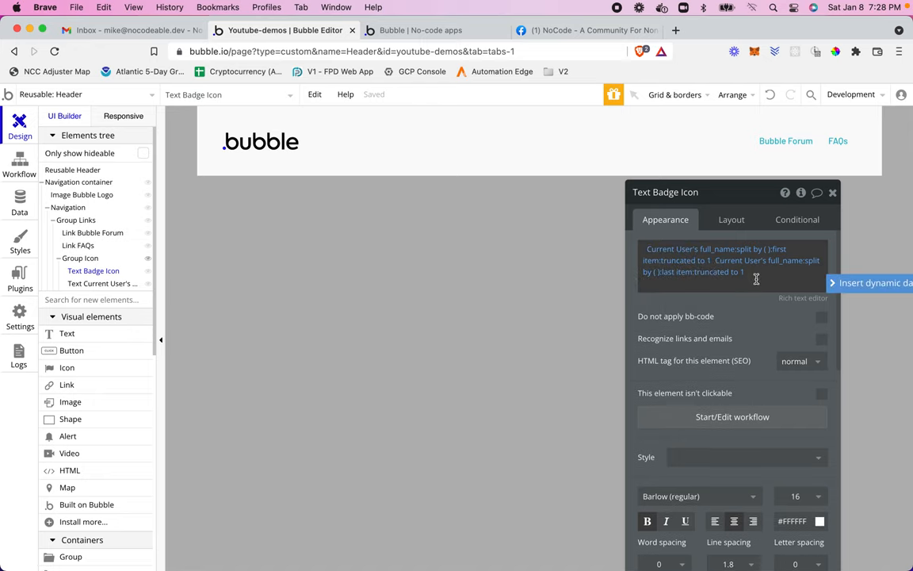
left_click(742, 271)
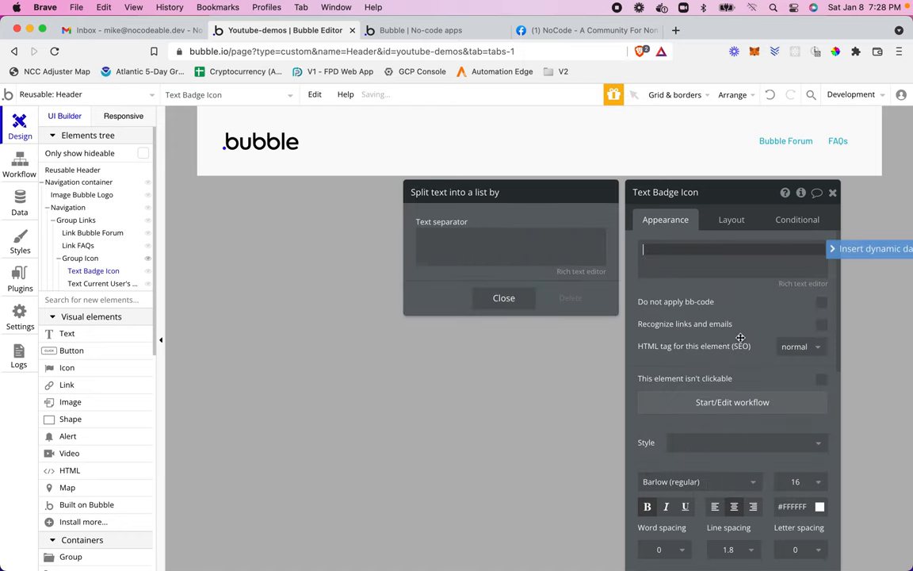
Set the badge background to a dynamic image: Current User's profile_photo
left_click(504, 298)
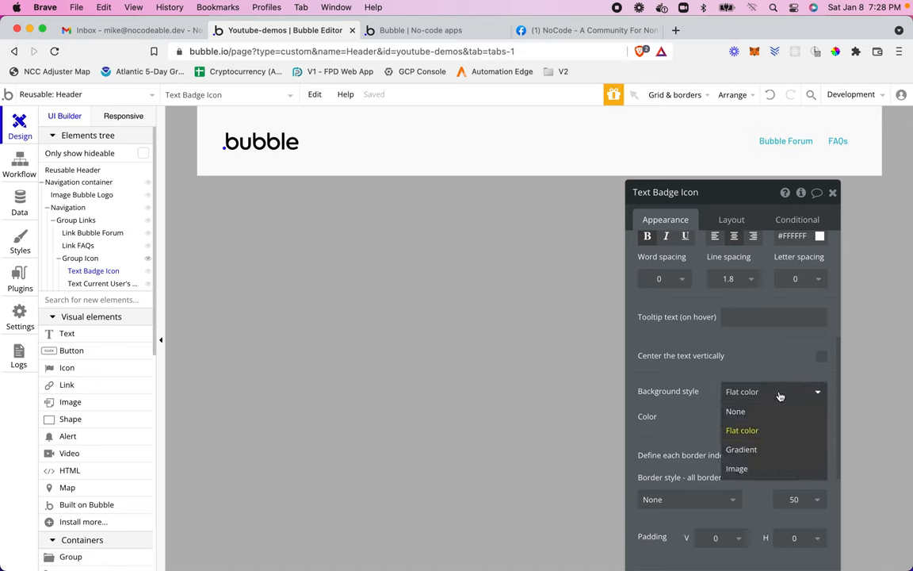
mouse_move(737, 468)
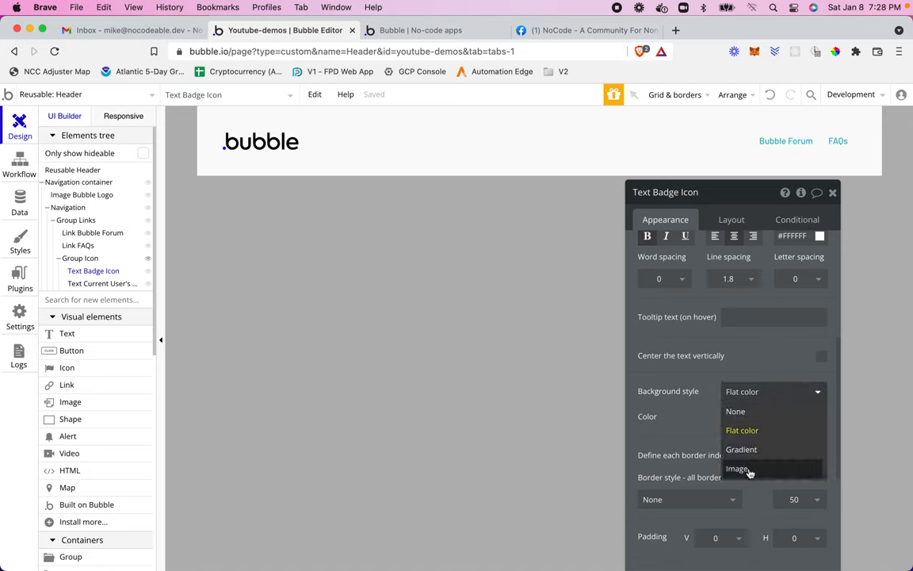
left_click(739, 470)
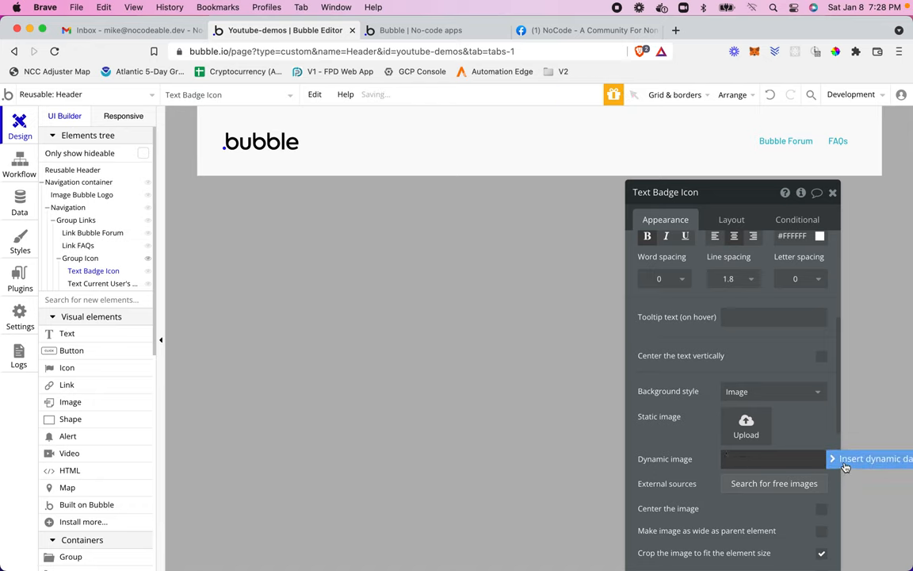
left_click(872, 458)
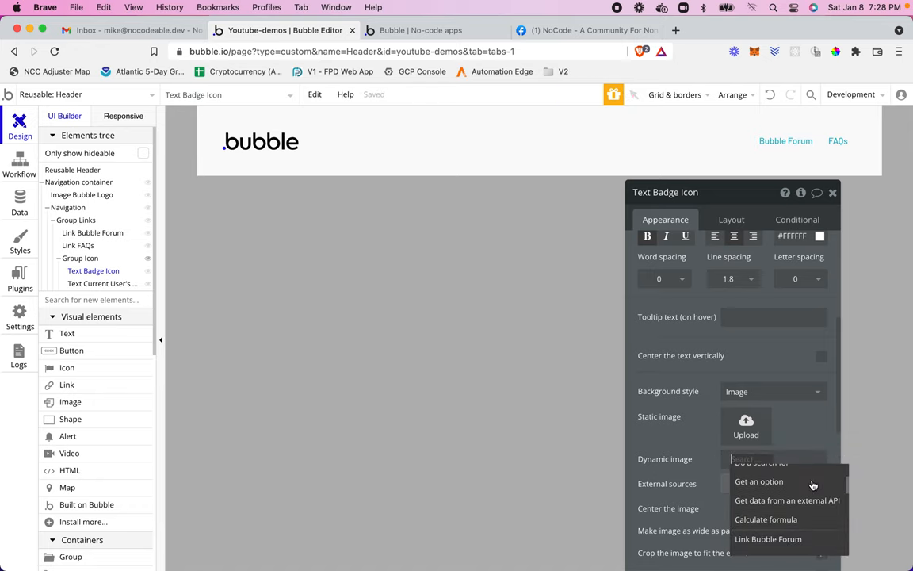
left_click(759, 482)
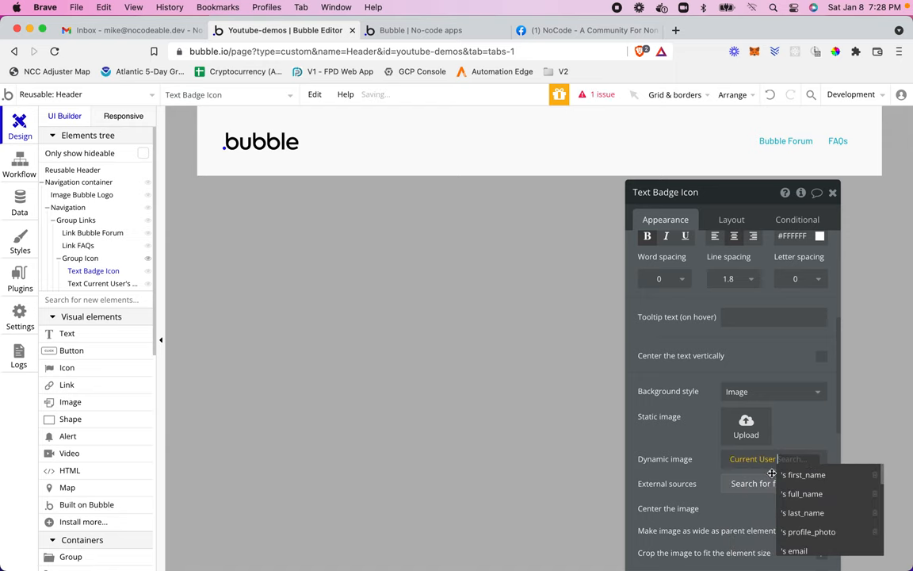
left_click(808, 531)
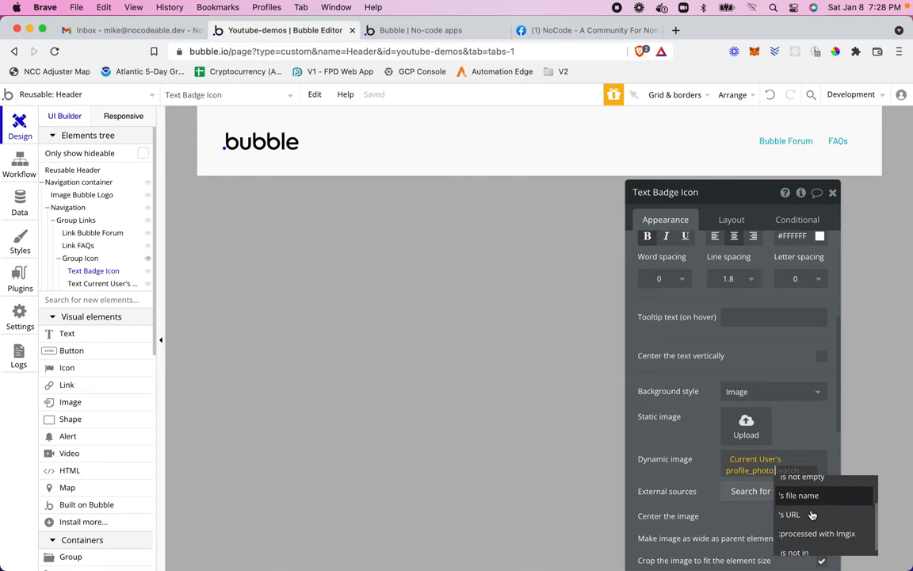
Process the photo with Imgix at quality 50, resize by cropping, and make it as wide as the parent
left_click(816, 533)
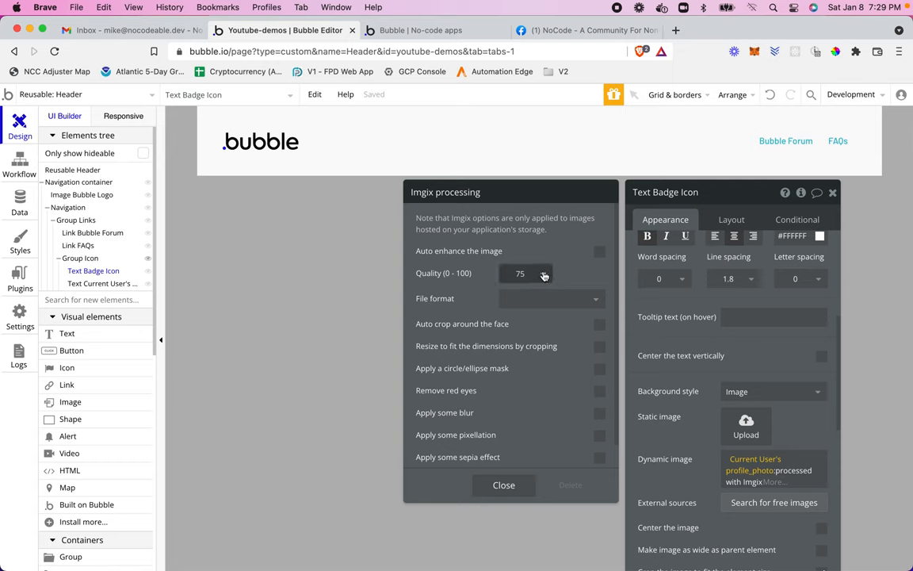
type("50")
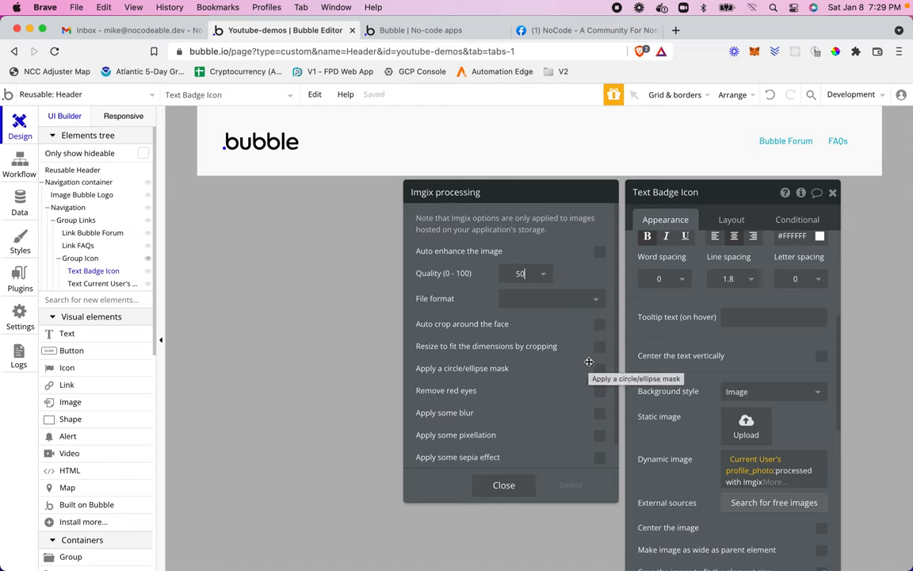
mouse_move(590, 382)
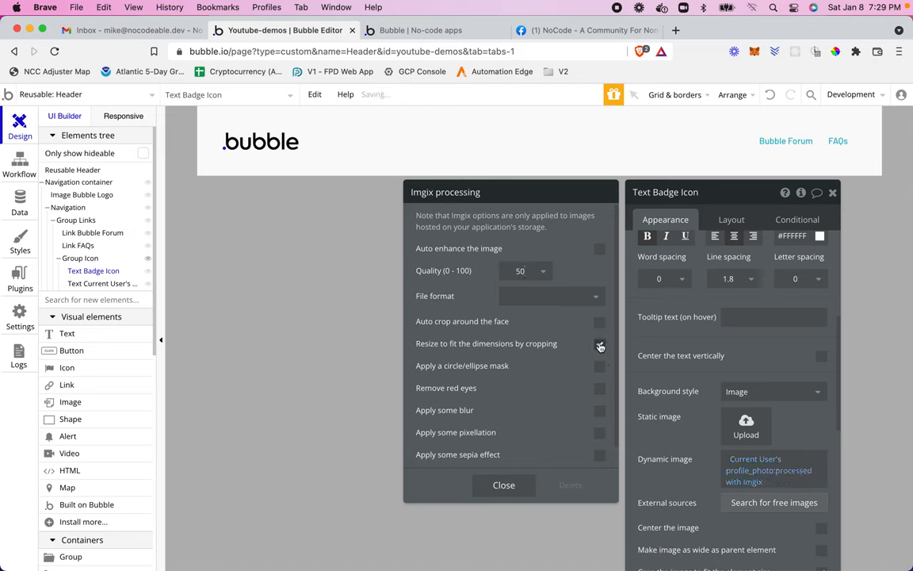
left_click(599, 342)
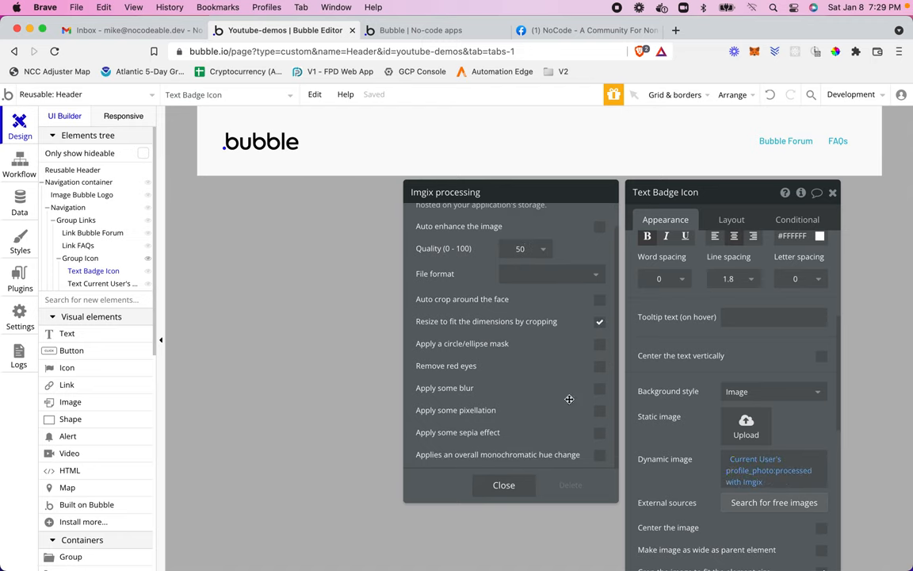
left_click(504, 485)
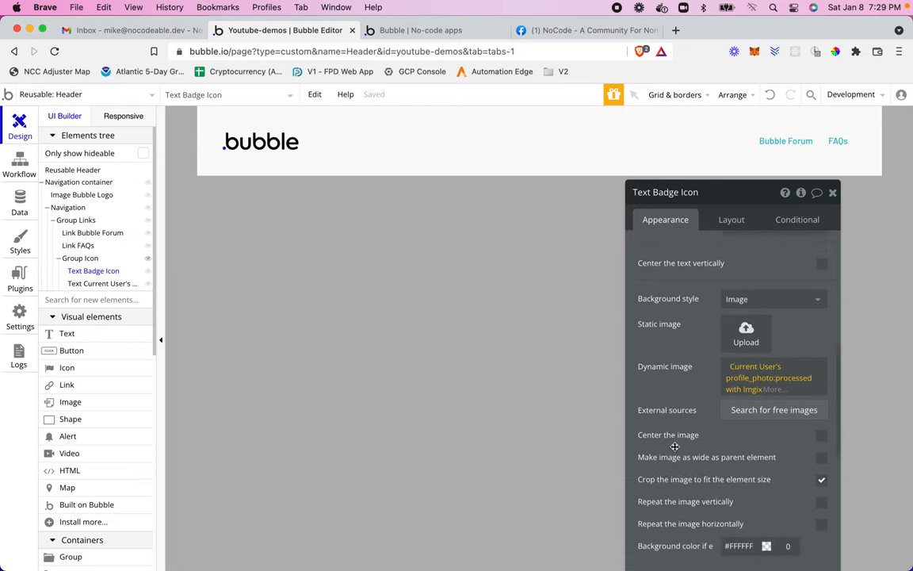
scroll("down", 3)
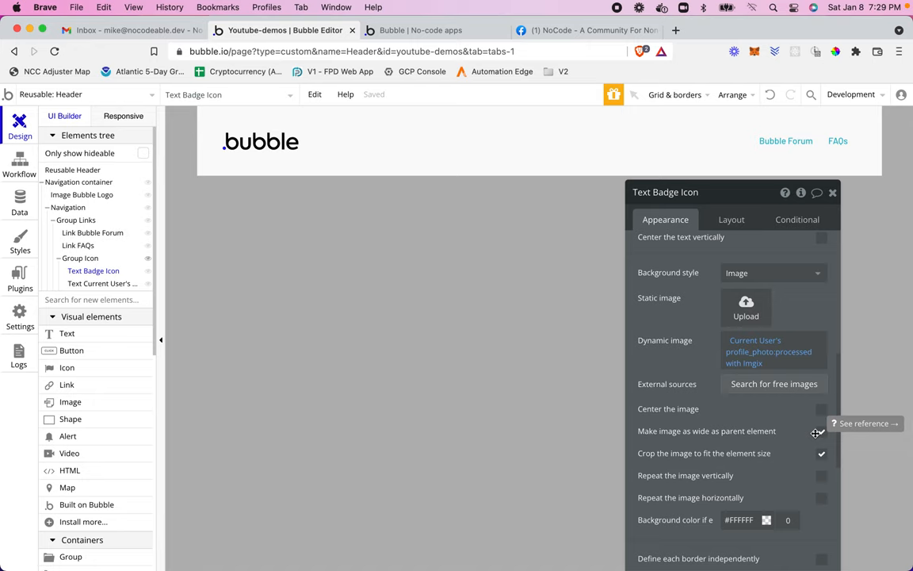
left_click(821, 432)
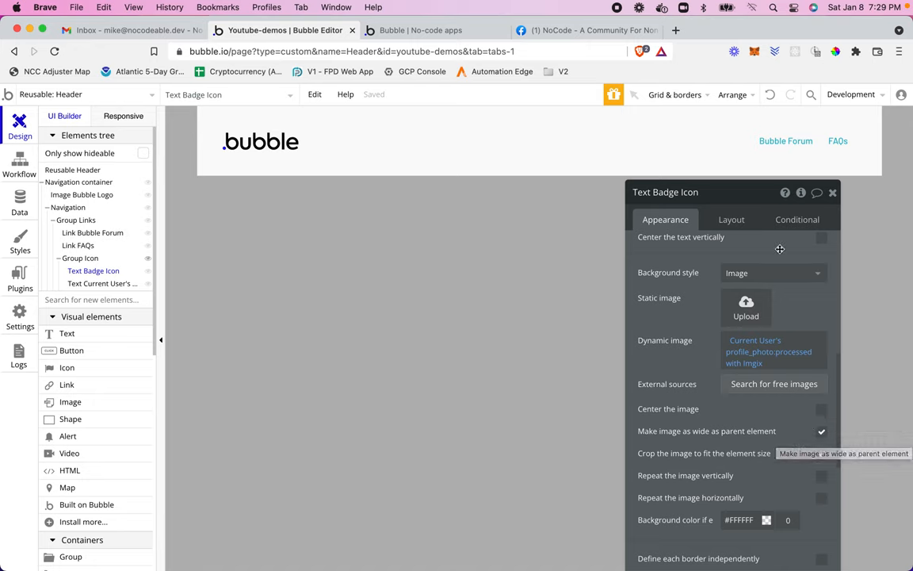
left_click(795, 219)
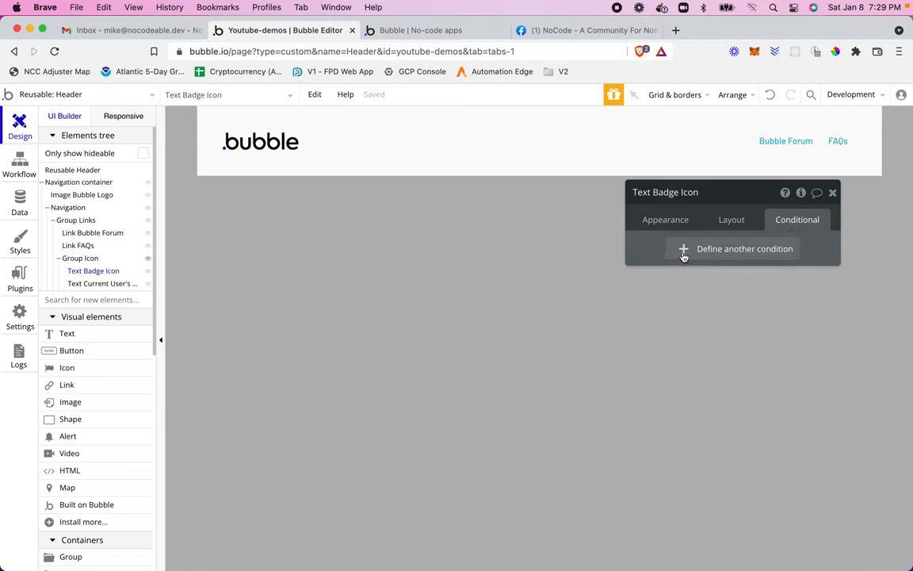
left_click(684, 247)
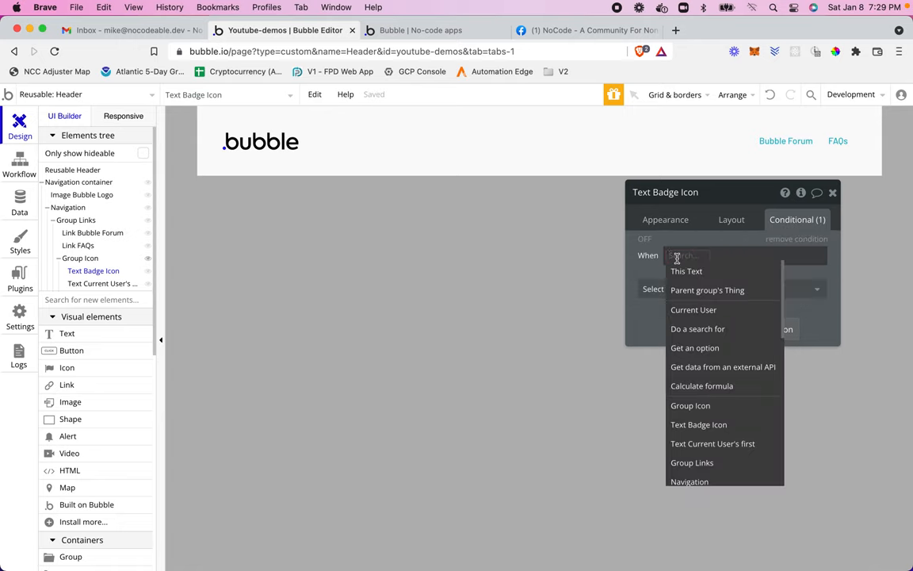
left_click(694, 309)
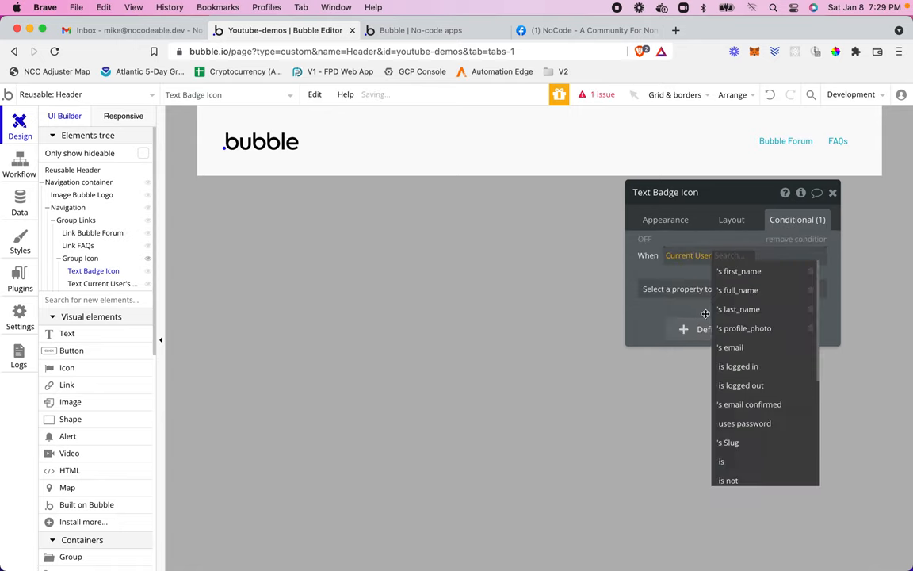
left_click(745, 327)
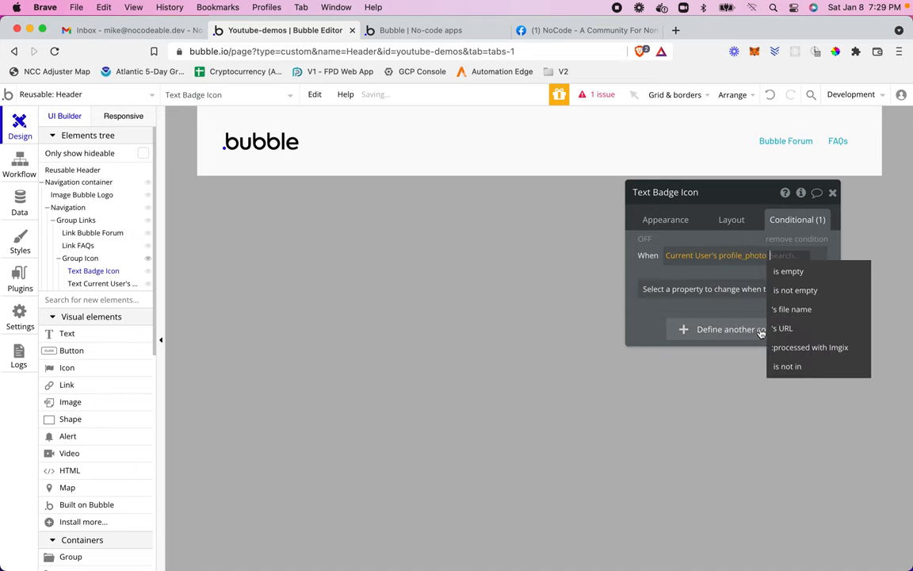
left_click(788, 269)
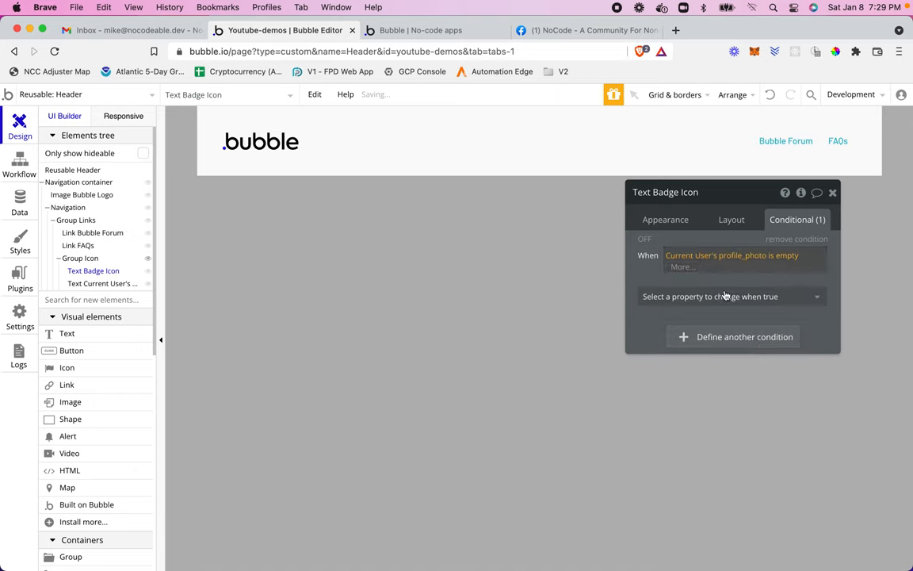
left_click(730, 297)
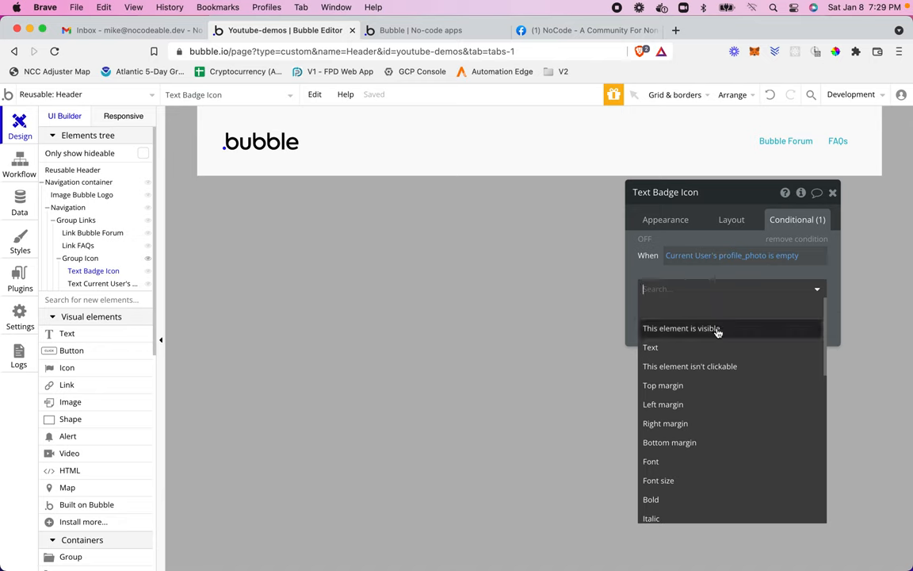
left_click(650, 346)
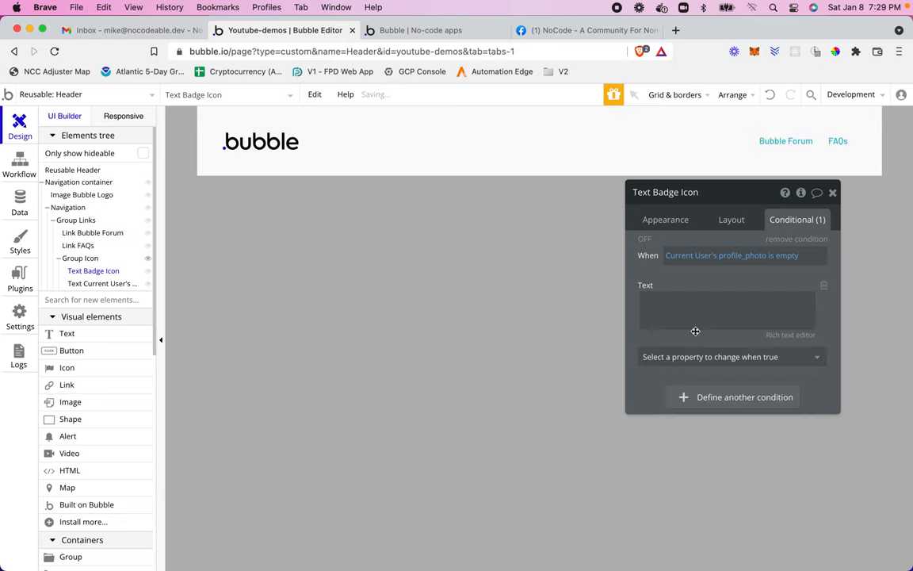
type("03B4C6")
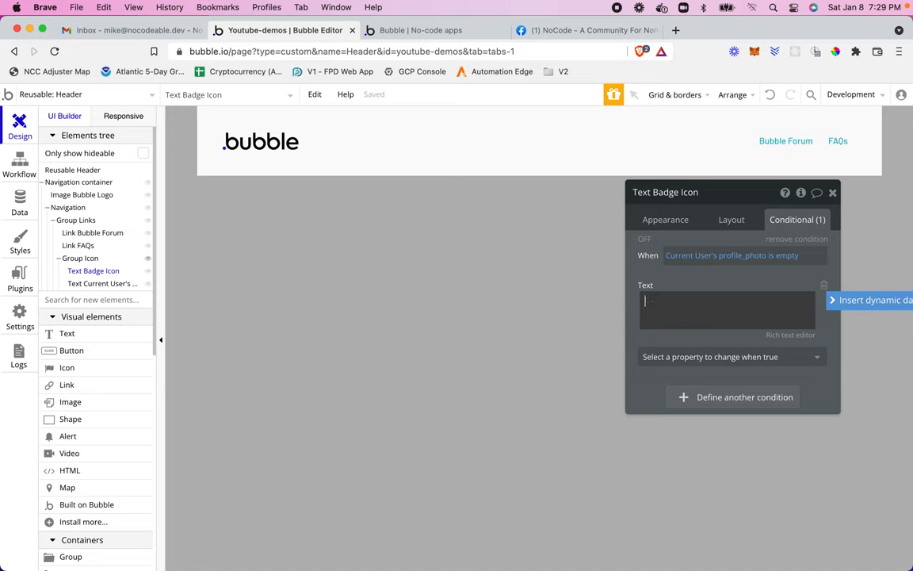
Set the text to Current User's first_name truncated to 1 character
left_click(869, 300)
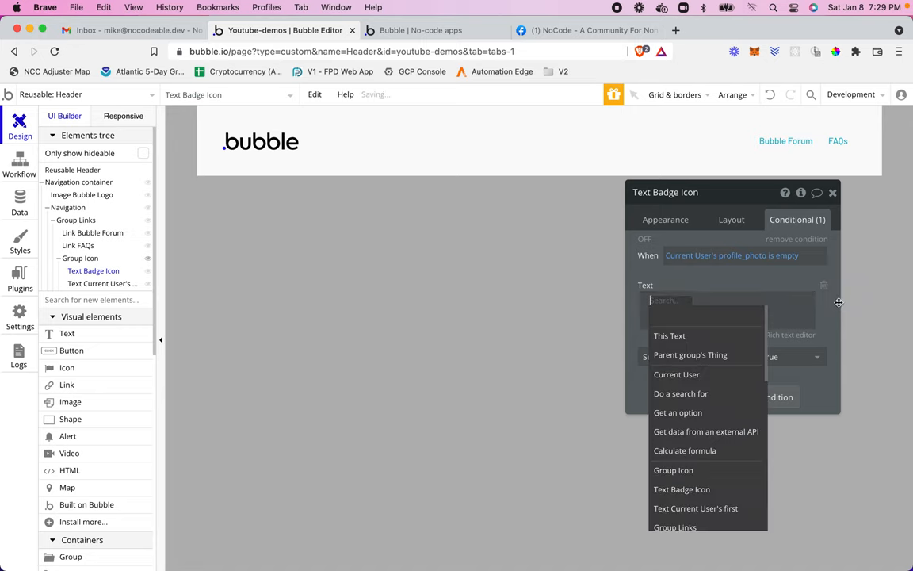
left_click(675, 374)
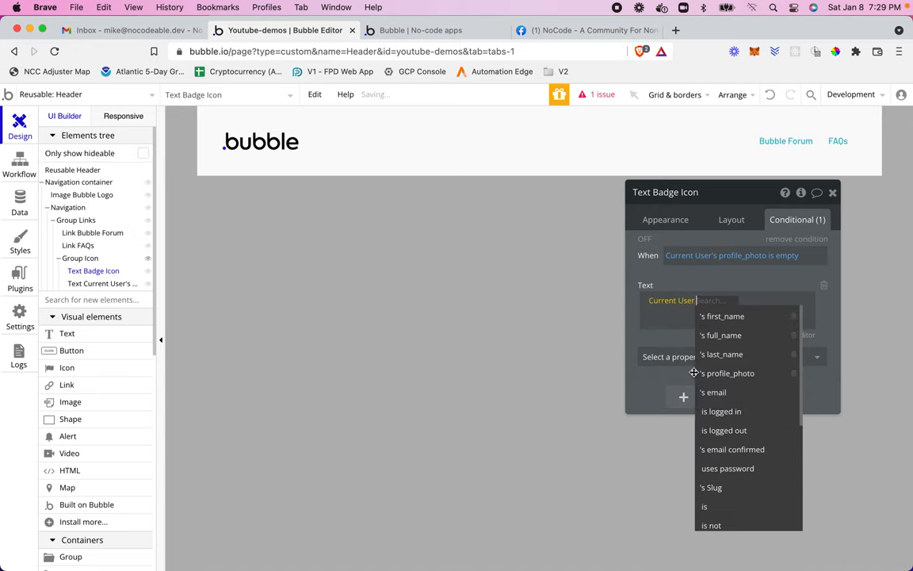
left_click(723, 315)
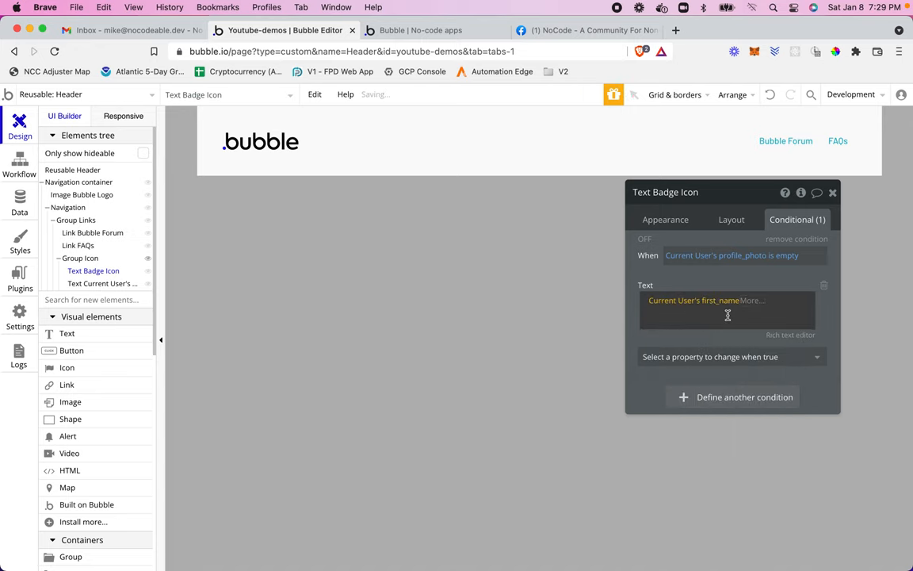
left_click(752, 299)
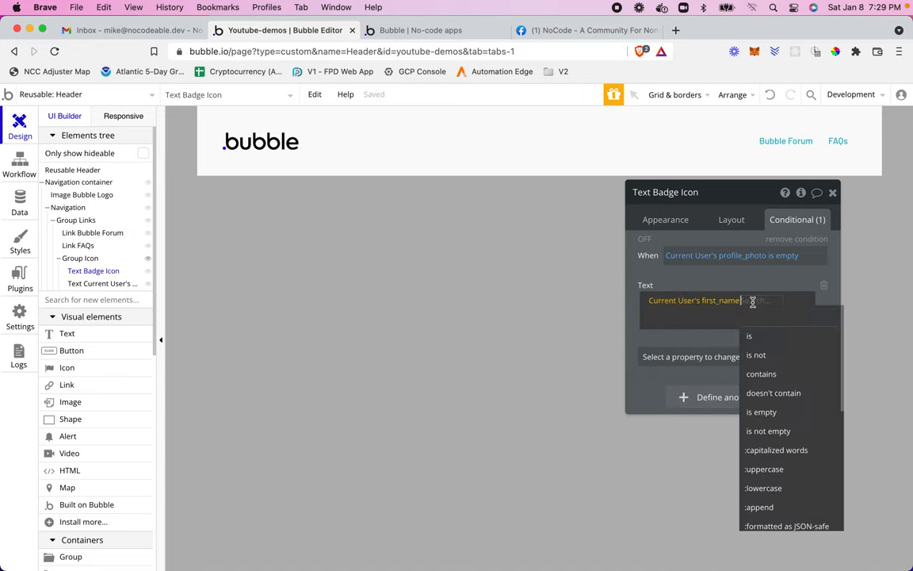
type("tru")
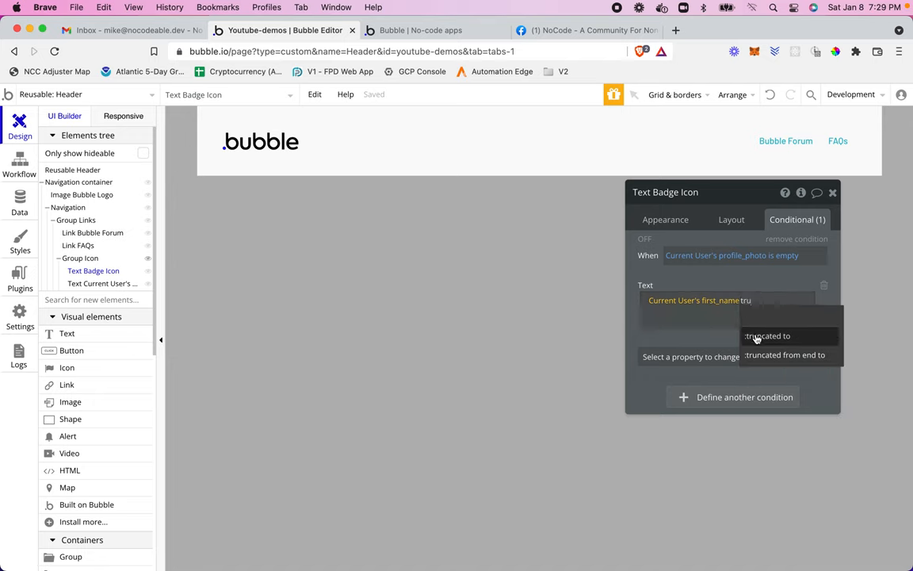
left_click(767, 336)
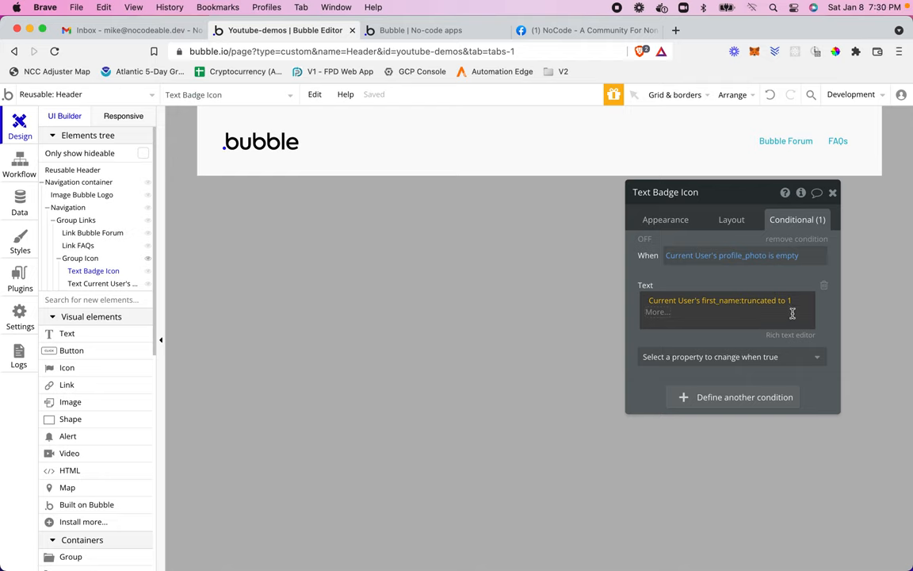
Append Current User's last_name truncated to 1 character after the first initial
left_click(726, 311)
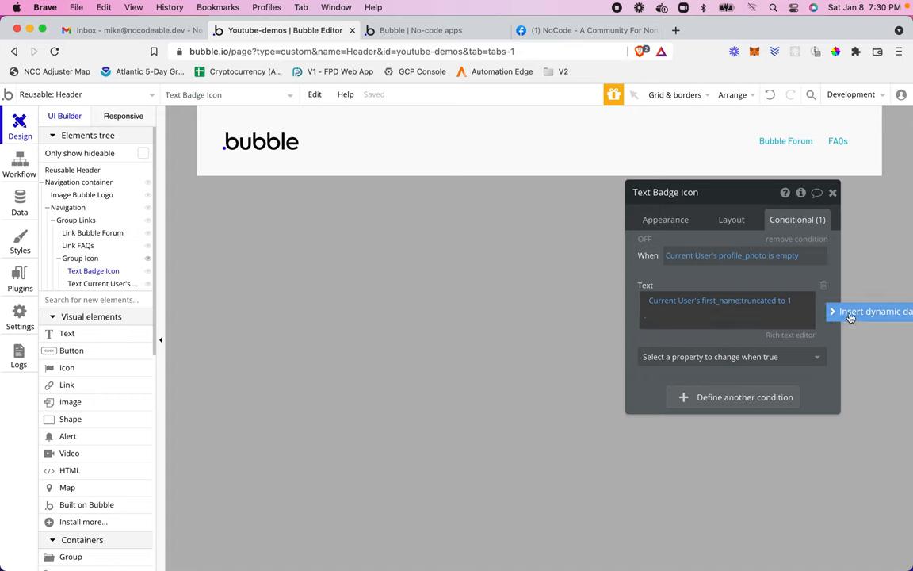
left_click(872, 311)
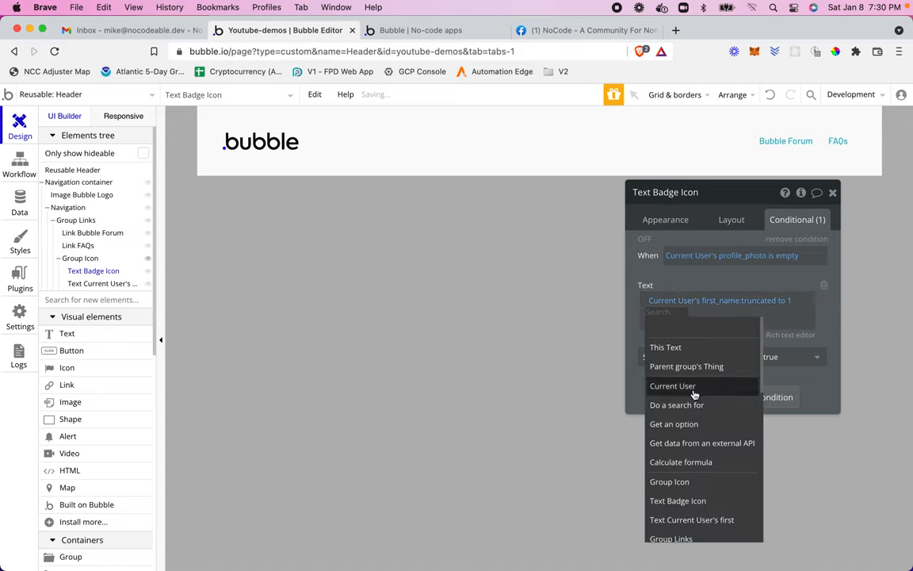
left_click(672, 385)
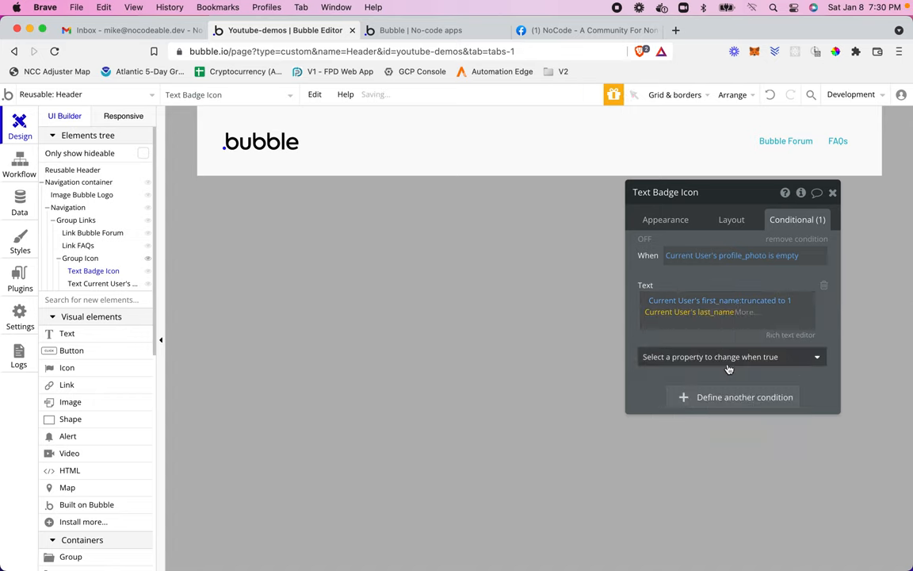
left_click(745, 311)
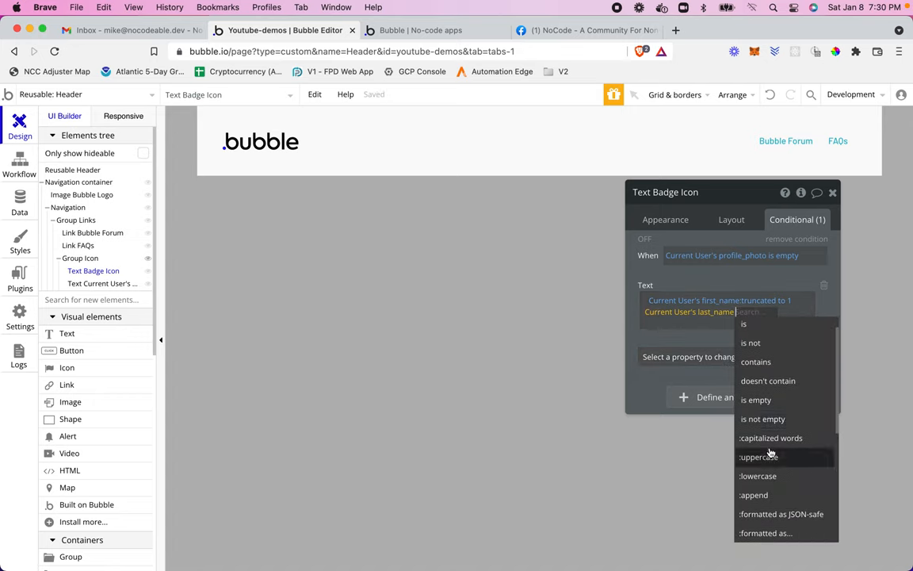
type("tr")
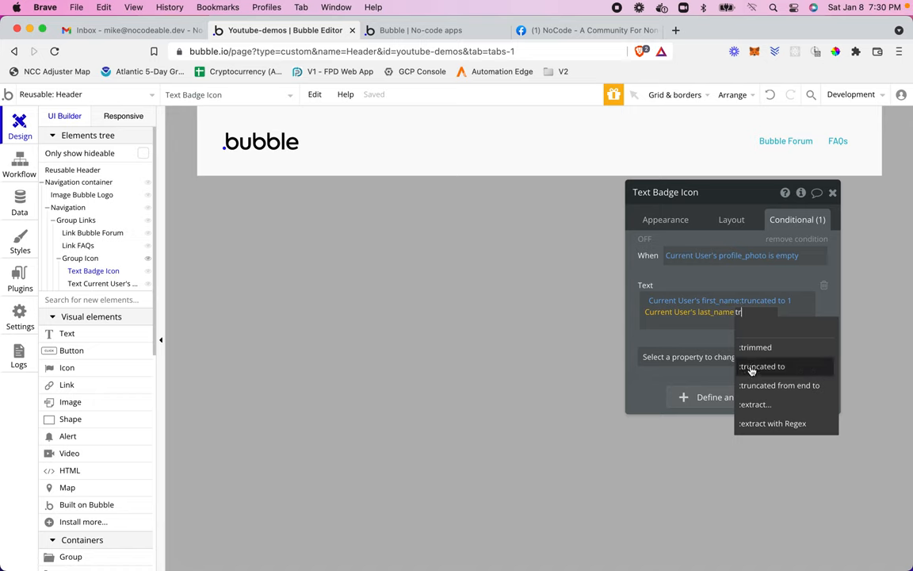
left_click(761, 365)
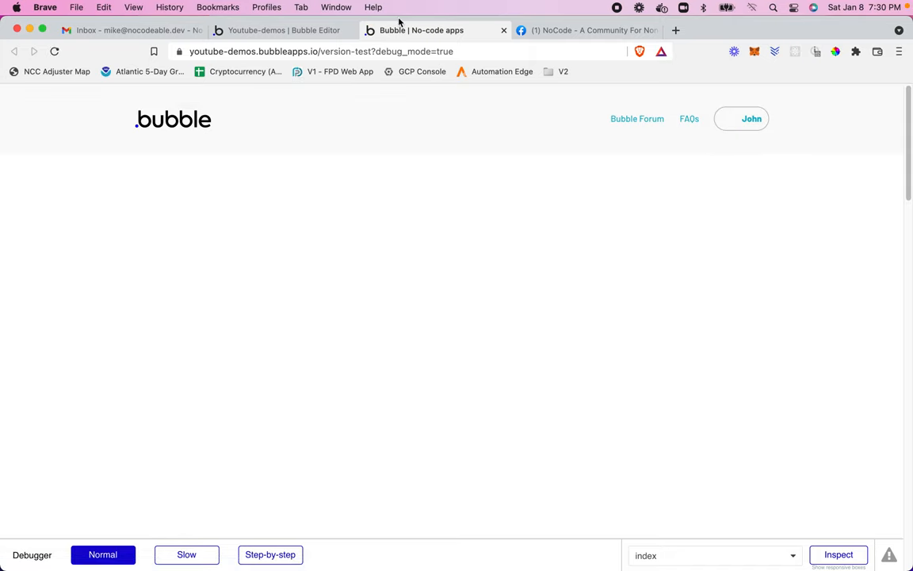
Toggle between the editor and the reloaded preview to check the header badge
left_click(283, 30)
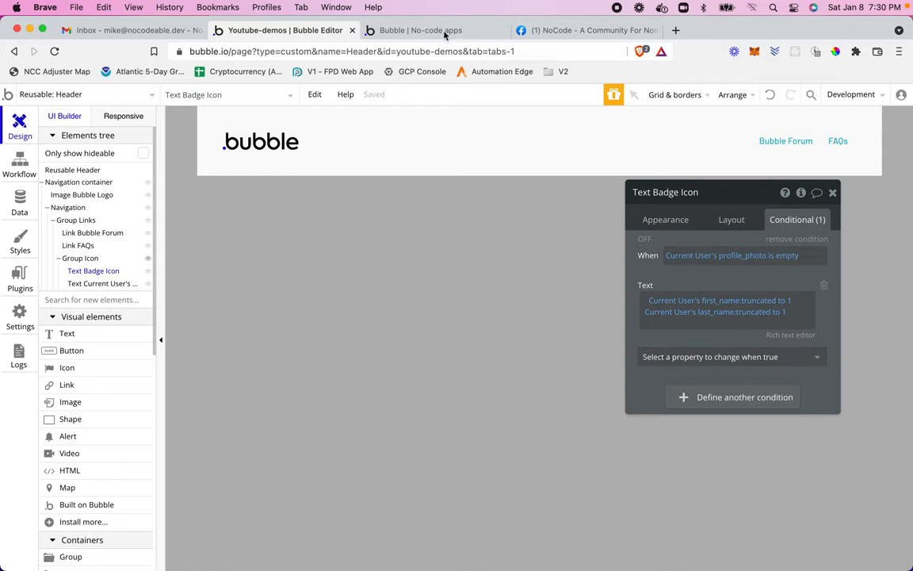
left_click(421, 30)
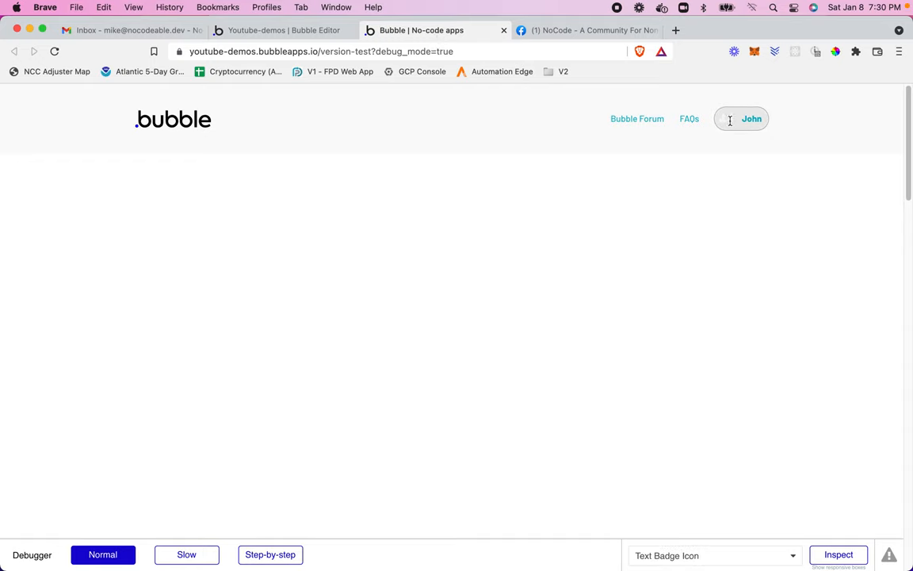
mouse_move(735, 120)
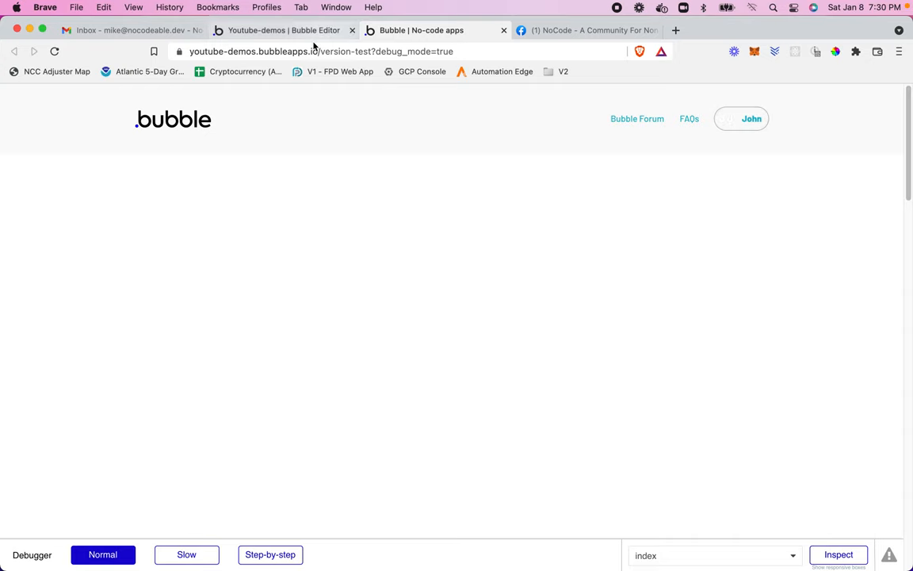
On the no-photo condition, also set a blue Background color hex value for the badge circle
left_click(282, 30)
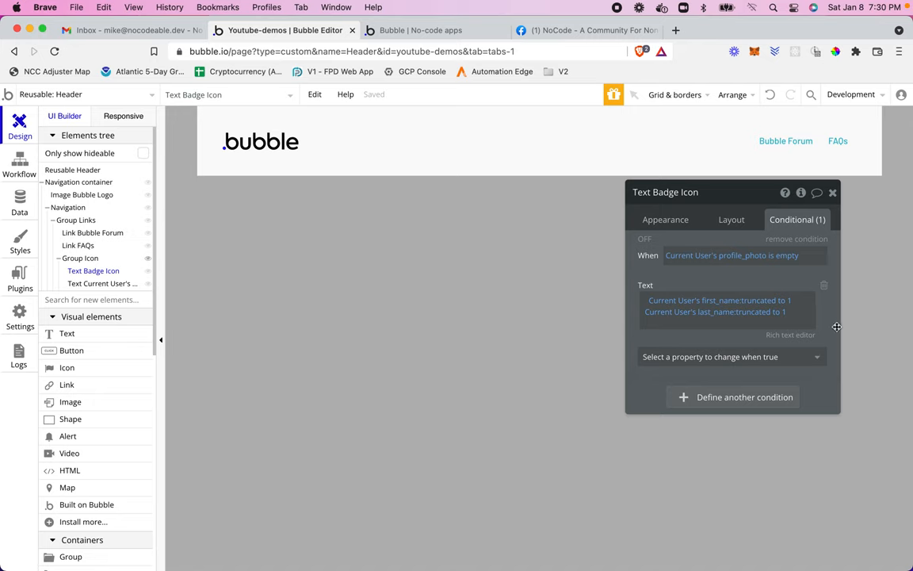
left_click(729, 356)
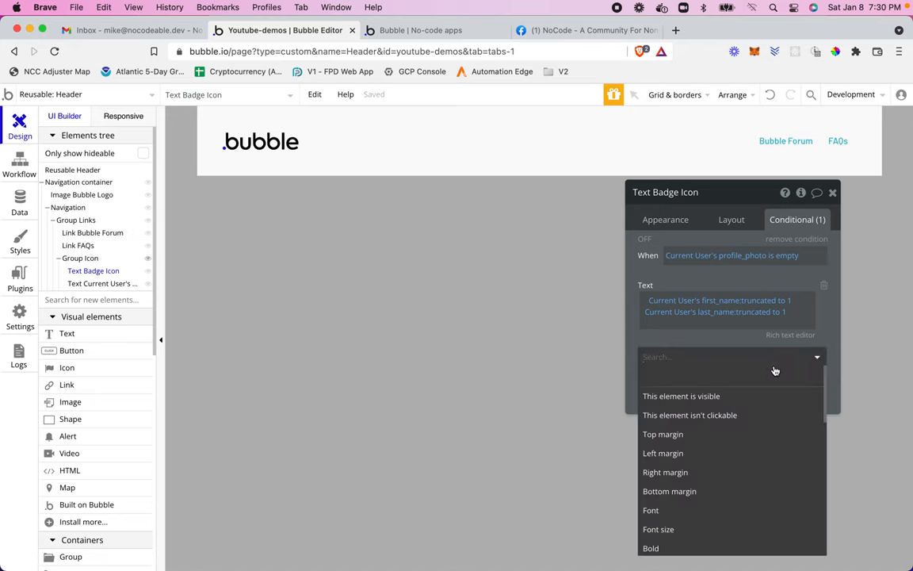
type("back")
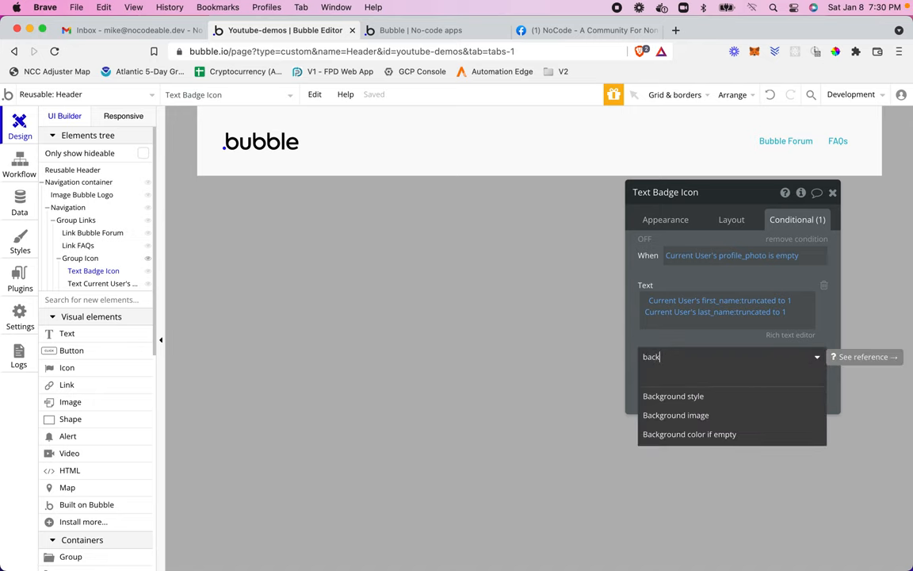
mouse_move(736, 416)
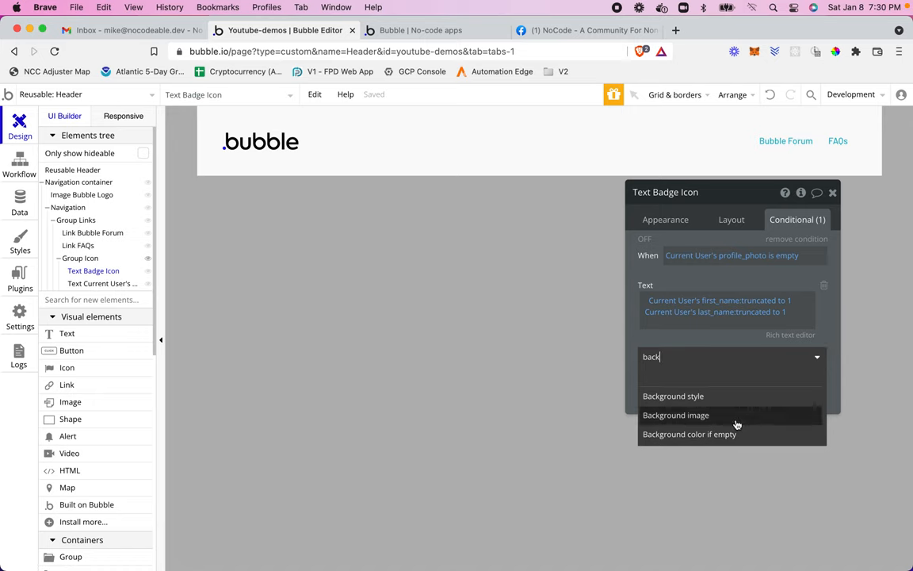
mouse_move(745, 434)
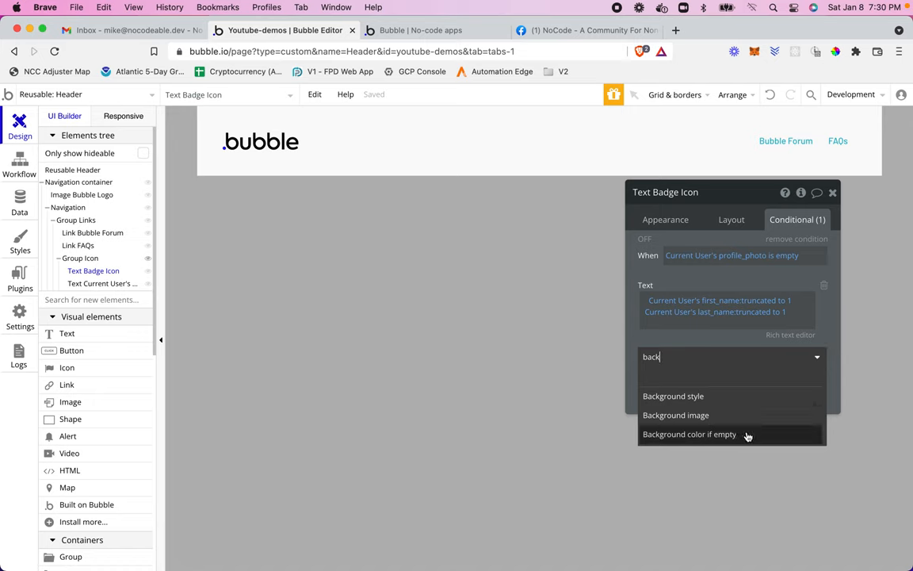
left_click(688, 435)
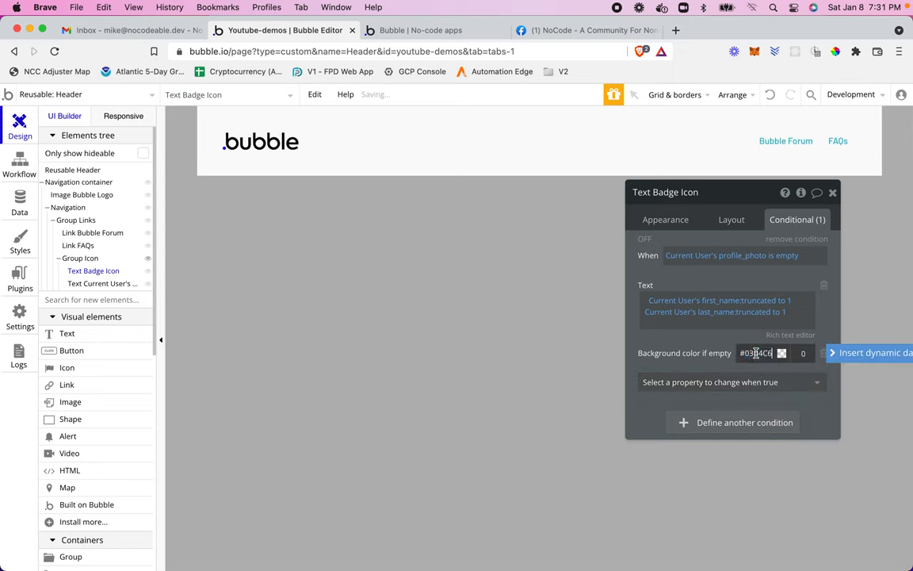
left_click(783, 352)
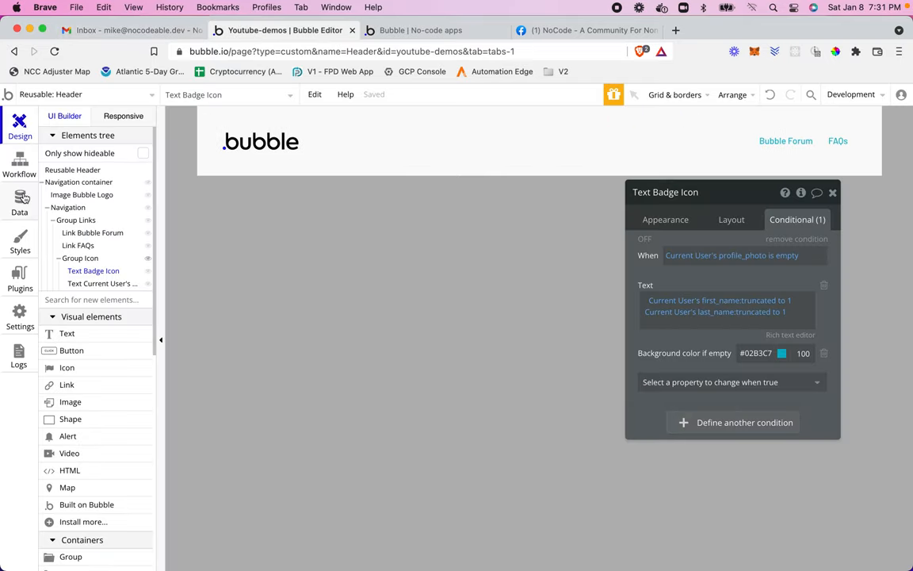
View the preview's round-photo badge and compare it against Facebook's header badge
left_click(19, 194)
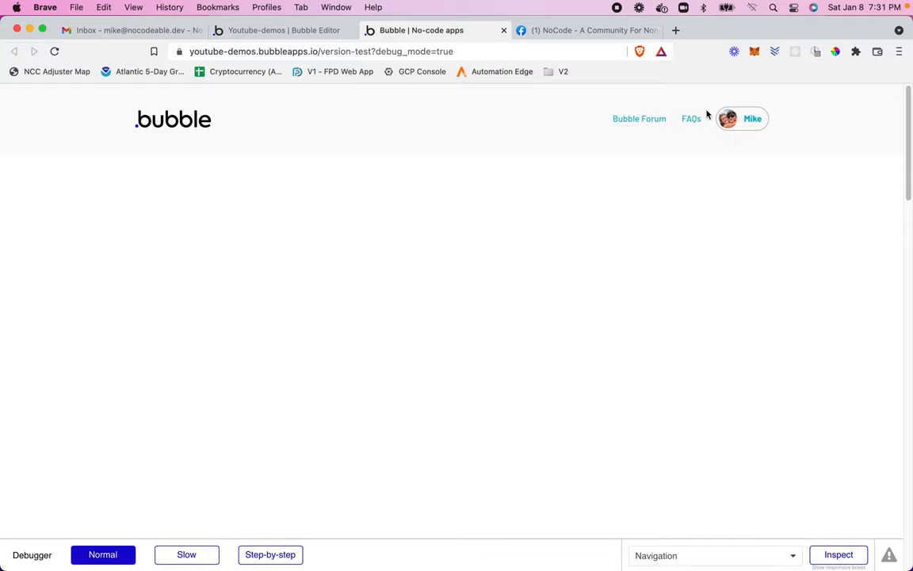
left_click(587, 30)
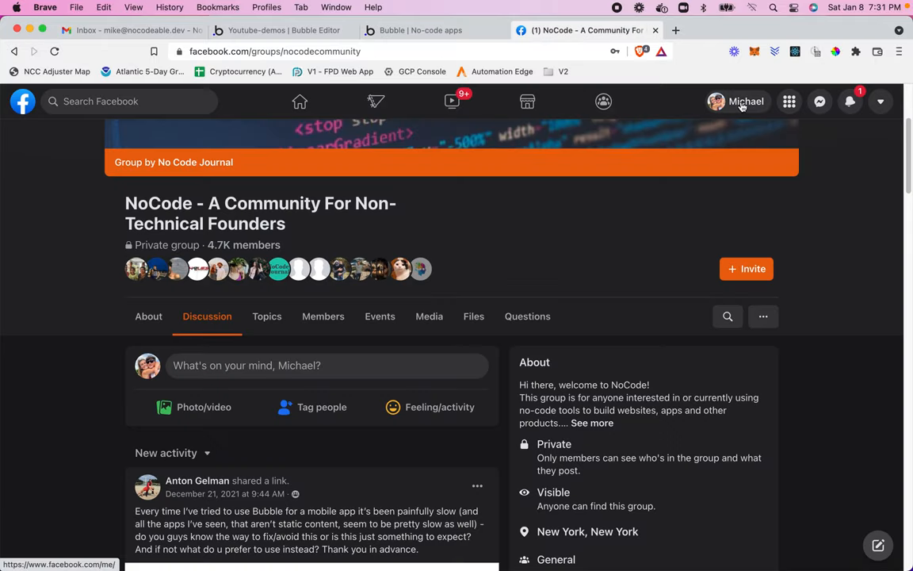
left_click(283, 30)
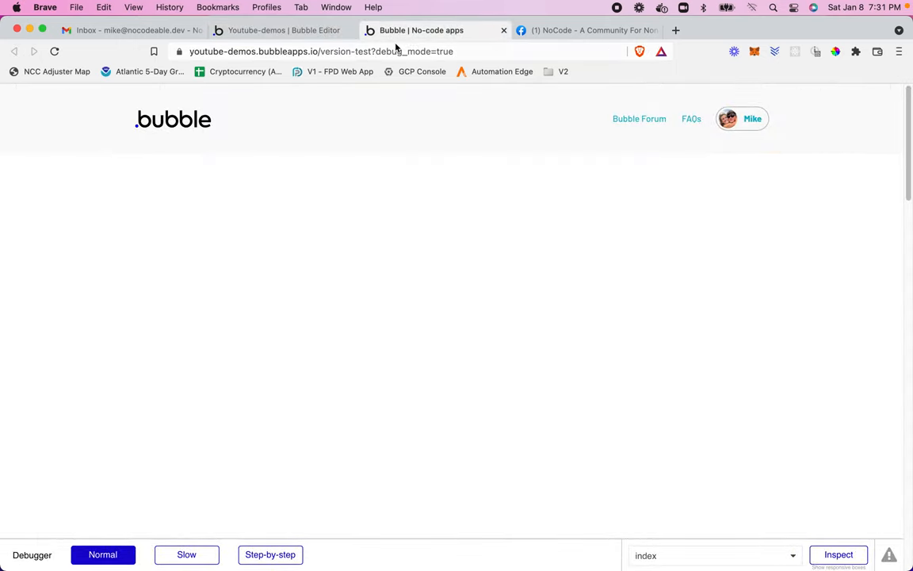
mouse_move(688, 213)
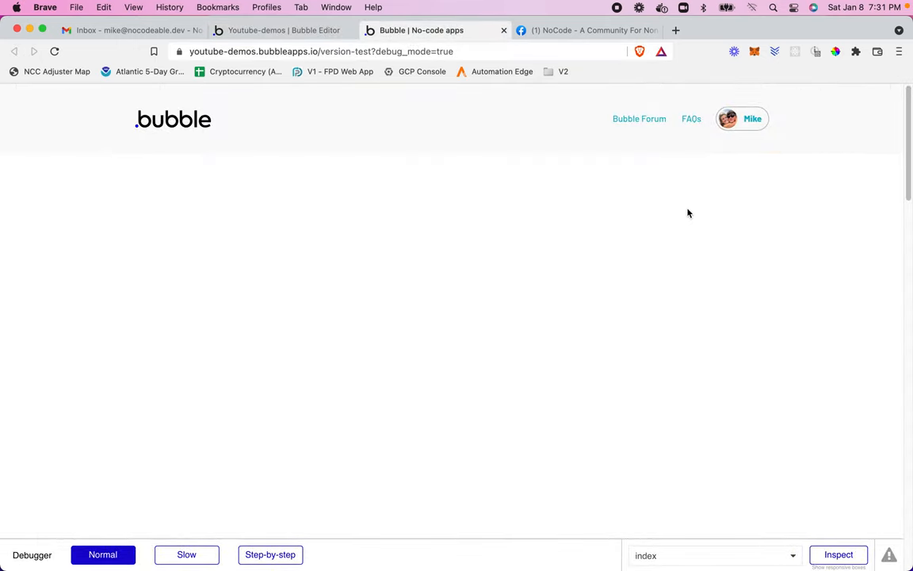
mouse_move(691, 216)
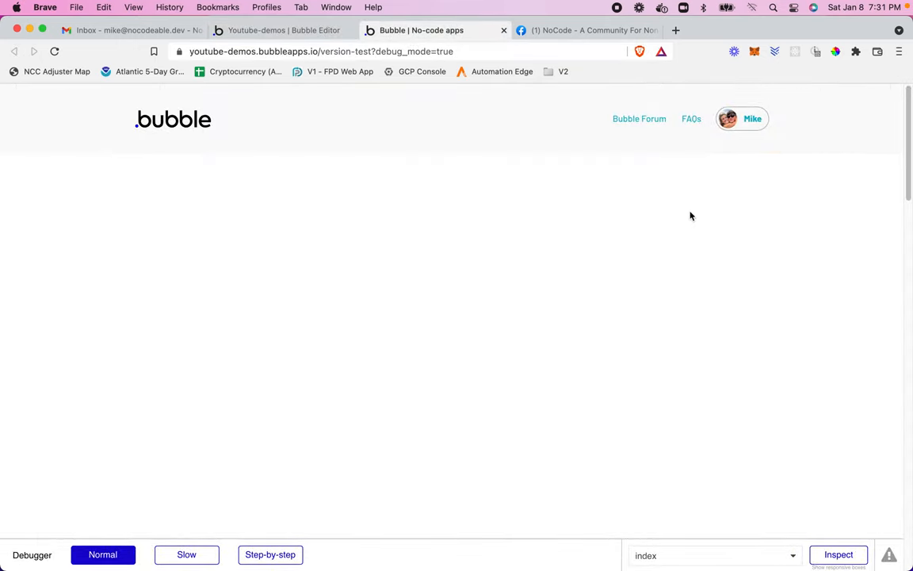
mouse_move(695, 216)
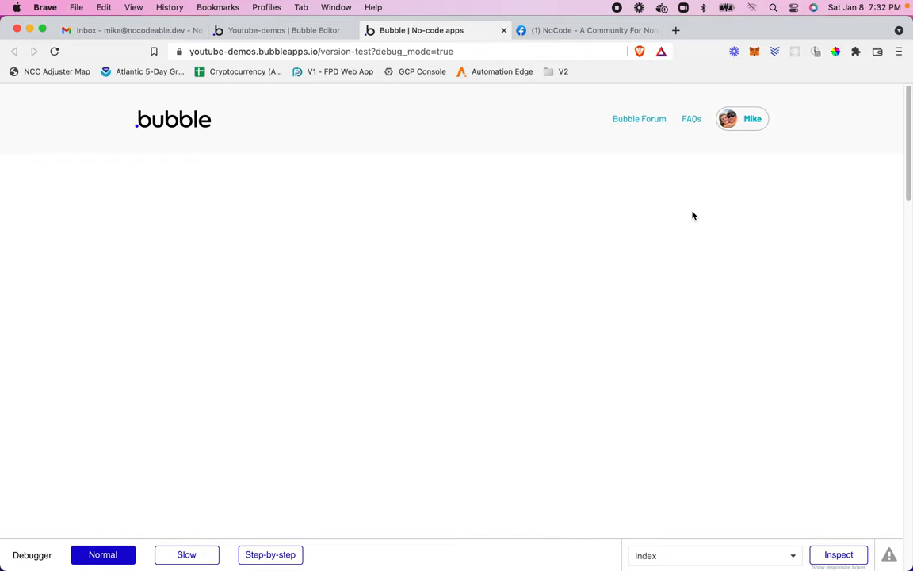
mouse_move(701, 219)
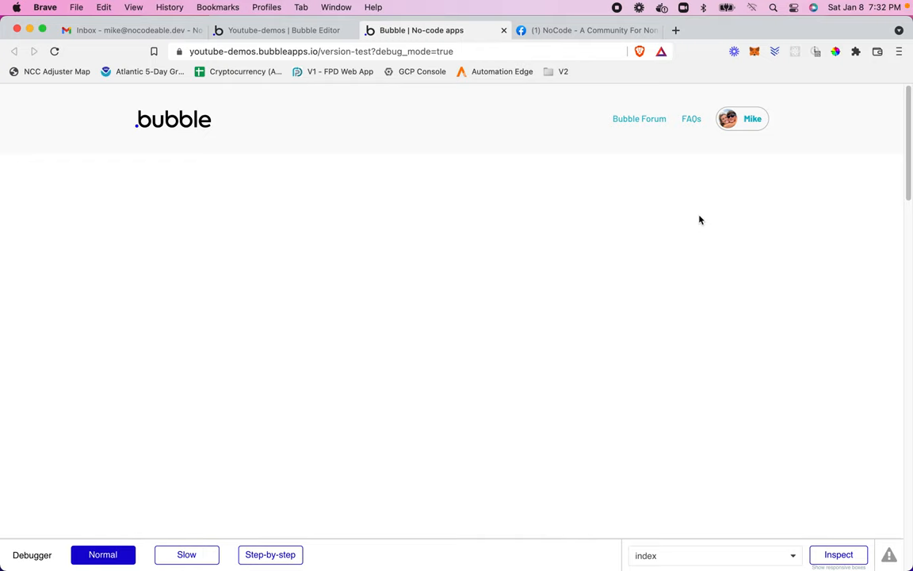